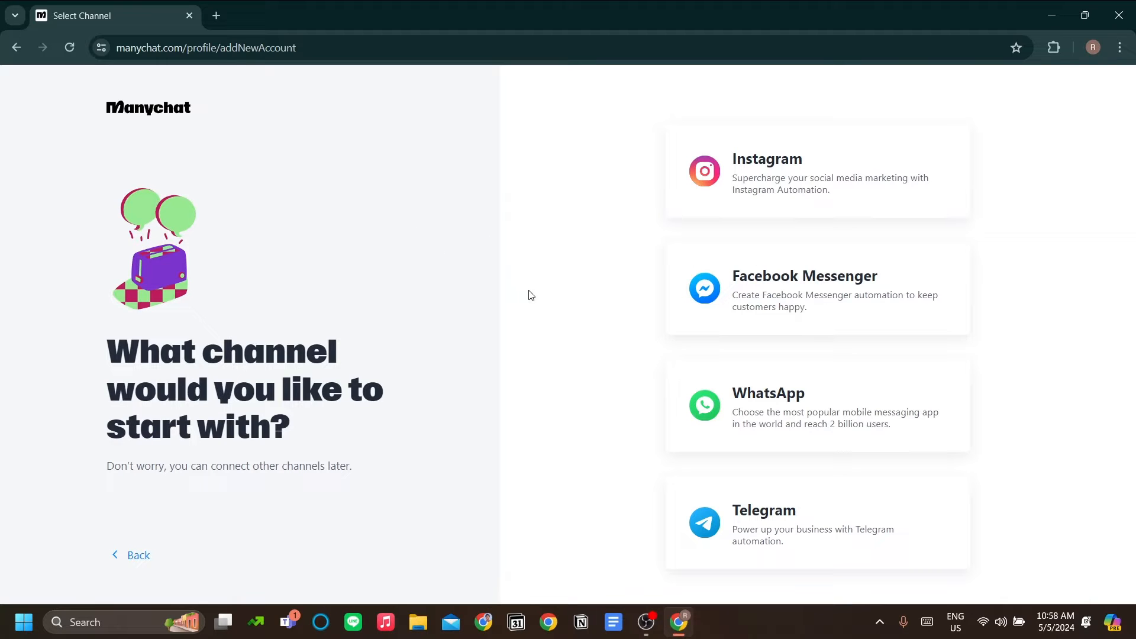
pyautogui.moveTo(519, 282)
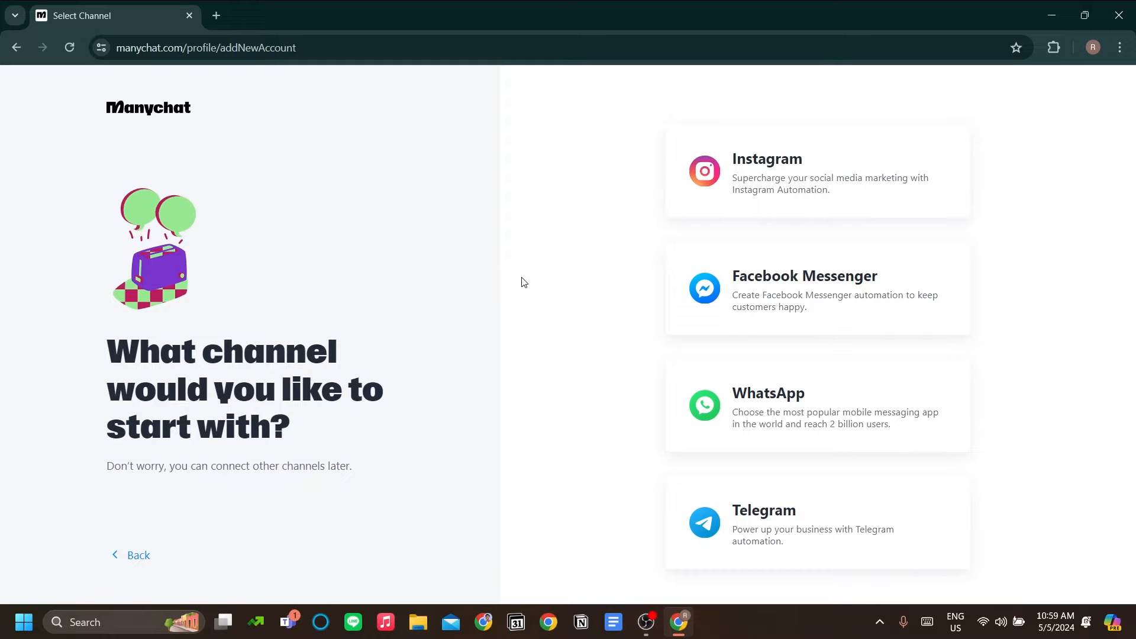
pyautogui.moveTo(749, 196)
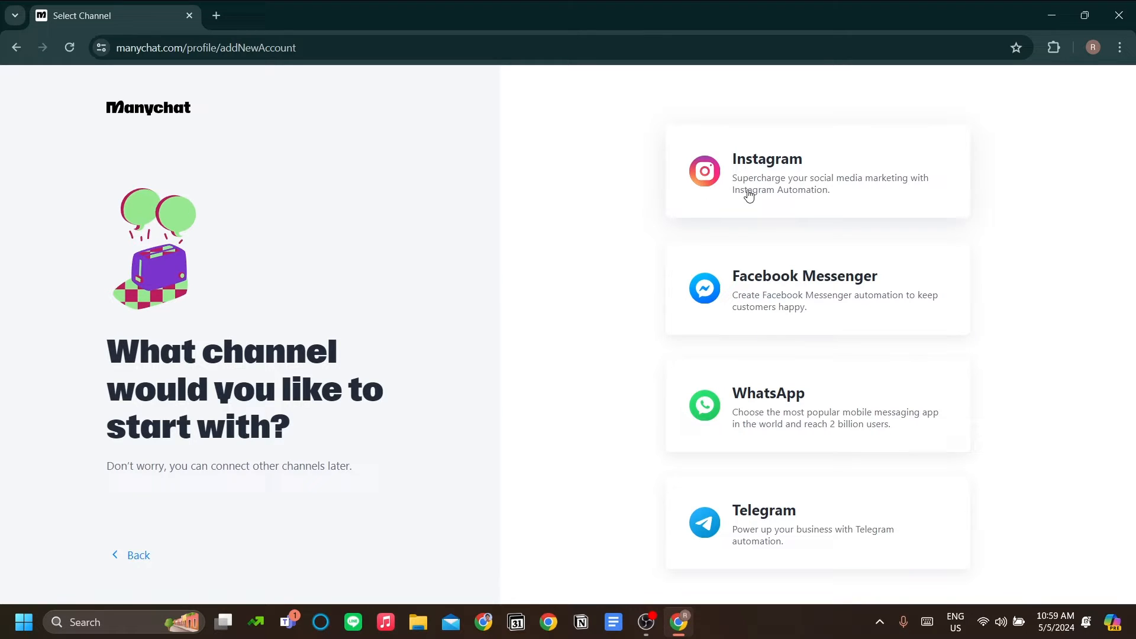
pyautogui.moveTo(410, 275)
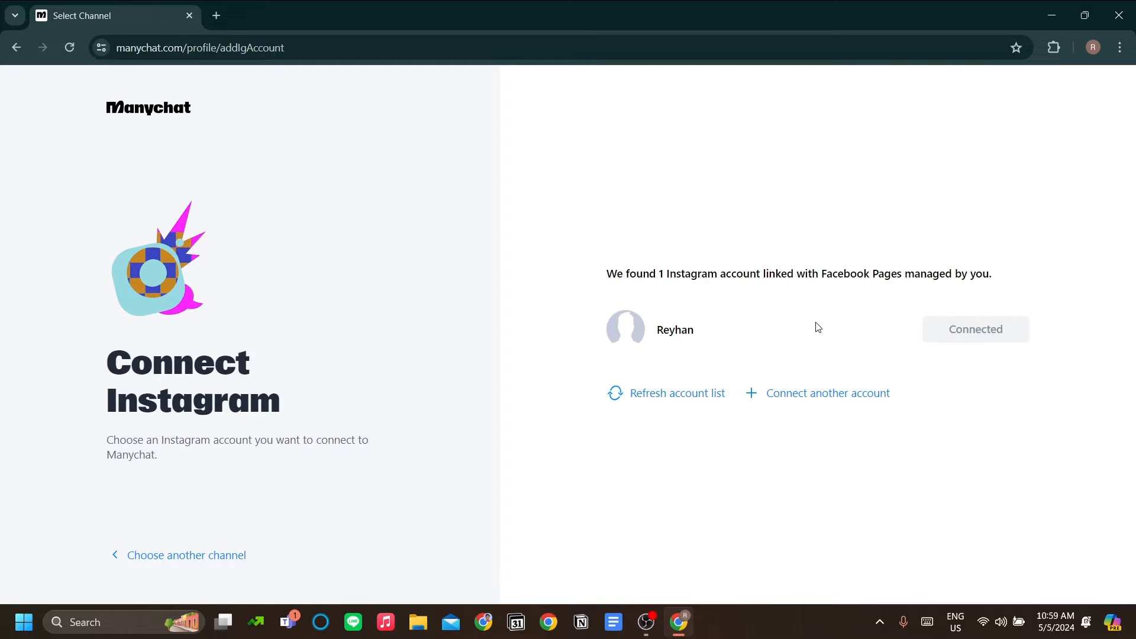
pyautogui.moveTo(795, 358)
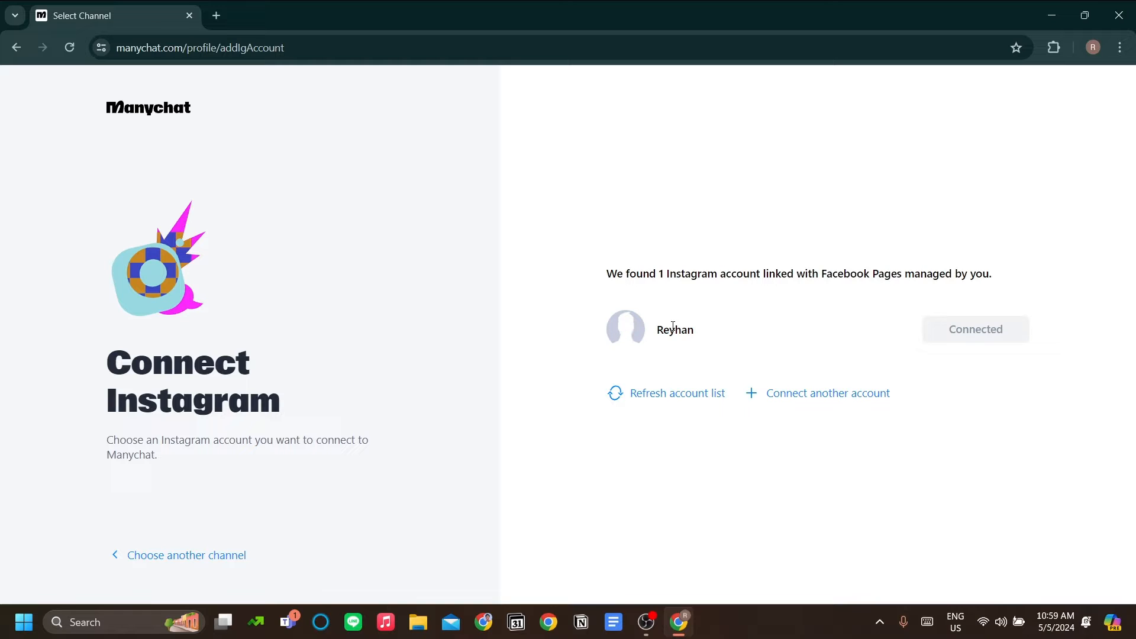
pyautogui.moveTo(671, 360)
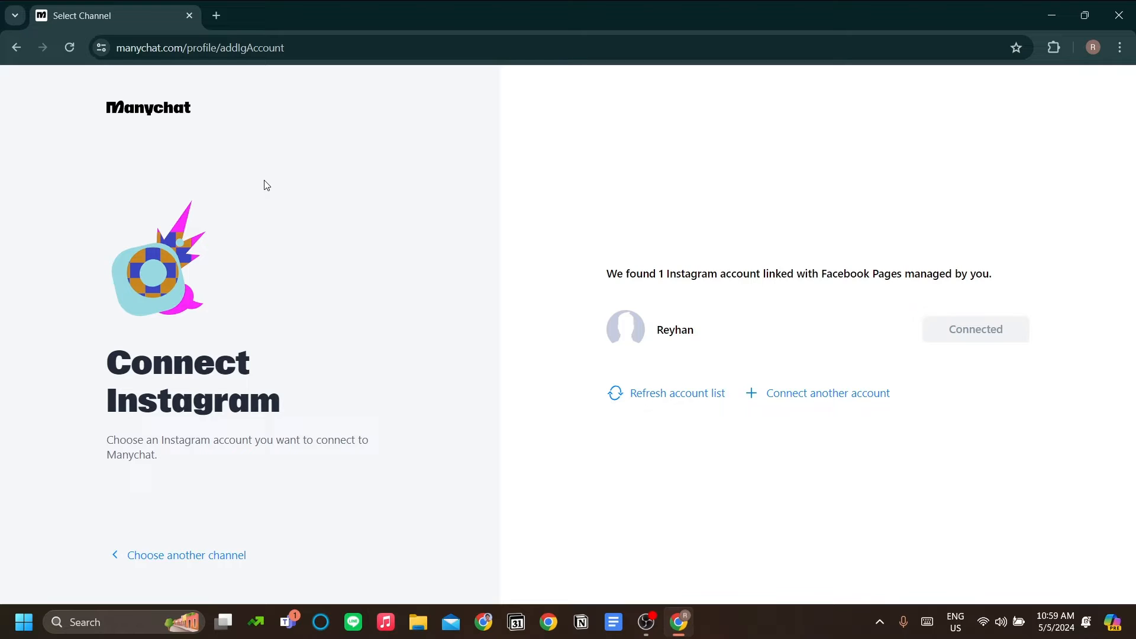
pyautogui.moveTo(206, 148)
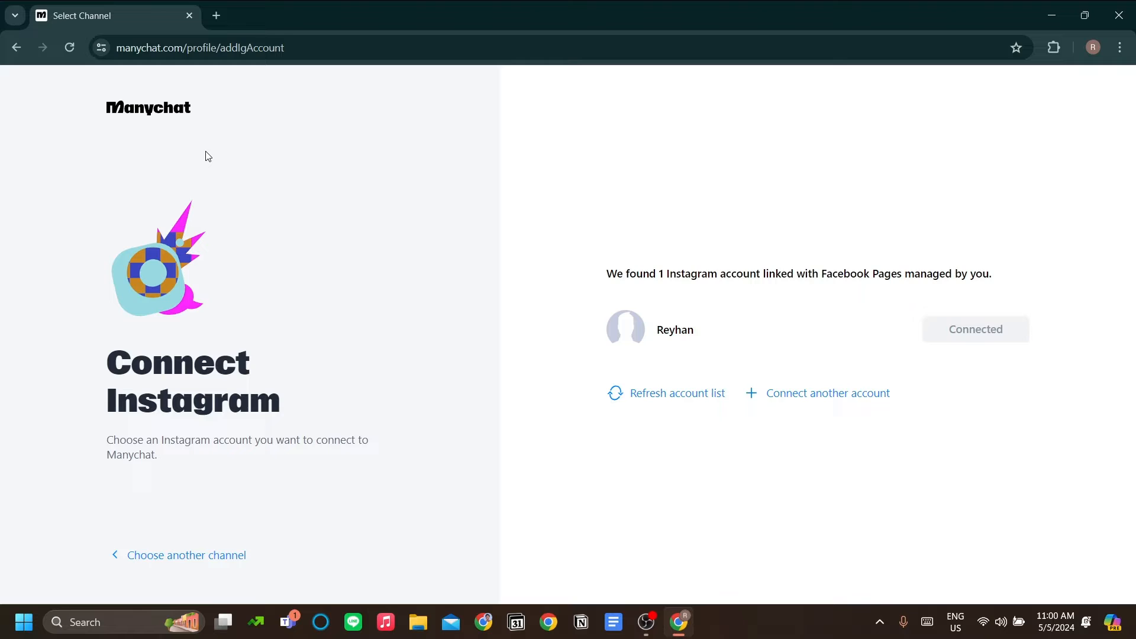
pyautogui.moveTo(571, 259)
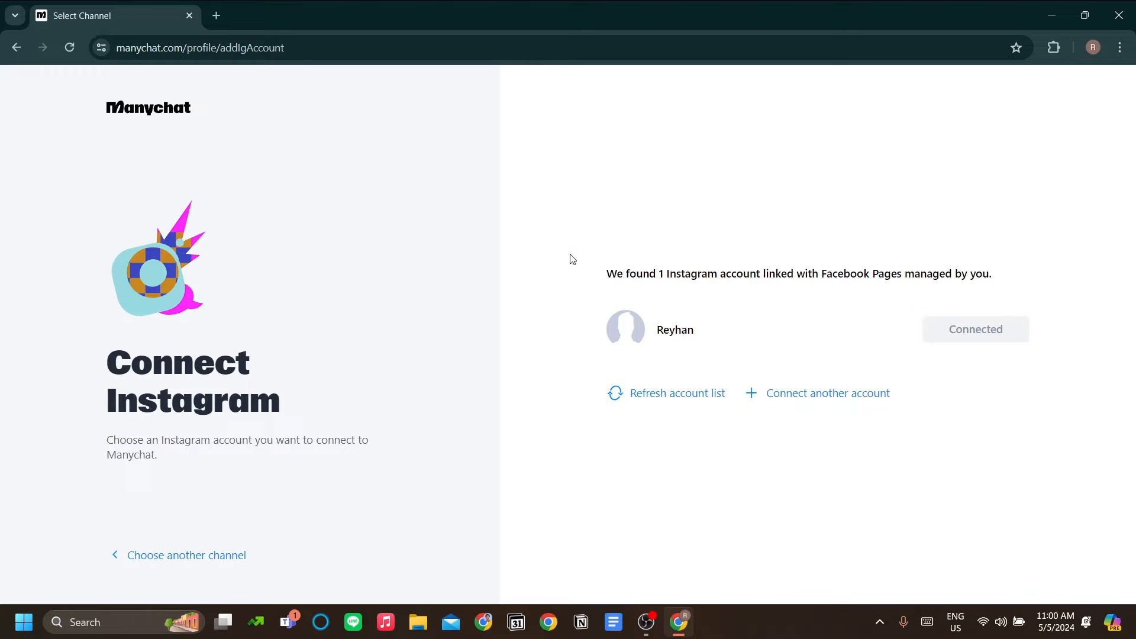
pyautogui.moveTo(229, 157)
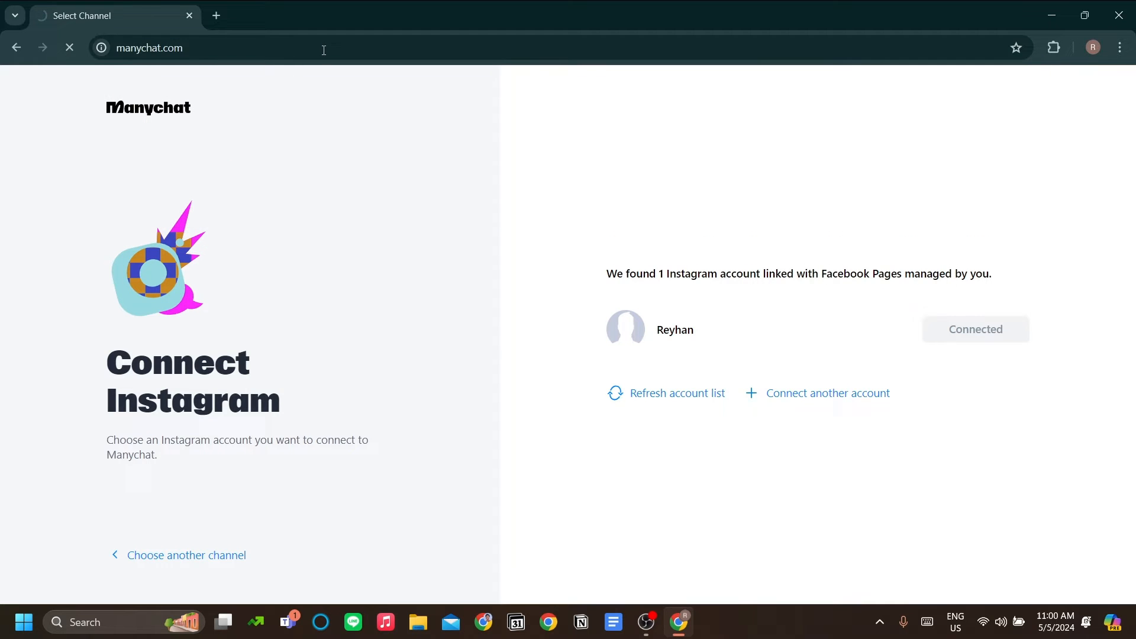
# Browse the dashboard, the empty Contacts and Live Chat sections, then Contacts again
pyautogui.click(973, 329)
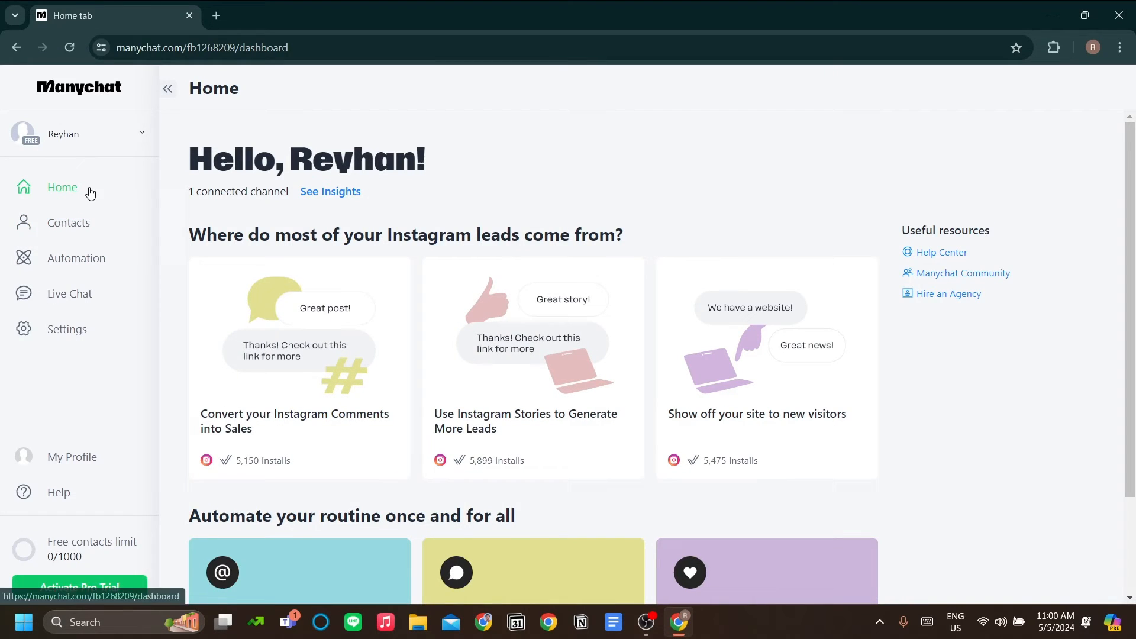
pyautogui.click(68, 222)
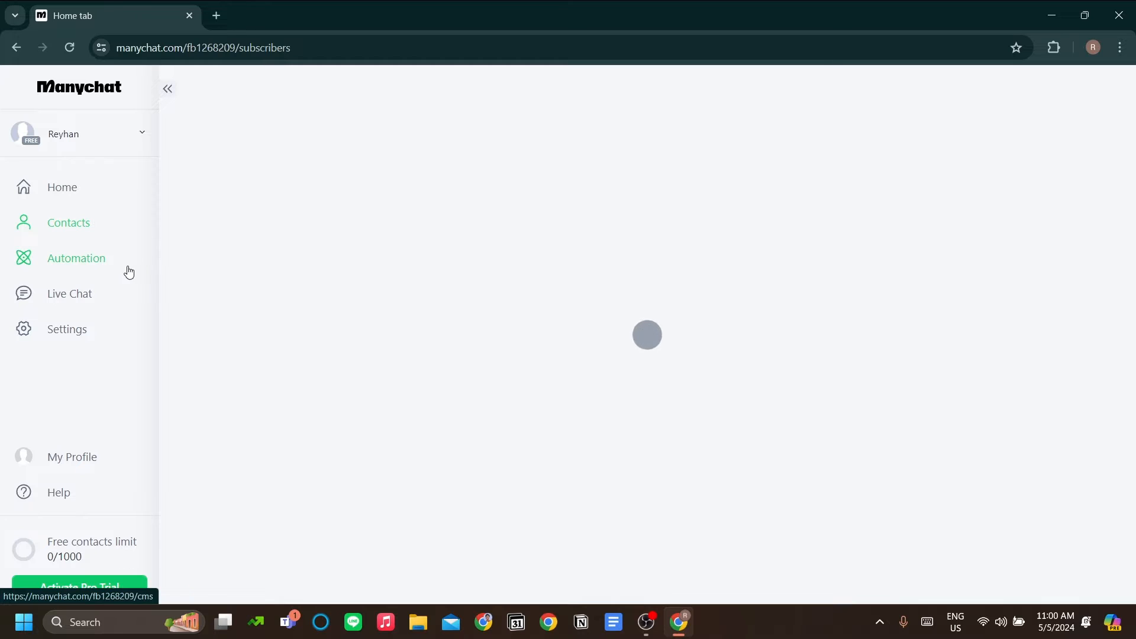
pyautogui.click(76, 258)
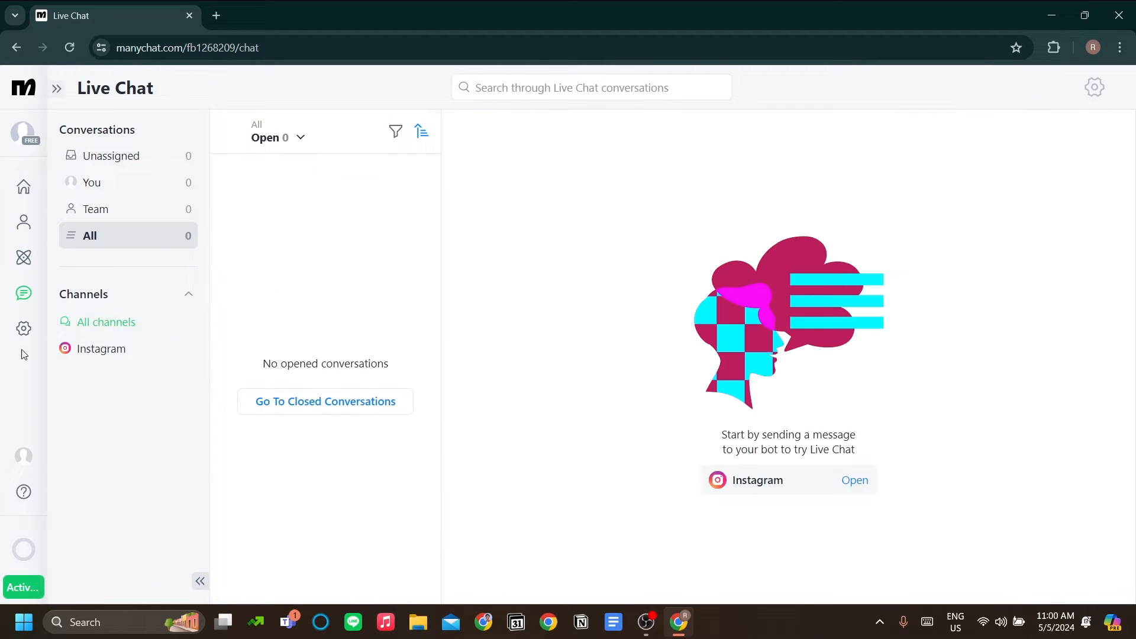
pyautogui.click(24, 222)
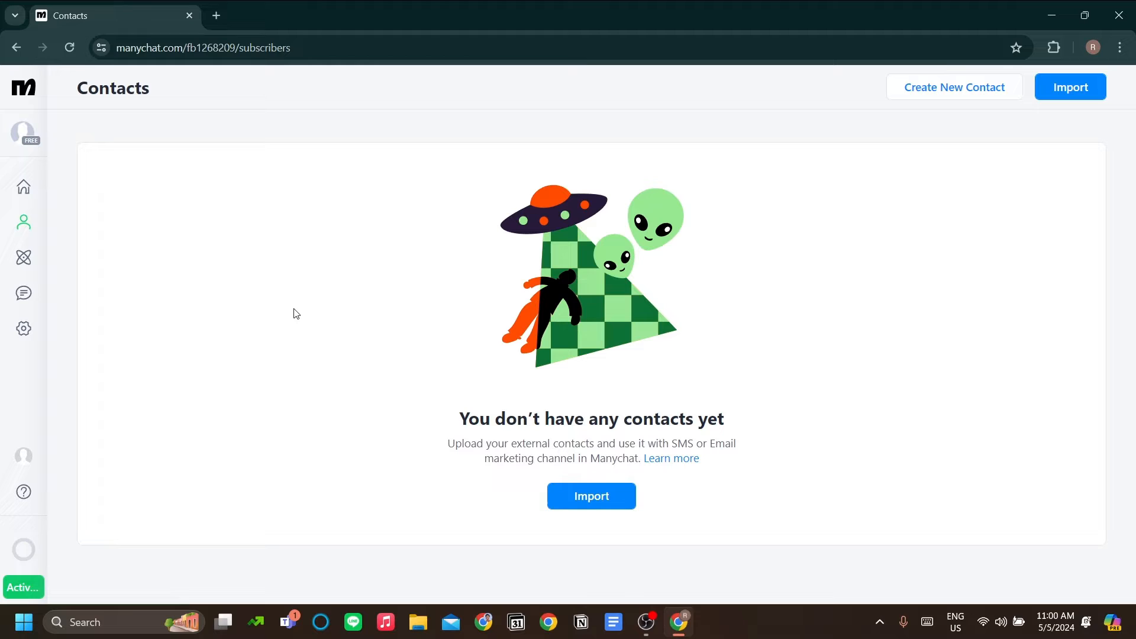
pyautogui.moveTo(316, 280)
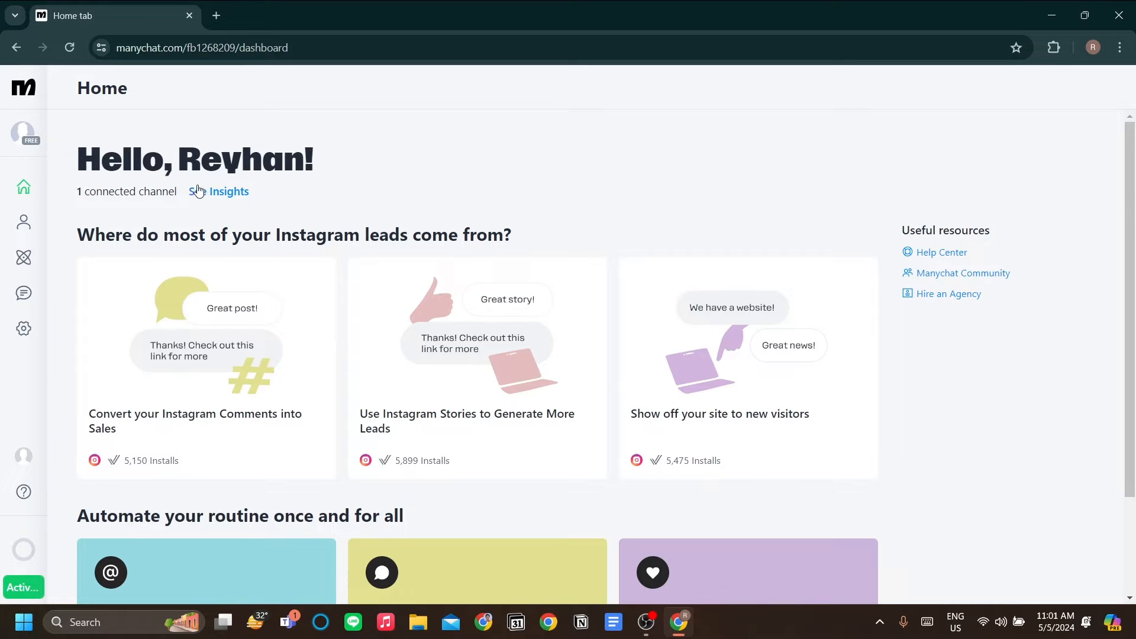
# Open Insights and scroll through the Instagram channel's zero Active Contacts chart
pyautogui.click(228, 191)
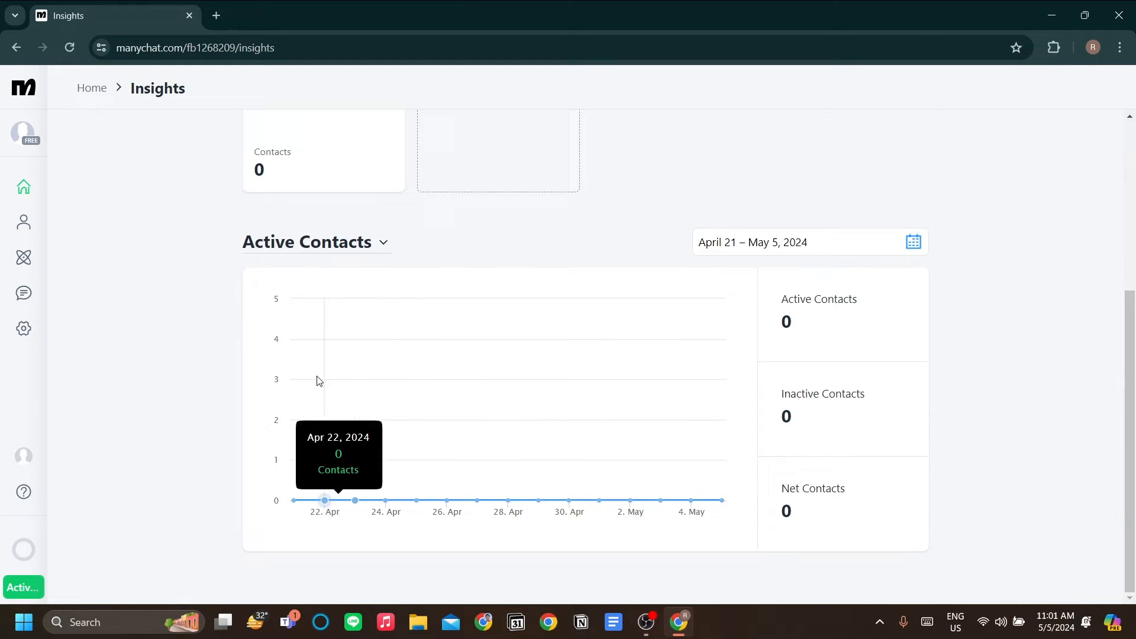
pyautogui.scroll(3)
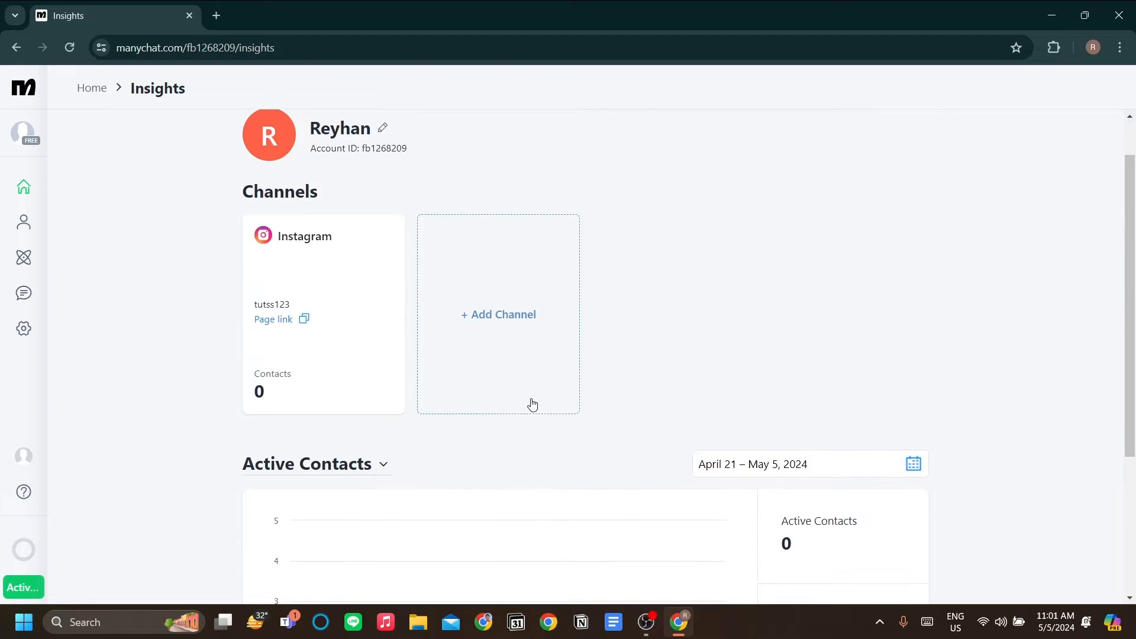
pyautogui.scroll(-3)
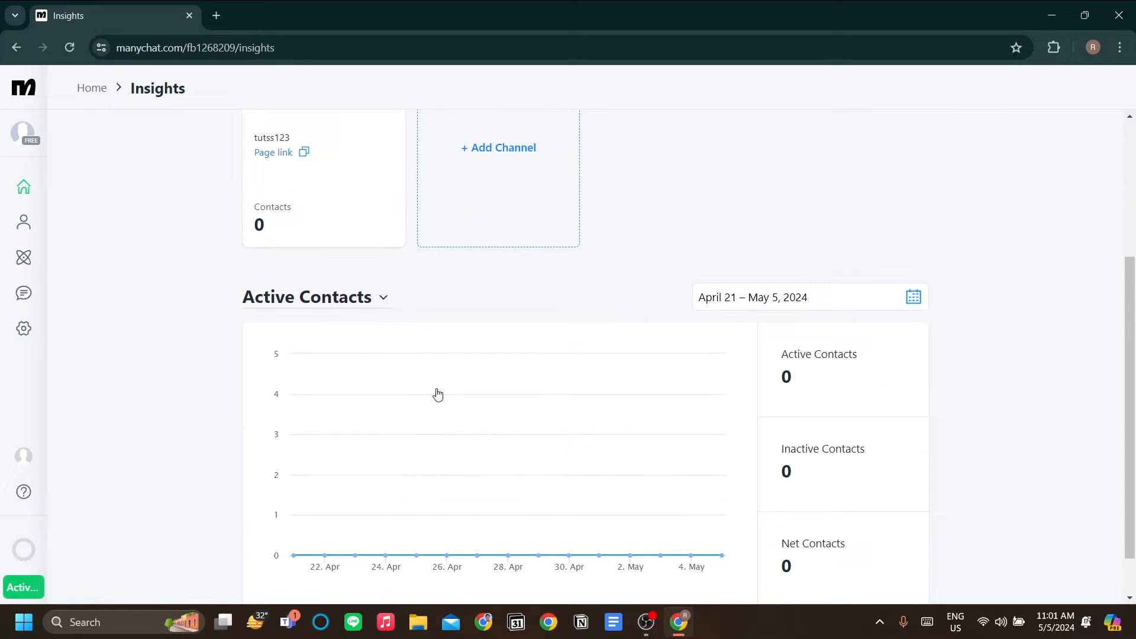
pyautogui.click(314, 297)
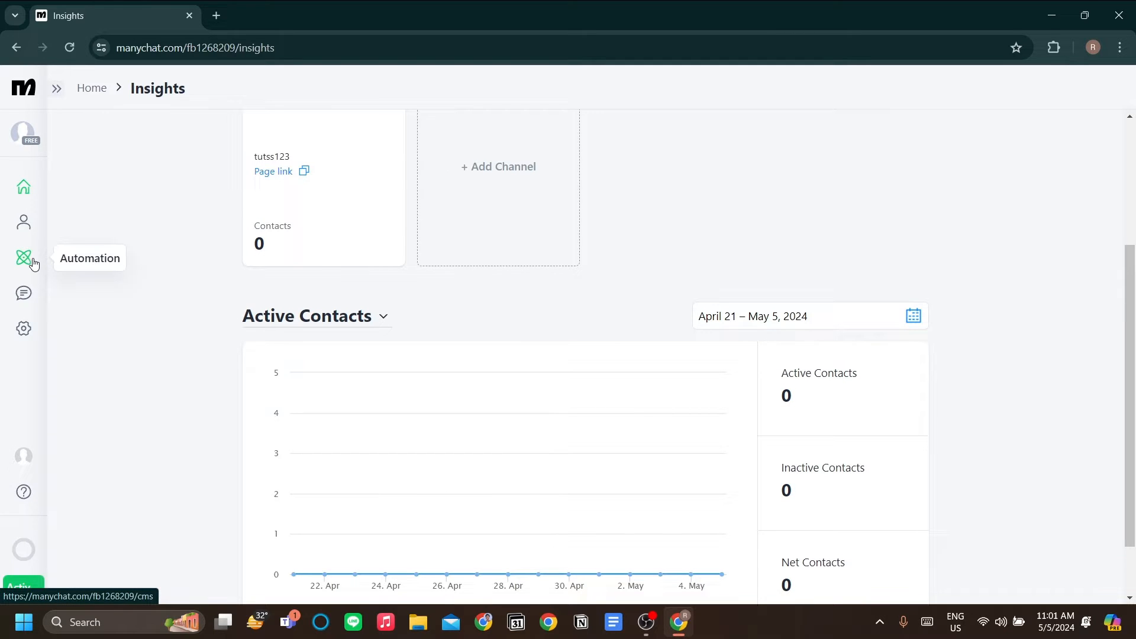
# Open My Automations, listing the switched-off Instagram Comments growth automation
pyautogui.click(24, 258)
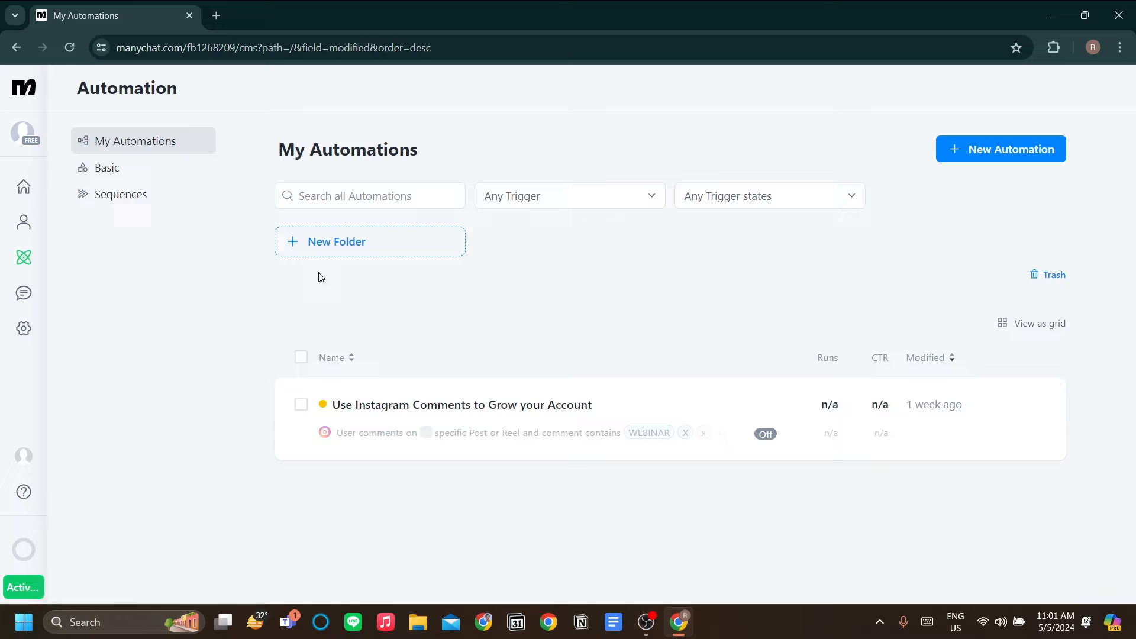
pyautogui.moveTo(543, 326)
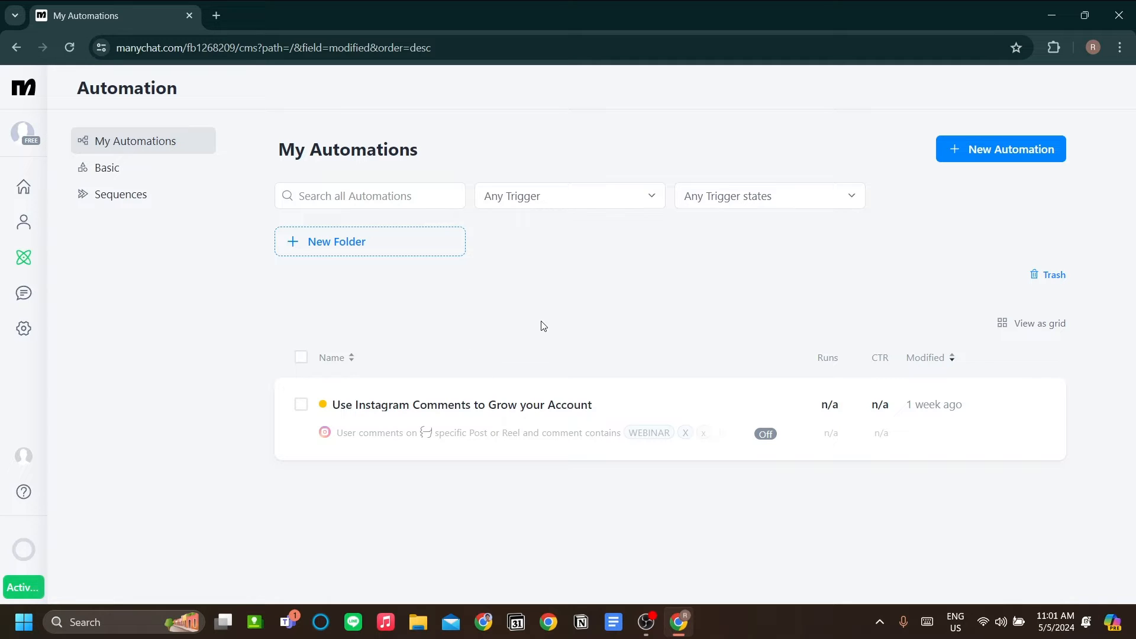
pyautogui.moveTo(519, 394)
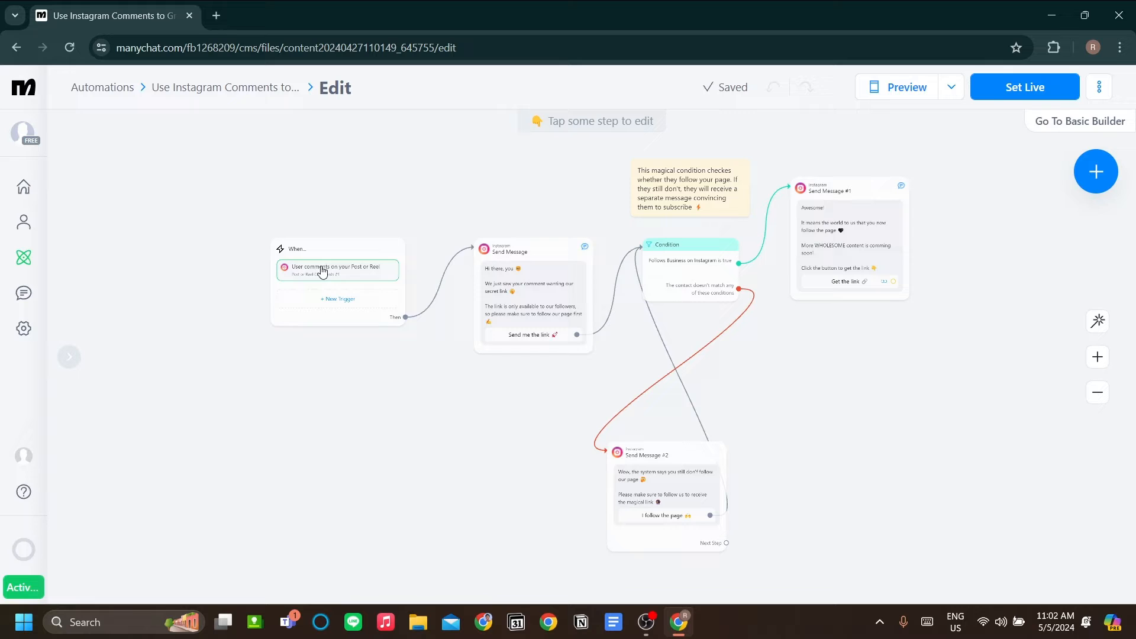
pyautogui.moveTo(337, 298)
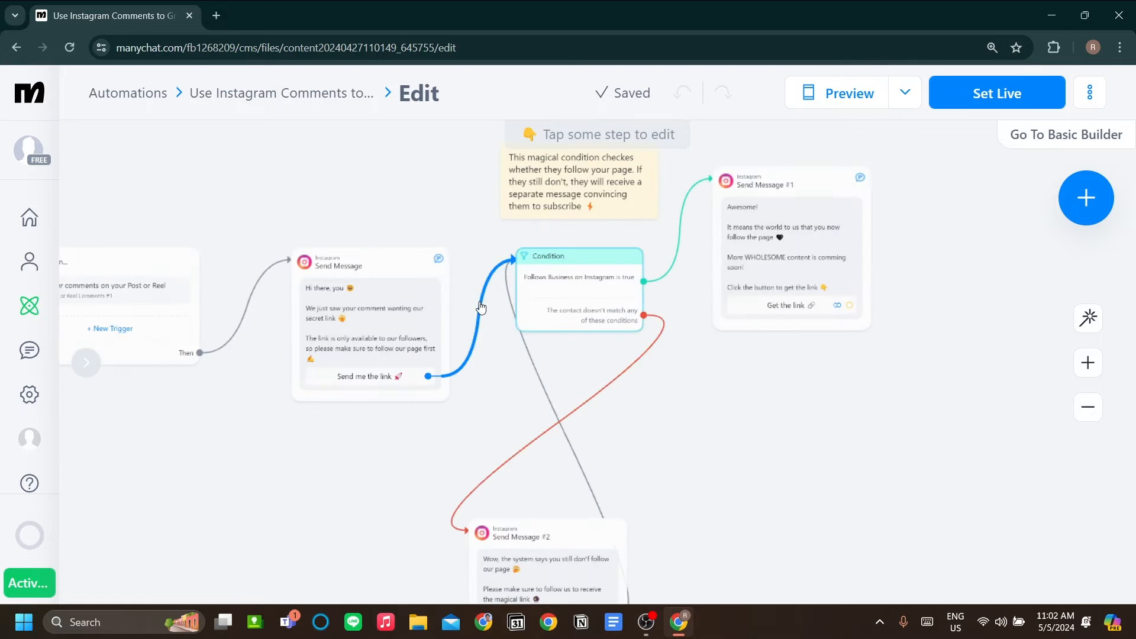
pyautogui.moveTo(478, 304); pyautogui.dragTo(421, 188)
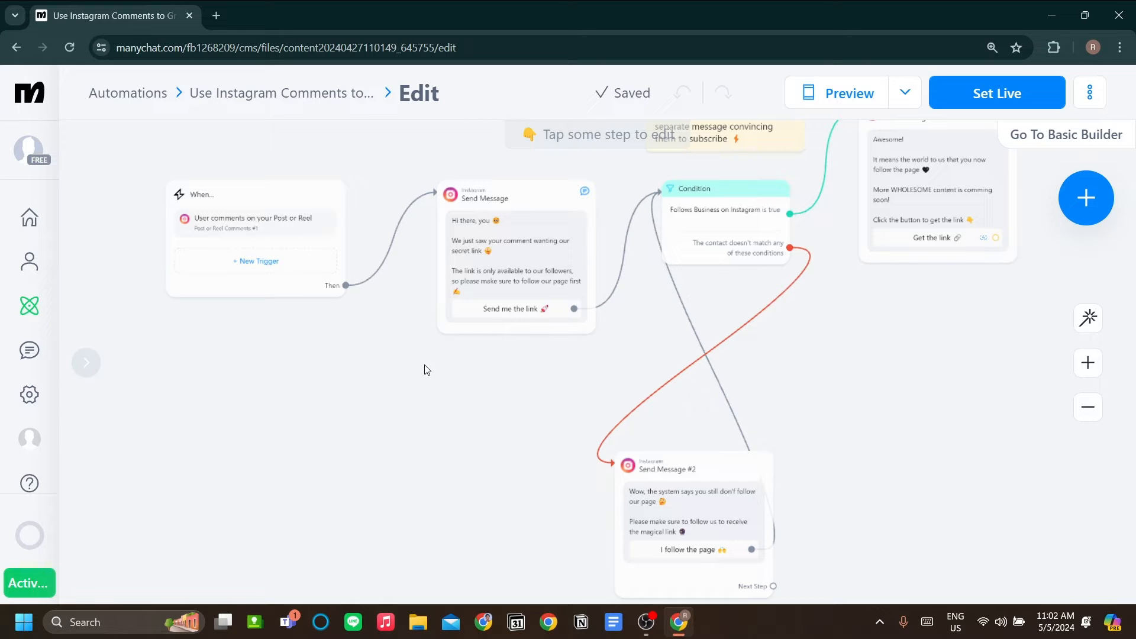
pyautogui.moveTo(426, 365)
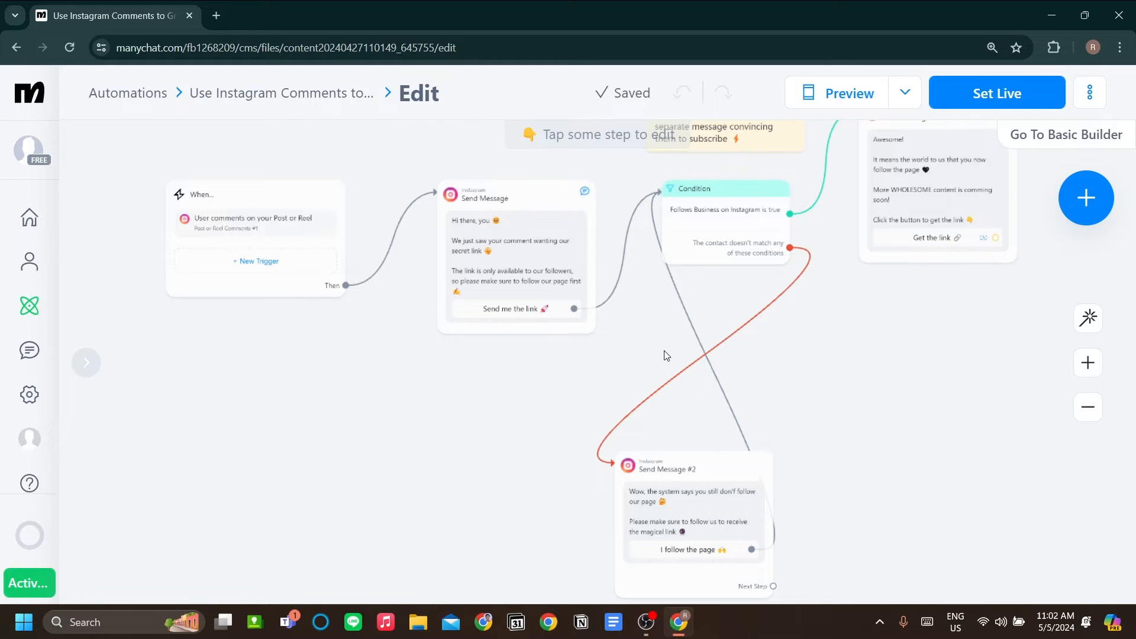
pyautogui.moveTo(484, 334)
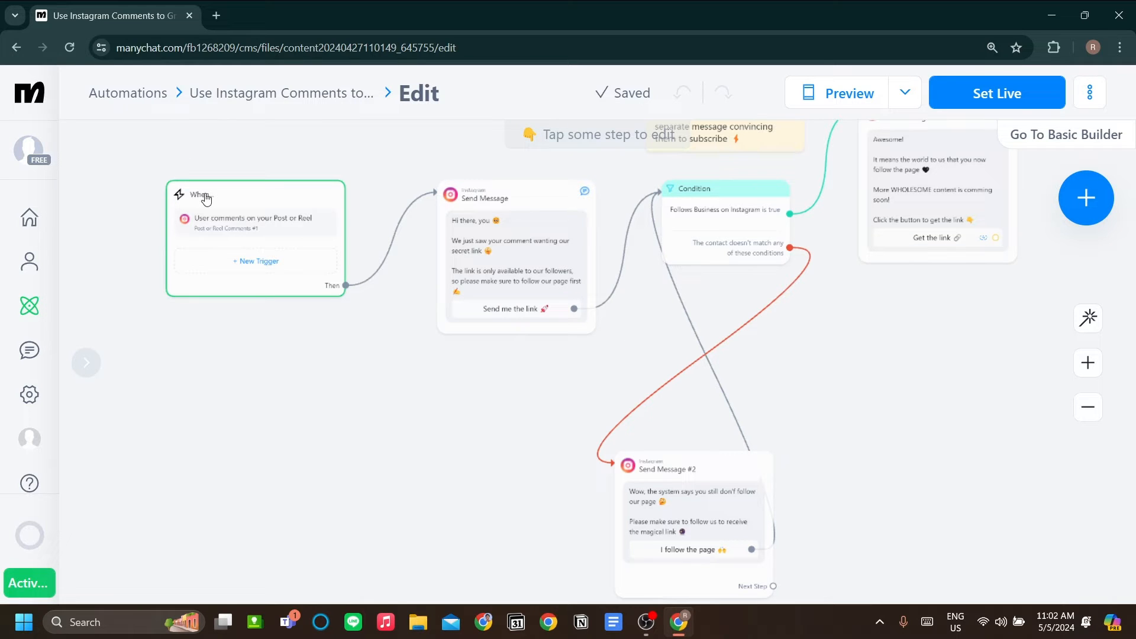
pyautogui.click(225, 194)
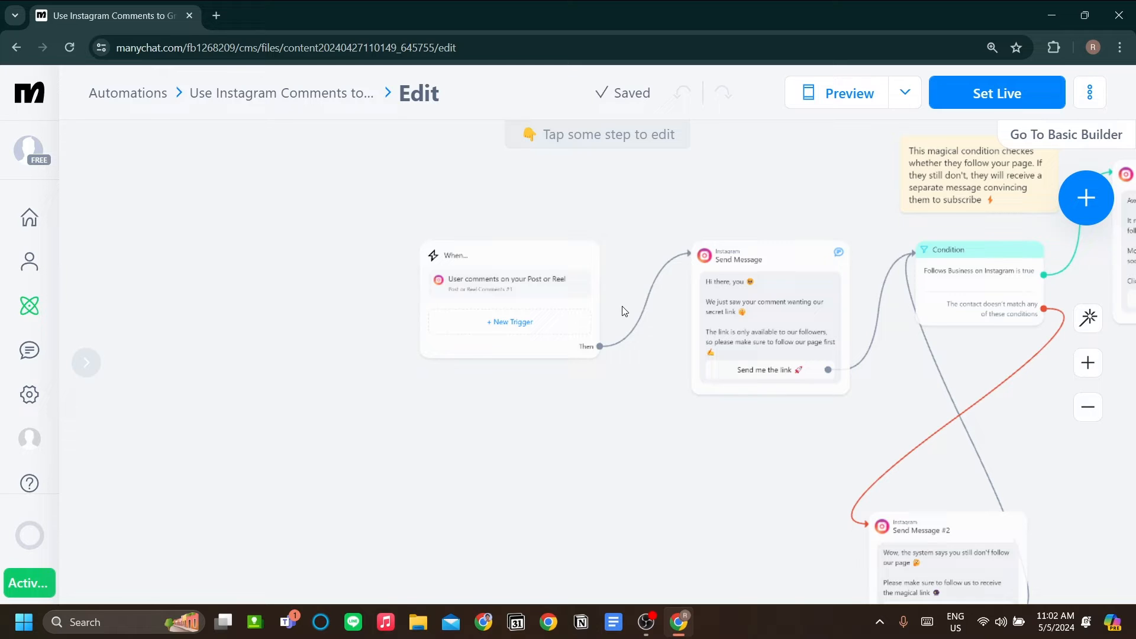
pyautogui.moveTo(509, 322)
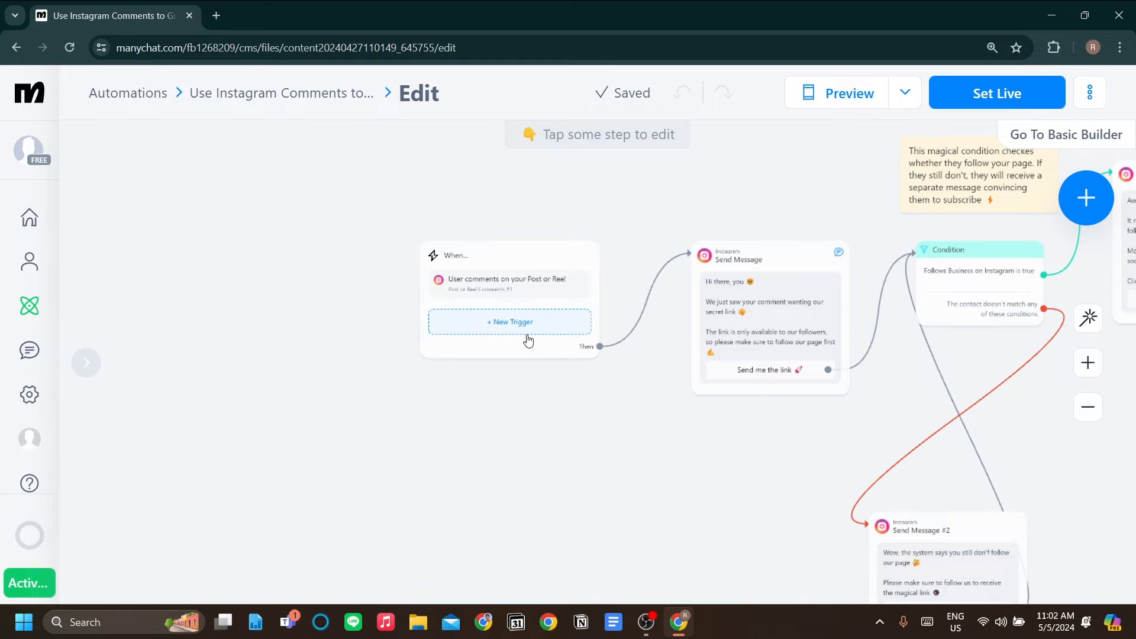
pyautogui.click(746, 262)
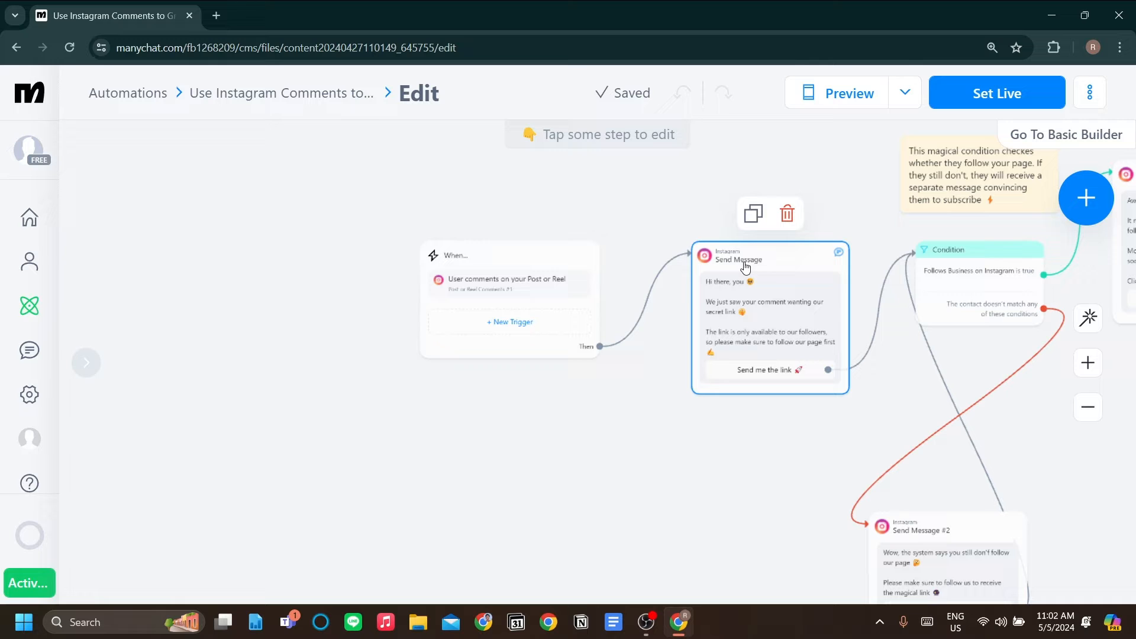
pyautogui.click(747, 264)
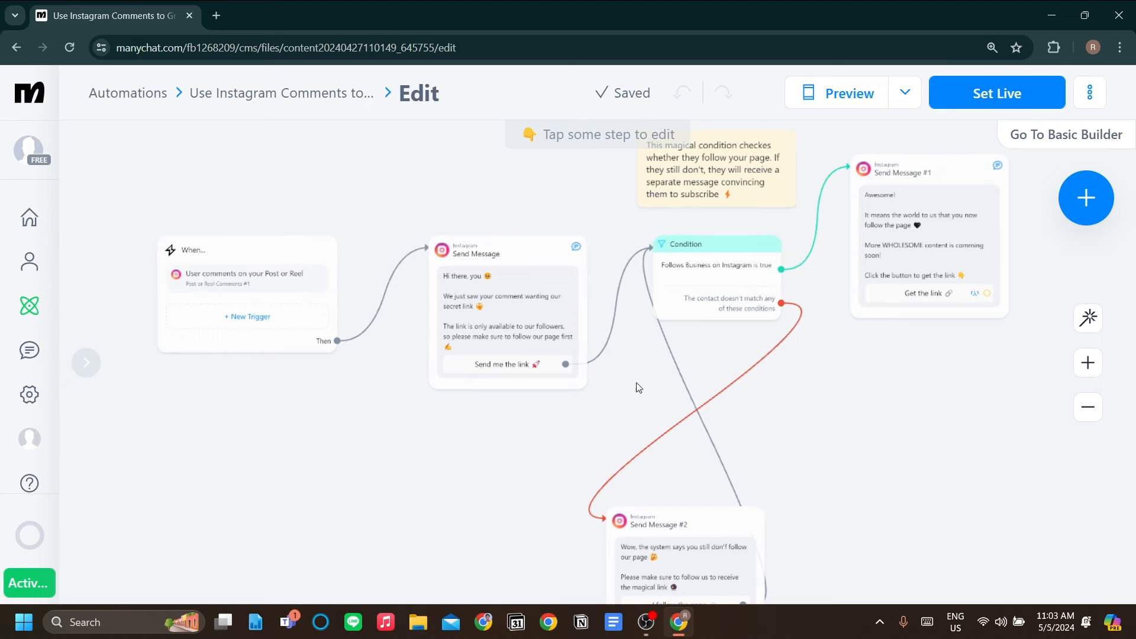
pyautogui.moveTo(638, 388); pyautogui.dragTo(423, 329)
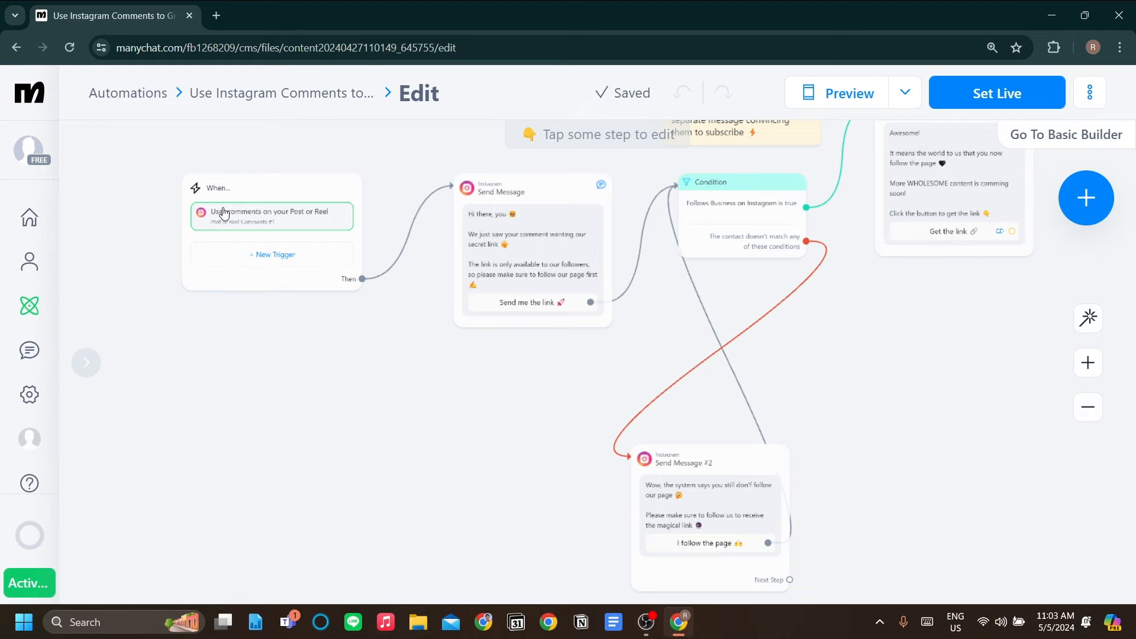
pyautogui.moveTo(374, 238)
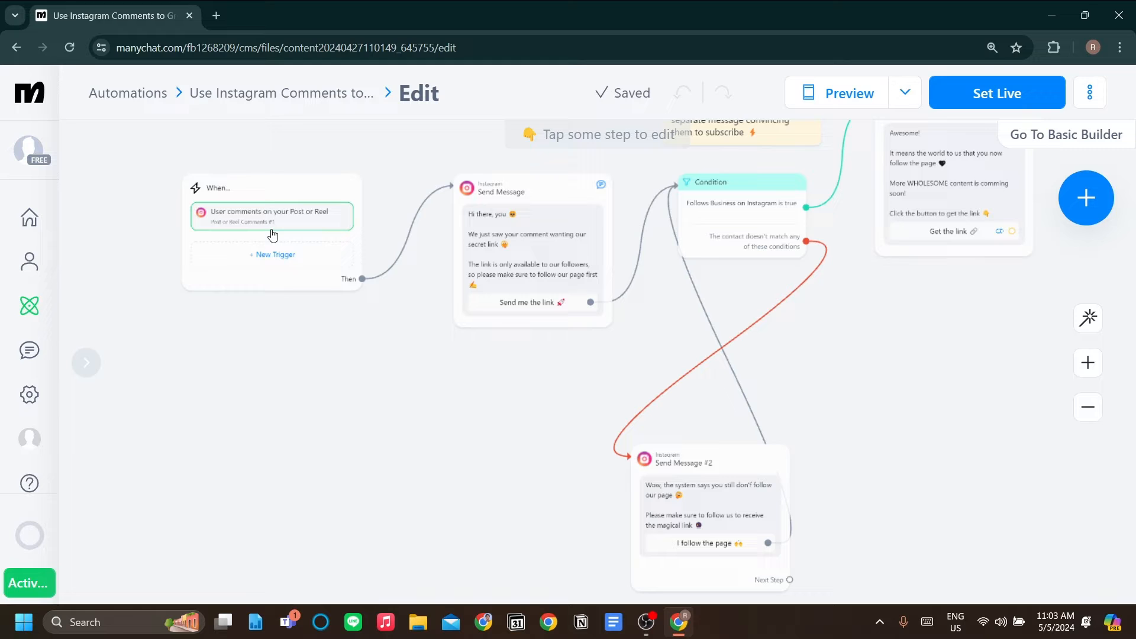
# Open the Post or Reel comment trigger and scroll through its keywords and public replies
pyautogui.click(271, 216)
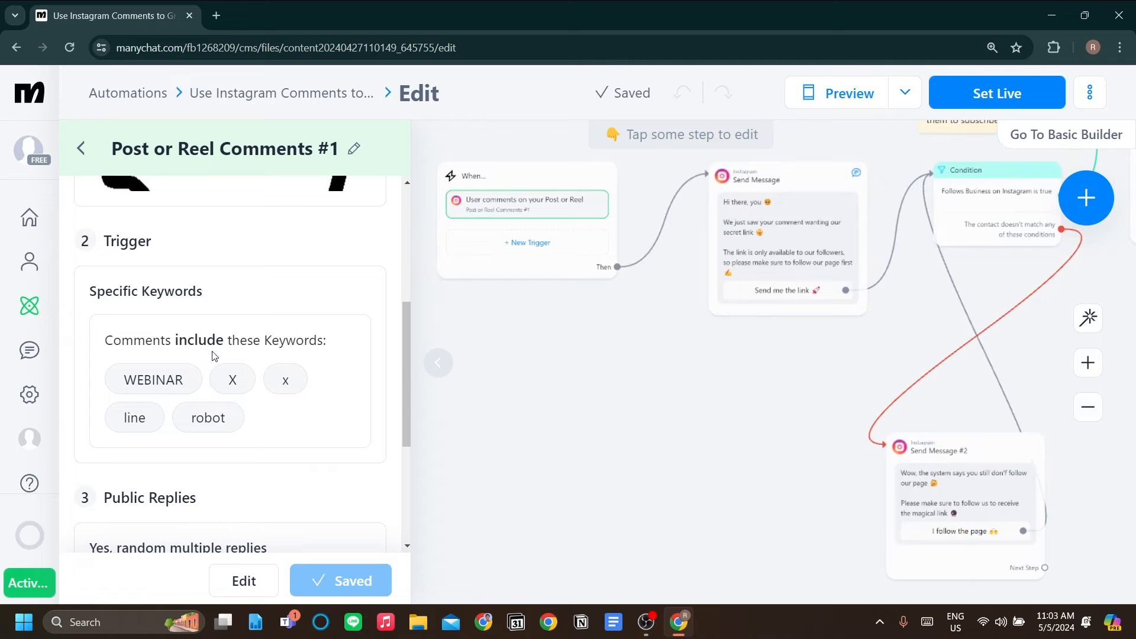
pyautogui.moveTo(227, 369)
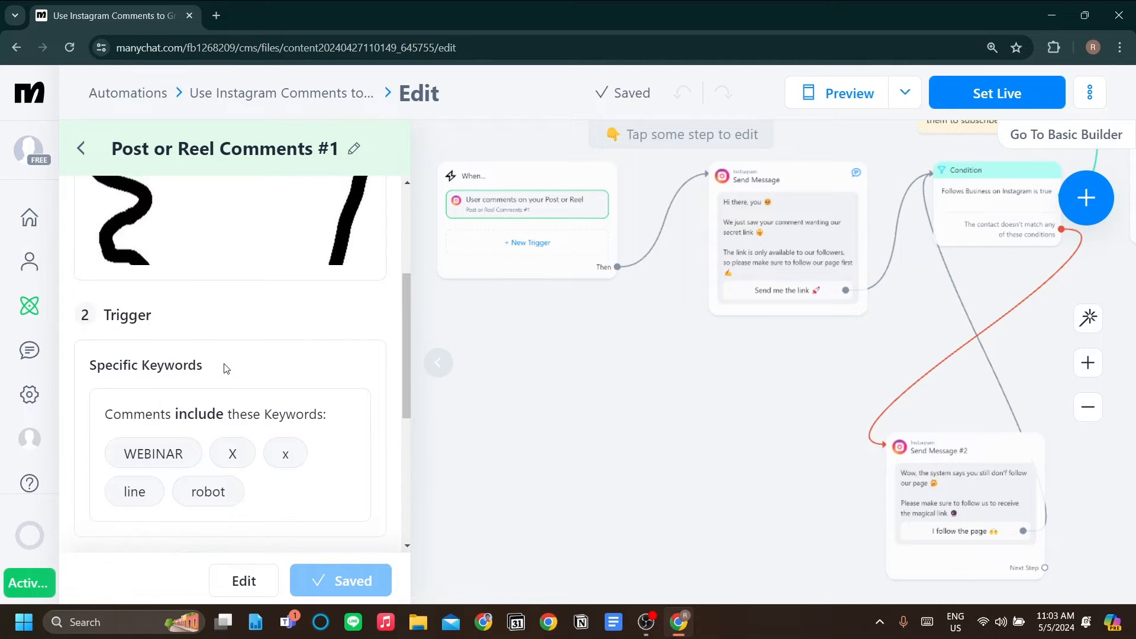
pyautogui.scroll(-3)
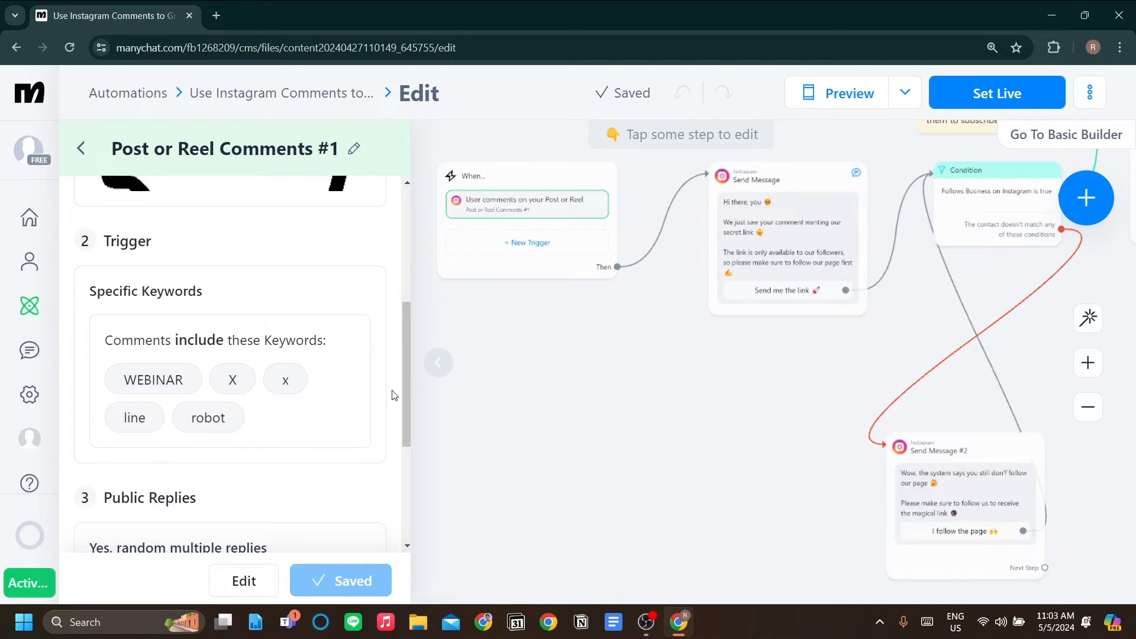
pyautogui.moveTo(598, 351)
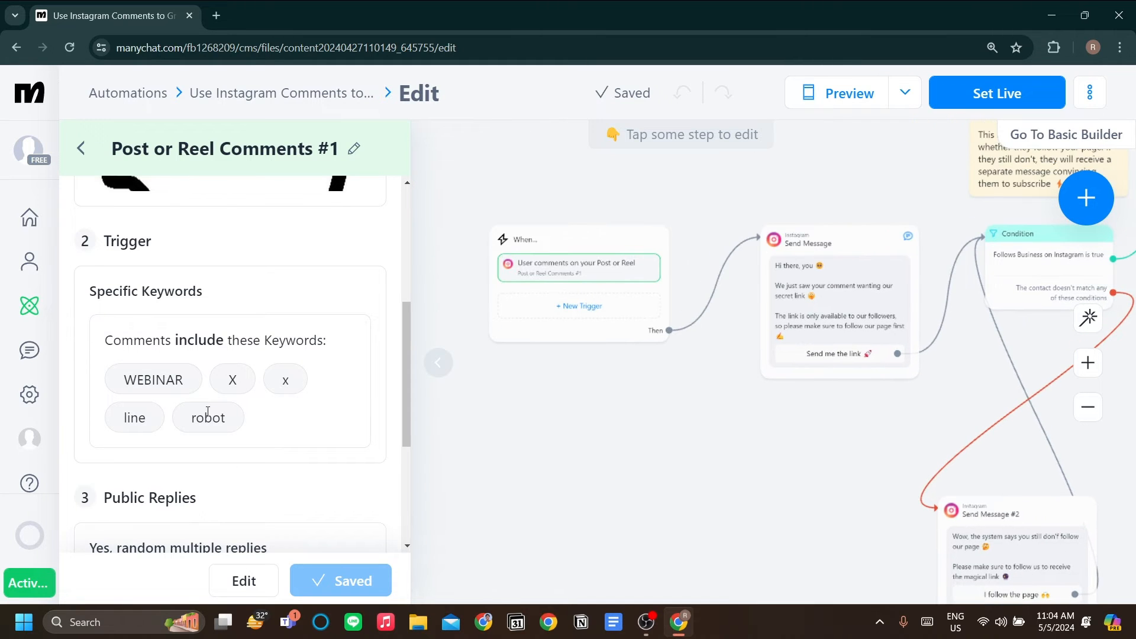
pyautogui.scroll(-3)
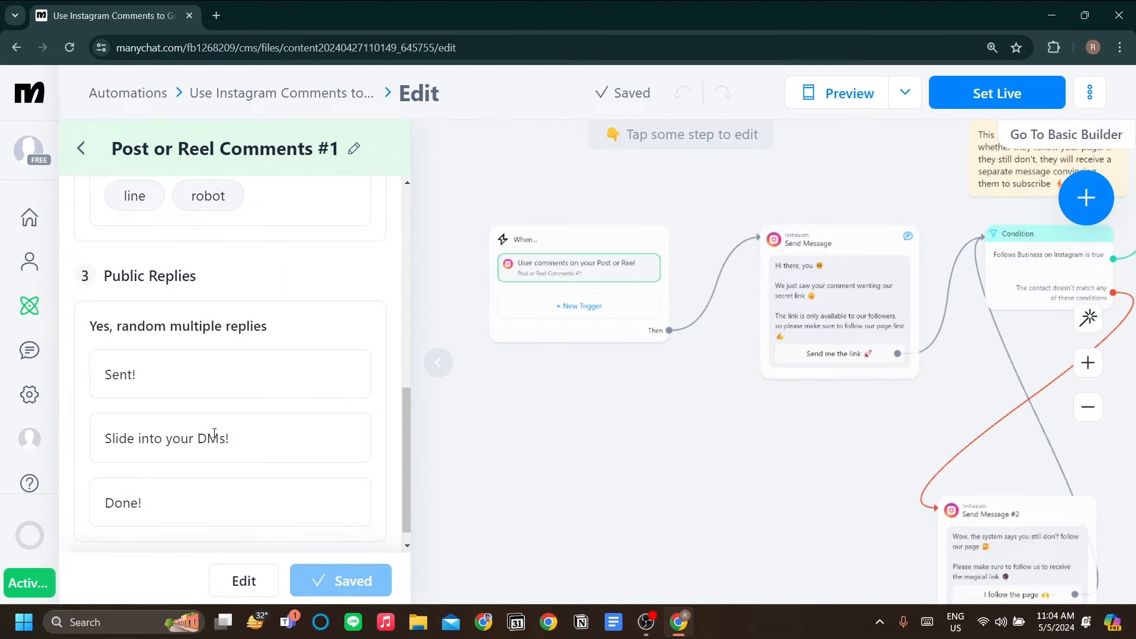
pyautogui.moveTo(642, 262)
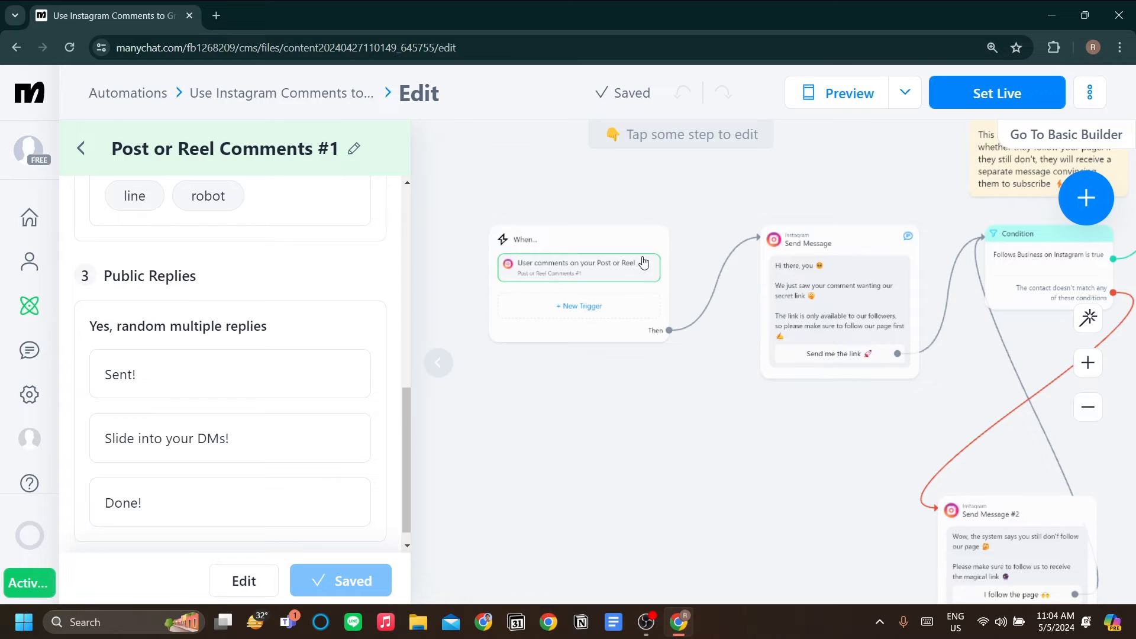
pyautogui.moveTo(409, 457)
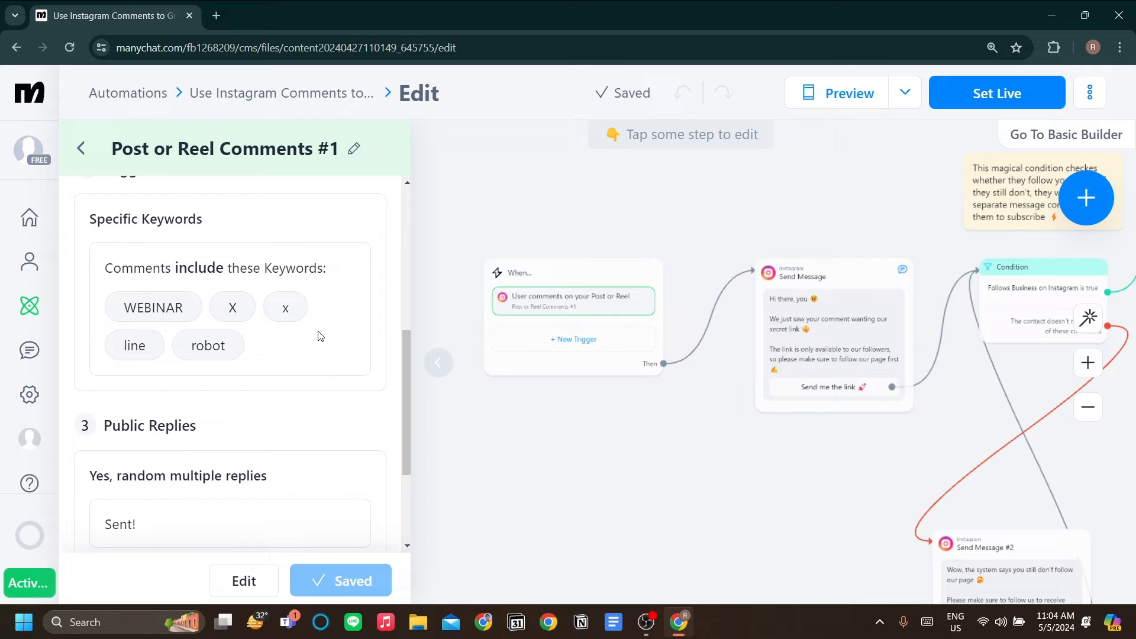
pyautogui.scroll(-3)
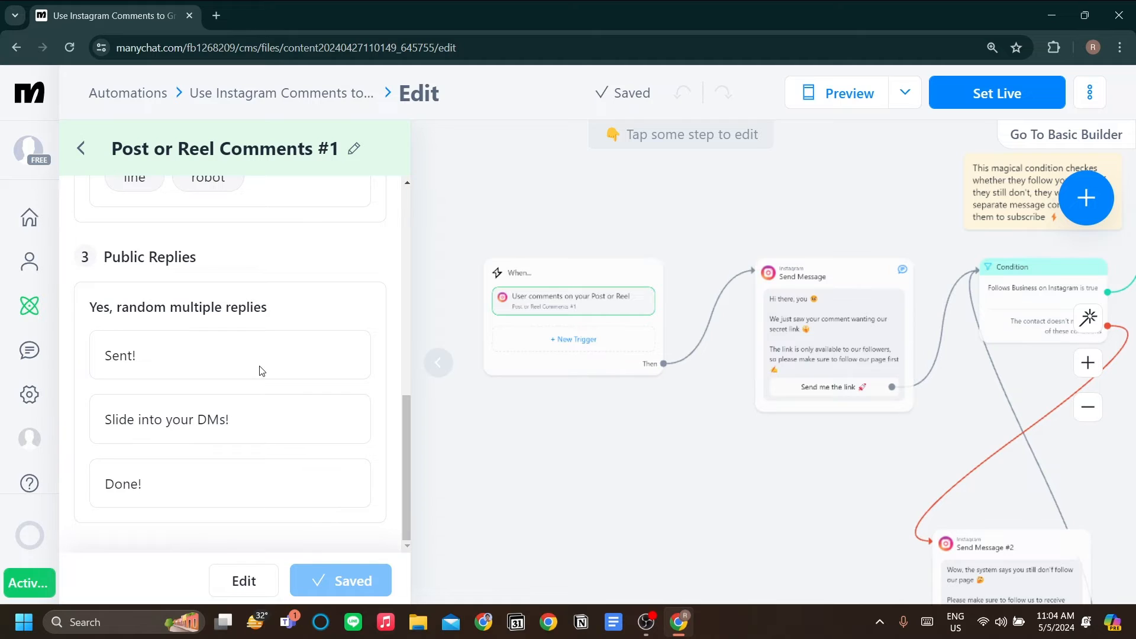
pyautogui.moveTo(274, 482)
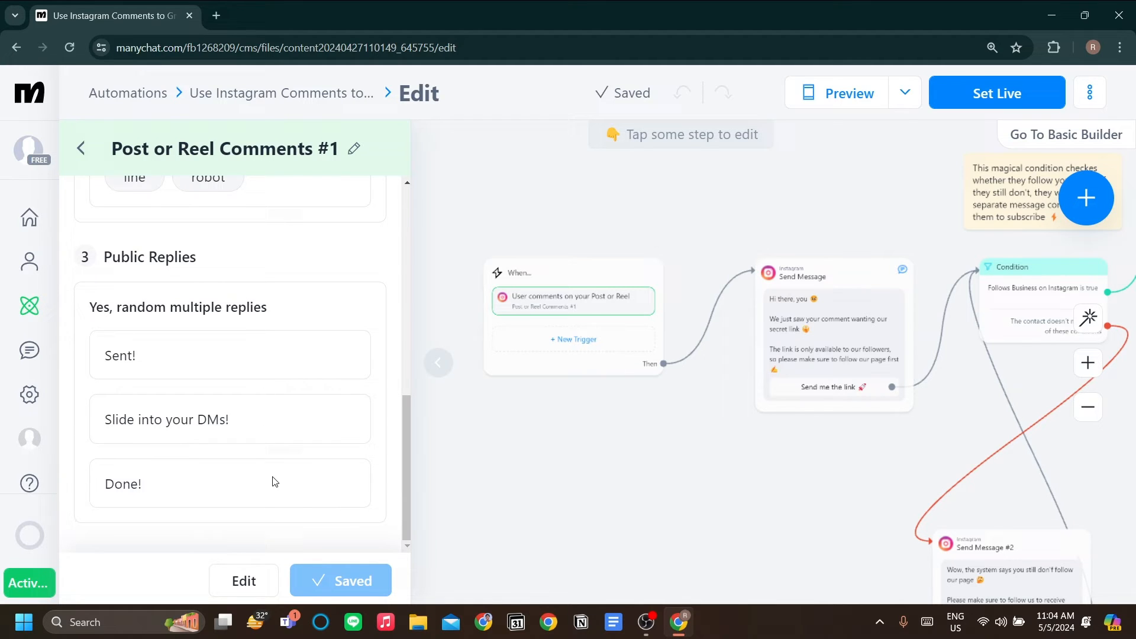
pyautogui.moveTo(274, 377)
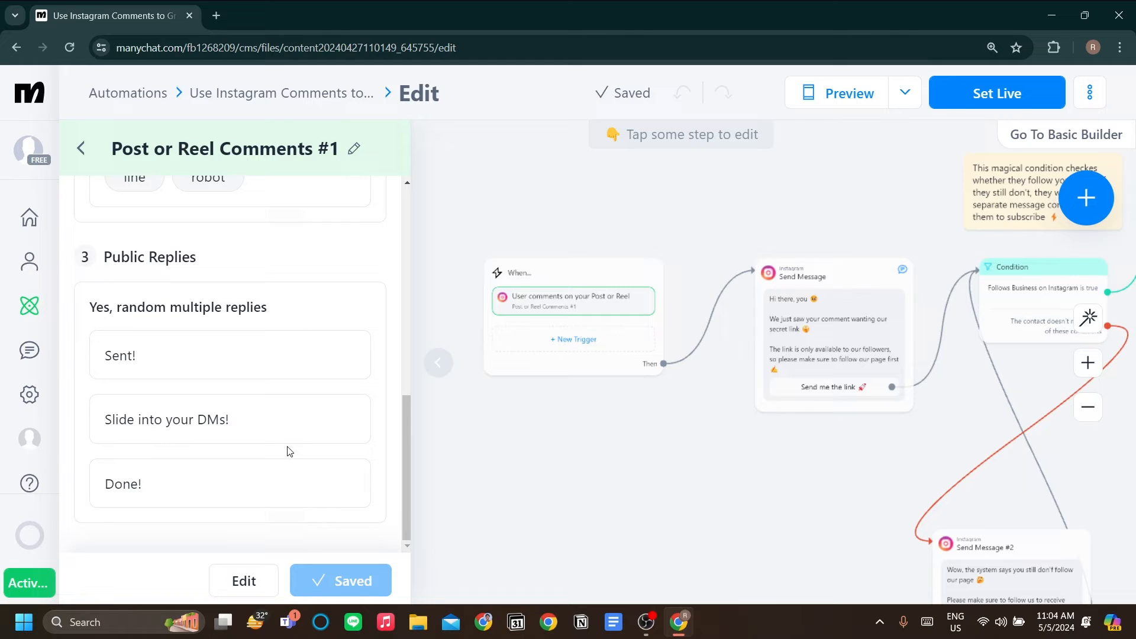
pyautogui.moveTo(275, 440)
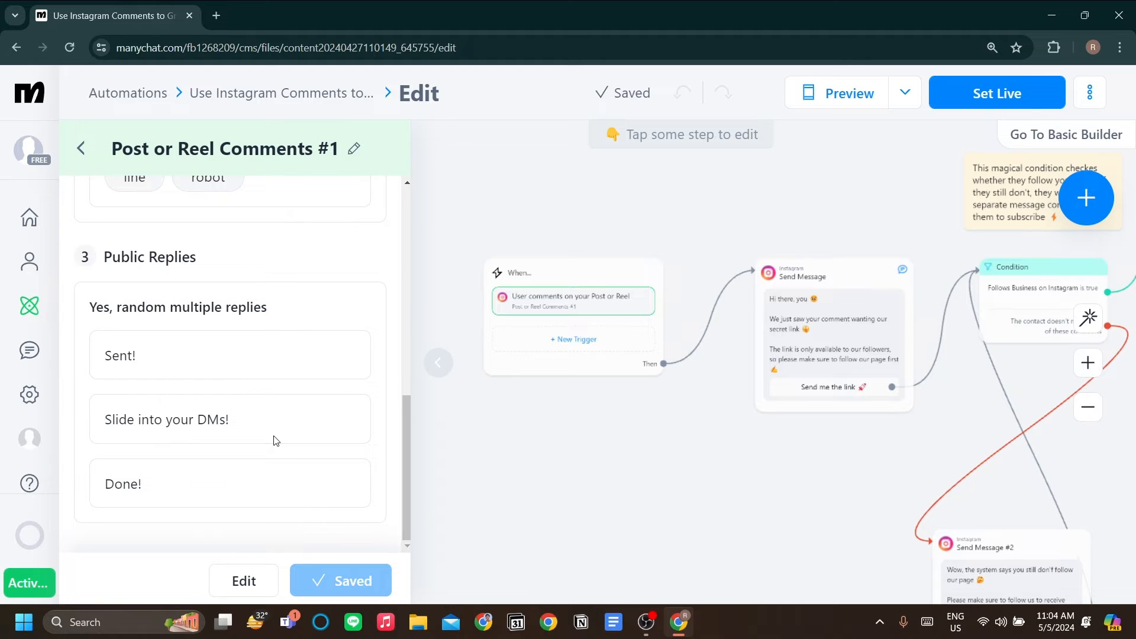
pyautogui.moveTo(657, 426)
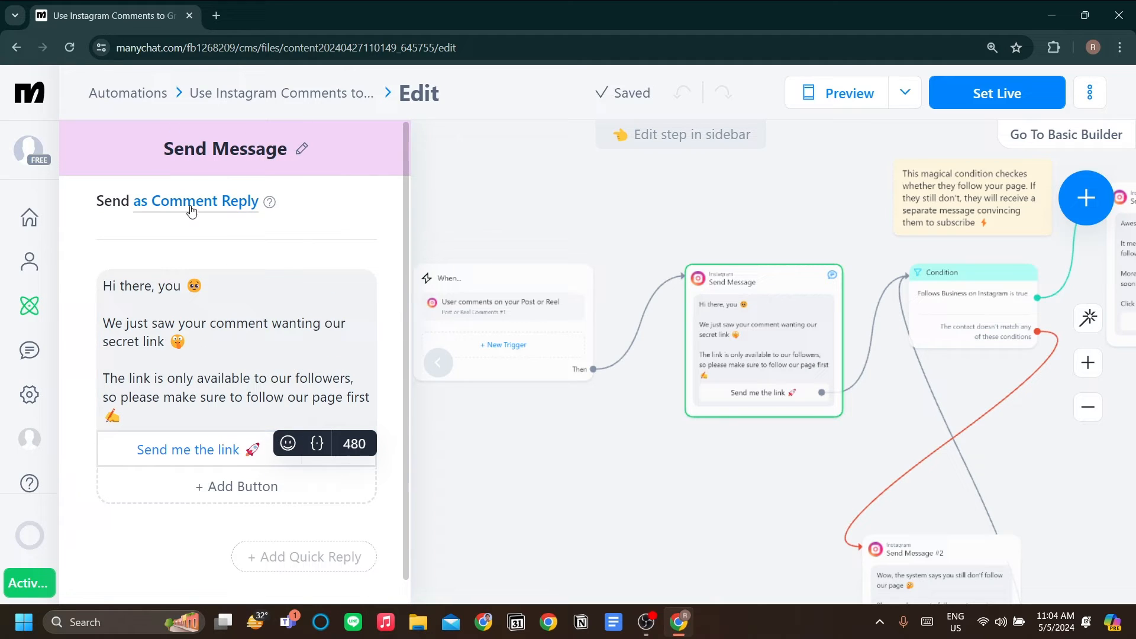
pyautogui.moveTo(201, 191)
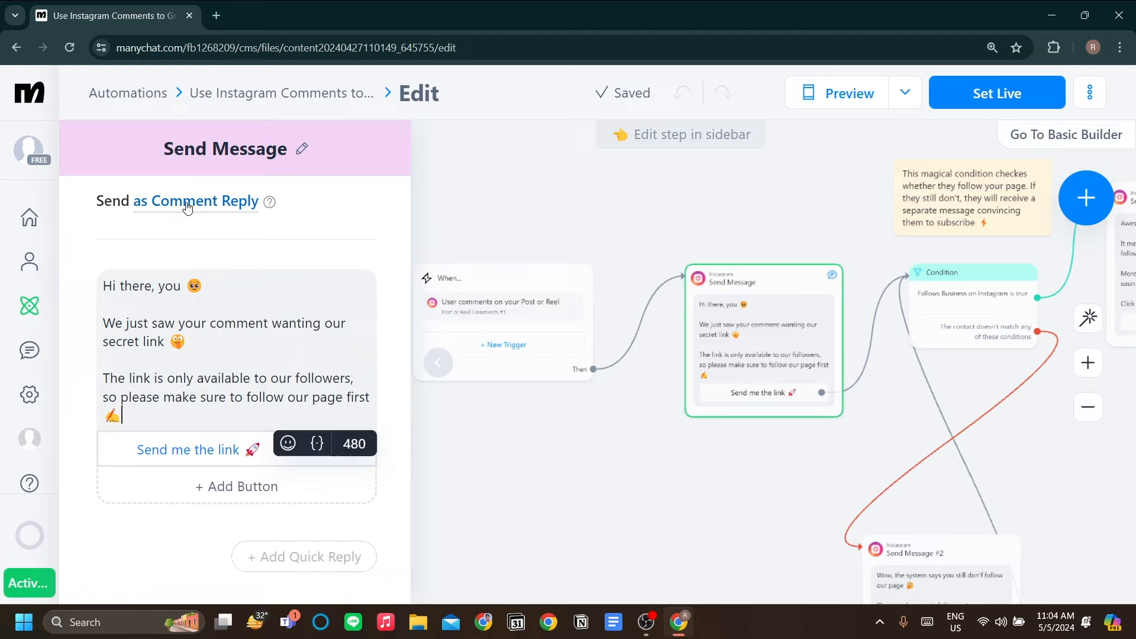
# Switch the first Send Message step from comment reply to sending within the 24-hour window
pyautogui.click(196, 201)
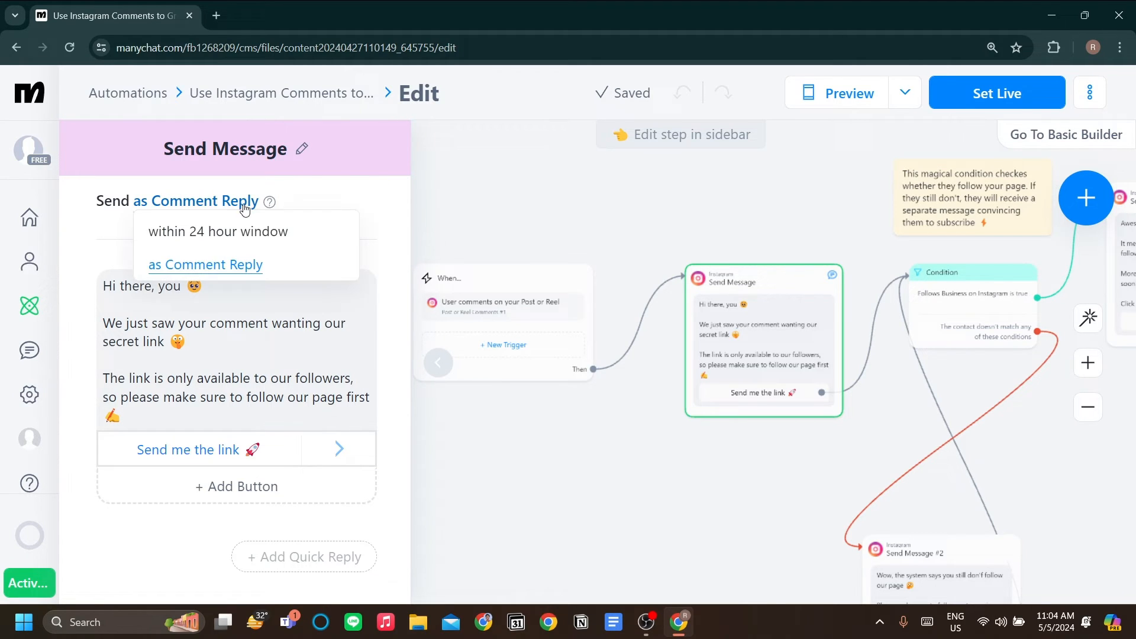
pyautogui.moveTo(289, 231)
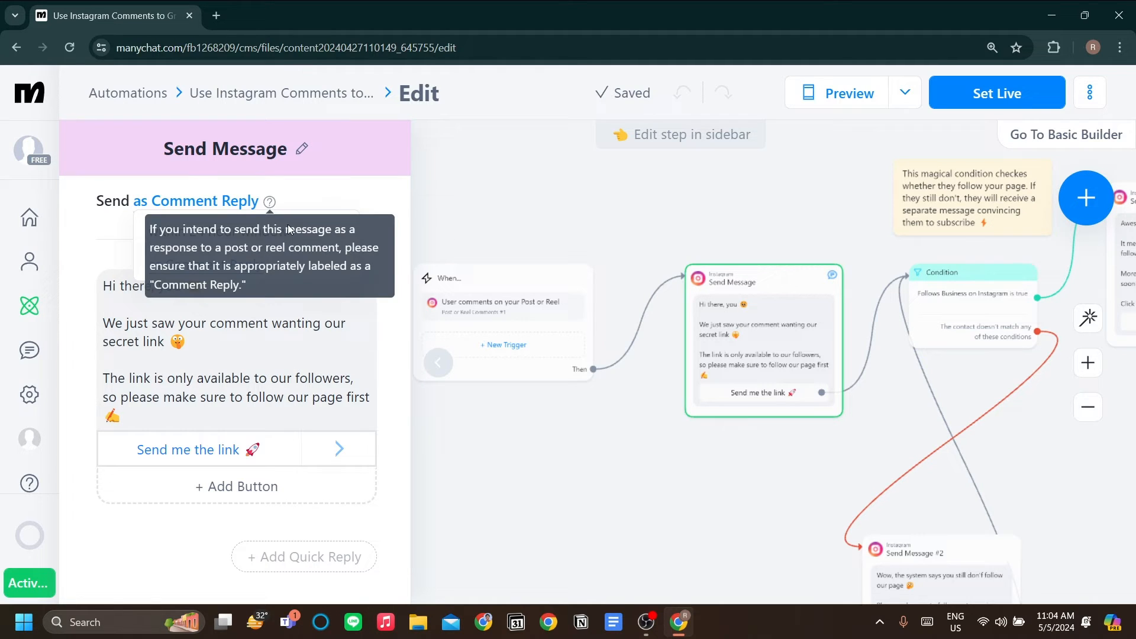
pyautogui.click(196, 201)
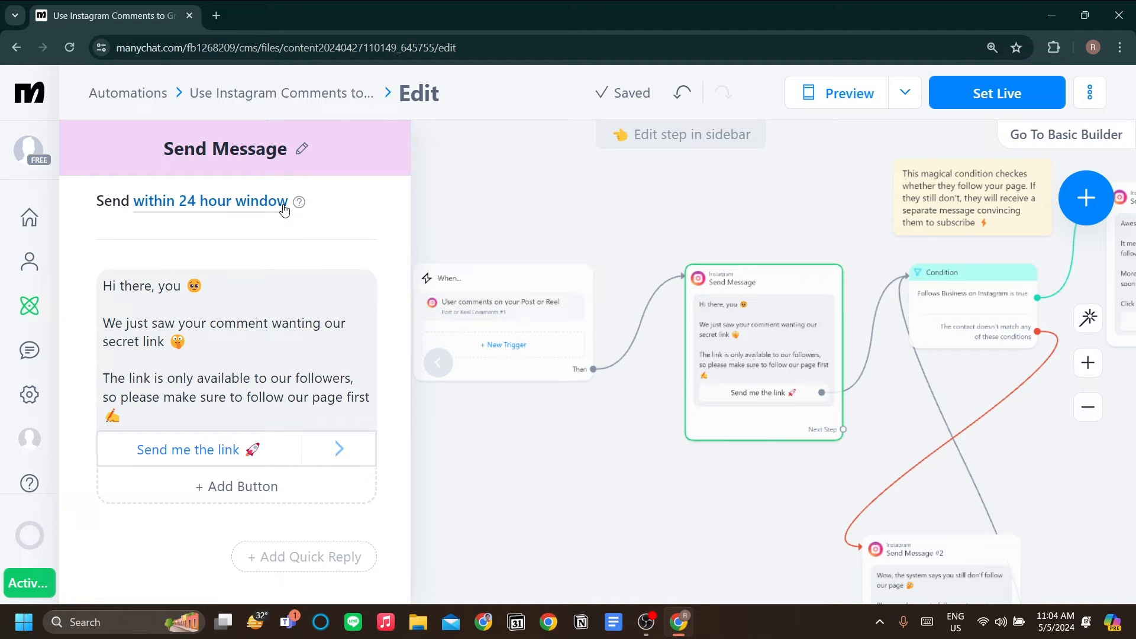
pyautogui.click(210, 200)
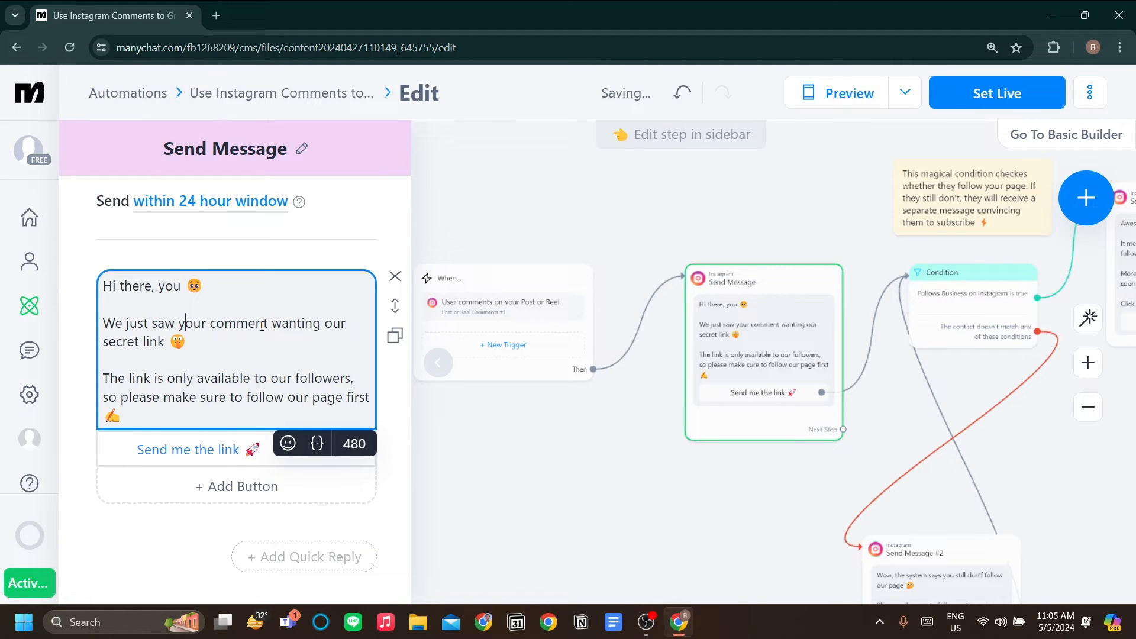
pyautogui.scroll(-3)
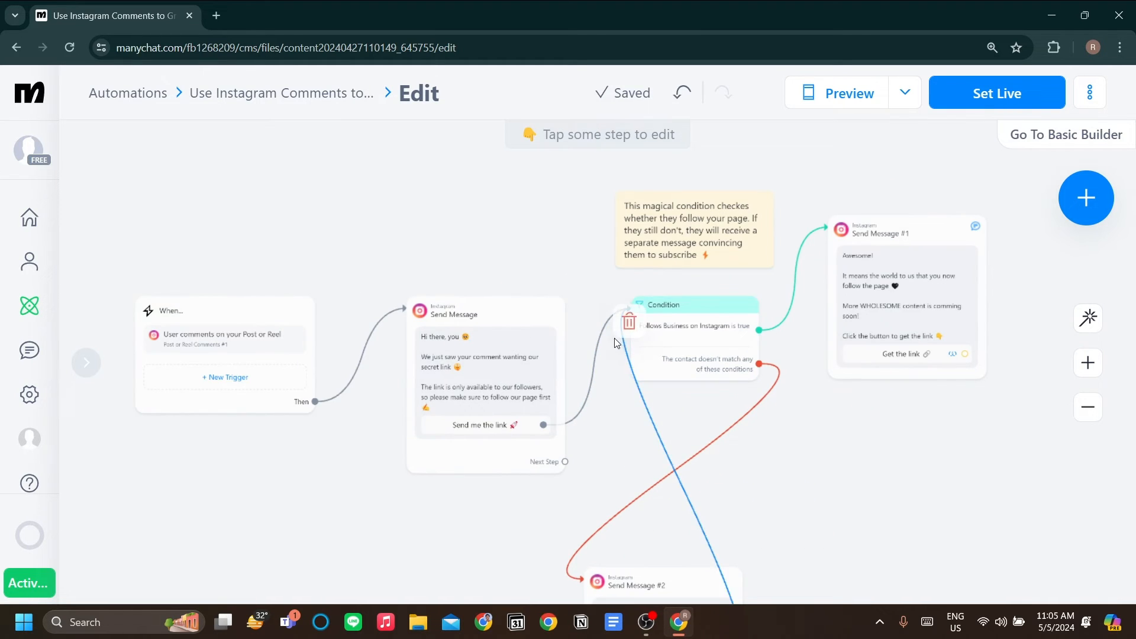
# Review the follow-check condition and the comment-reply Send Message steps
pyautogui.click(695, 326)
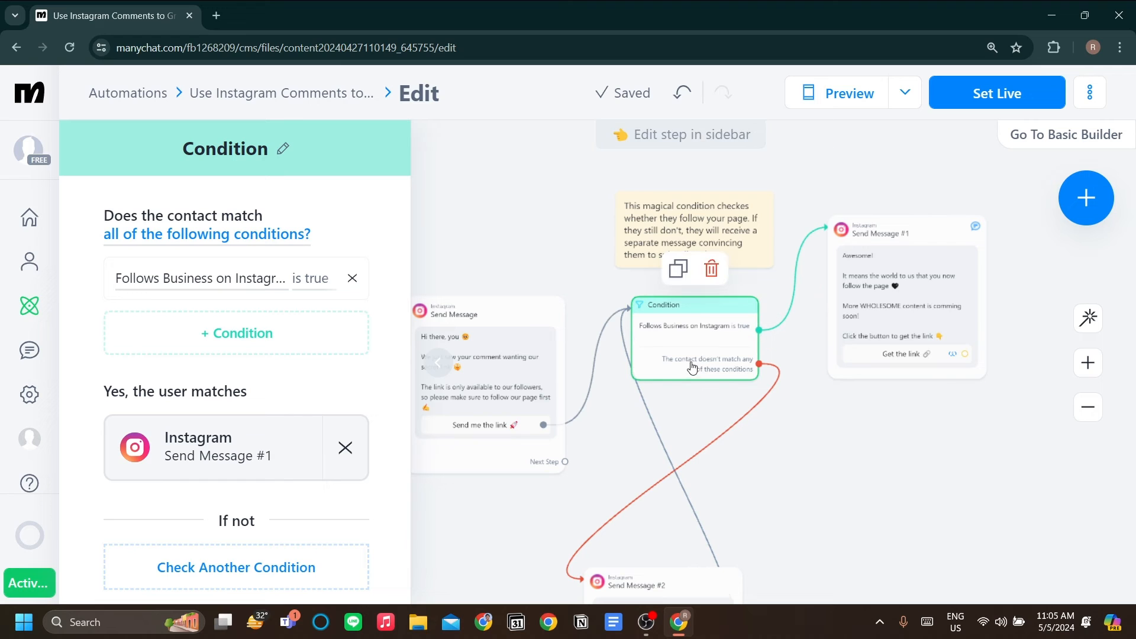
pyautogui.moveTo(740, 357)
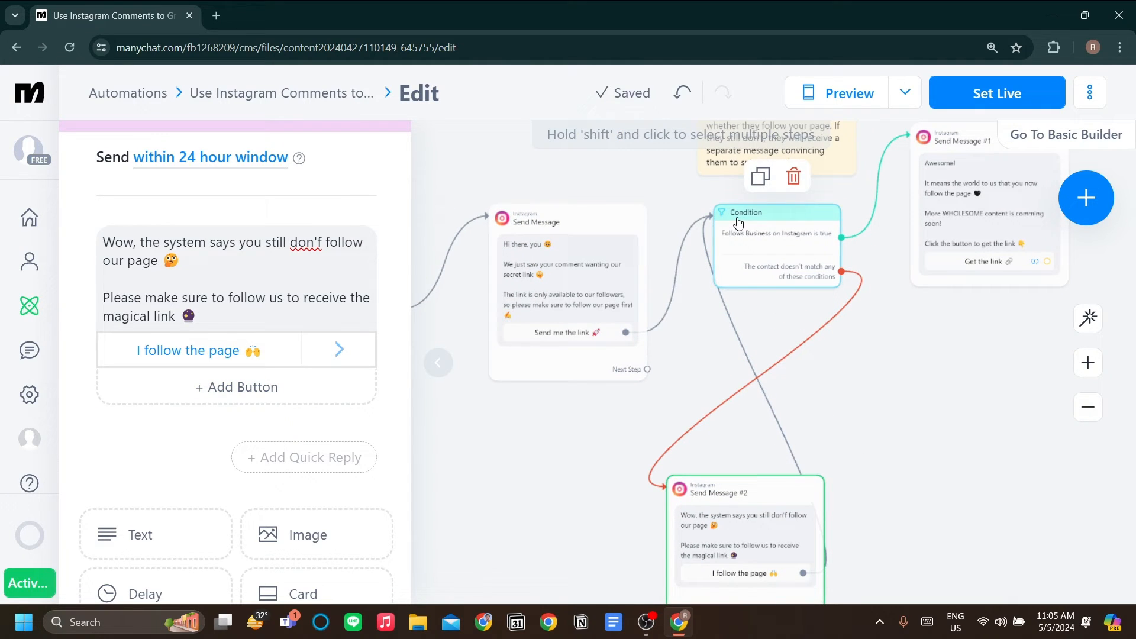
pyautogui.click(775, 222)
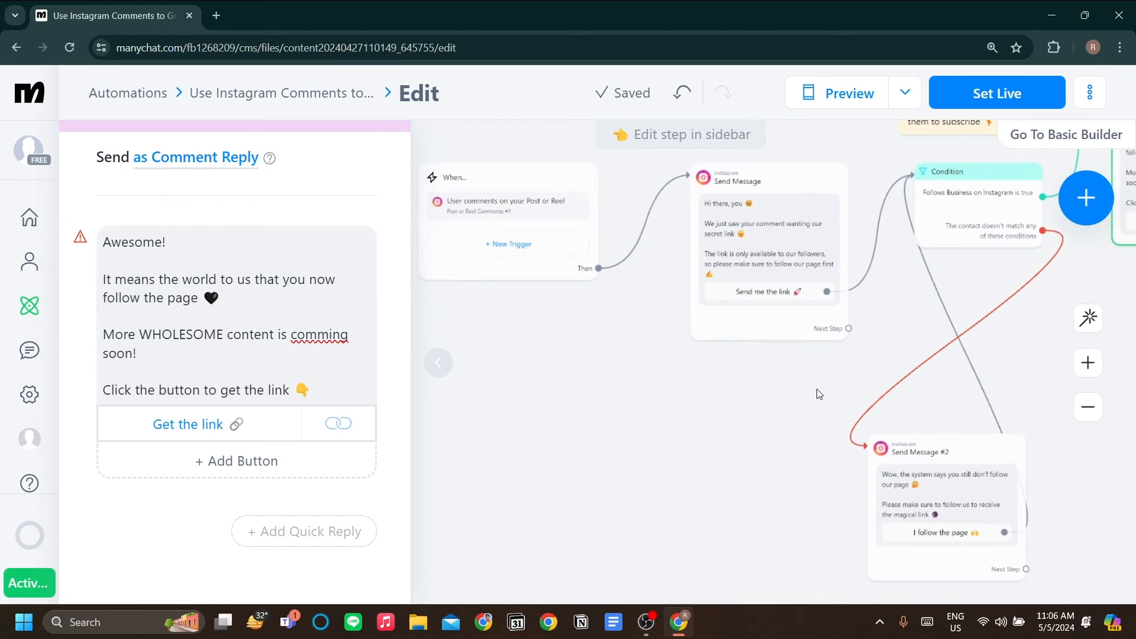
pyautogui.moveTo(785, 411)
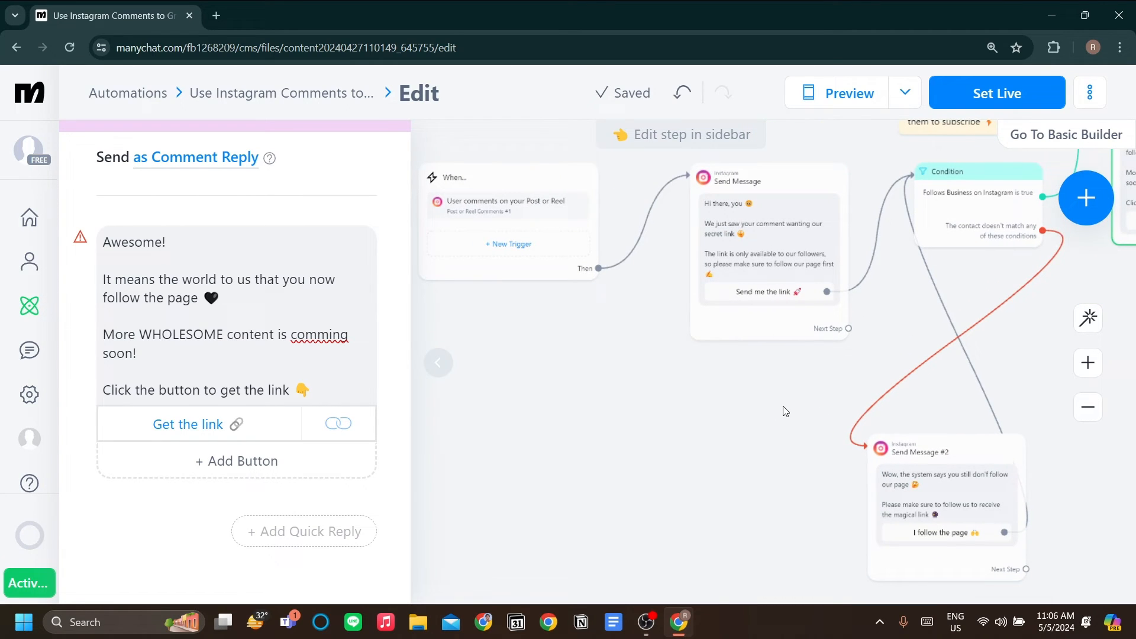
pyautogui.moveTo(741, 404)
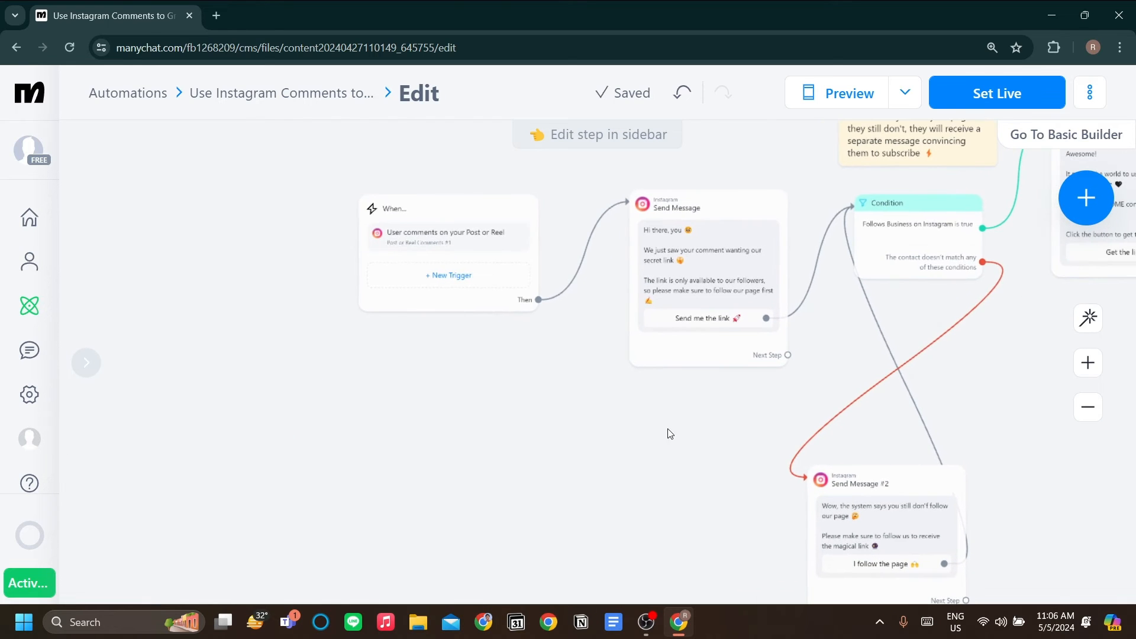
# Return to the automations list, start a new automation and scroll the Ready-to-Go Templates
pyautogui.click(128, 93)
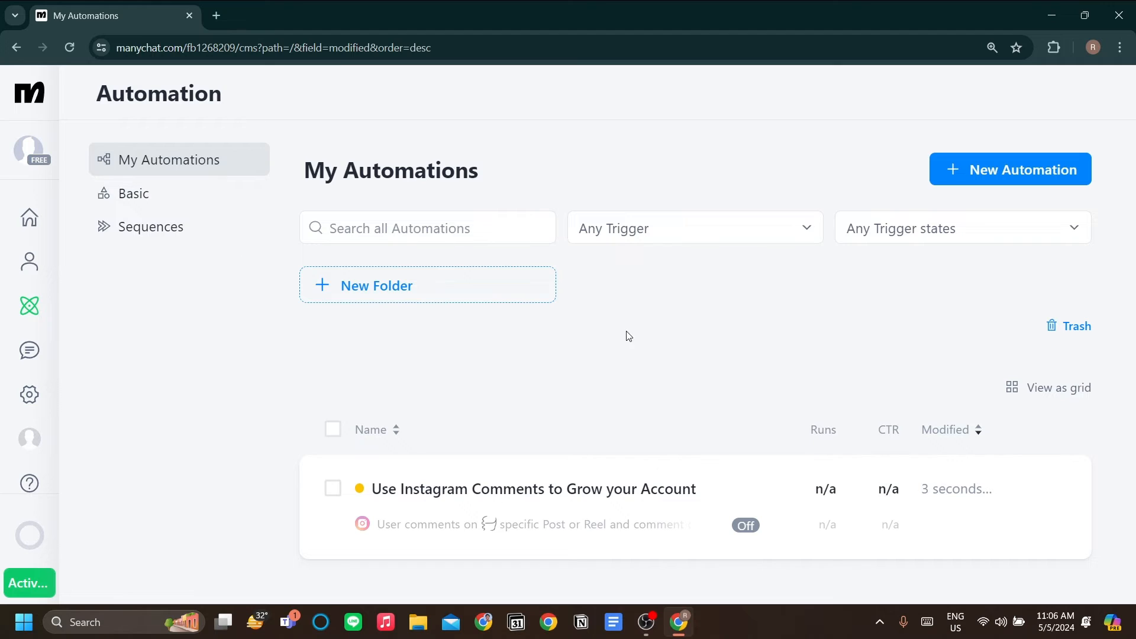
pyautogui.moveTo(99, 310)
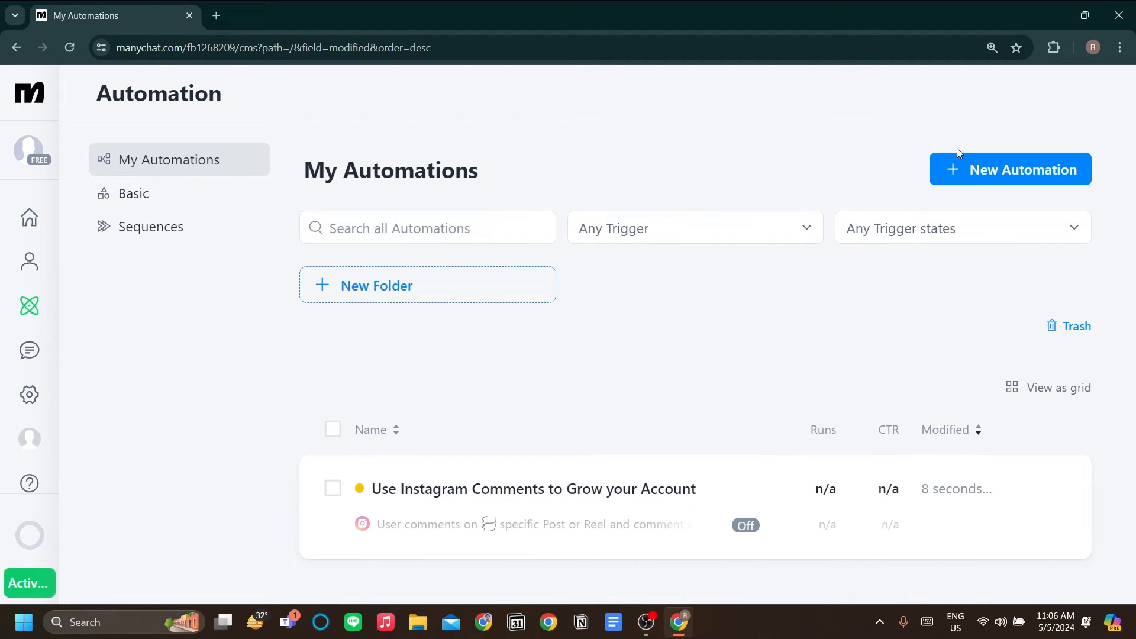
pyautogui.moveTo(817, 177)
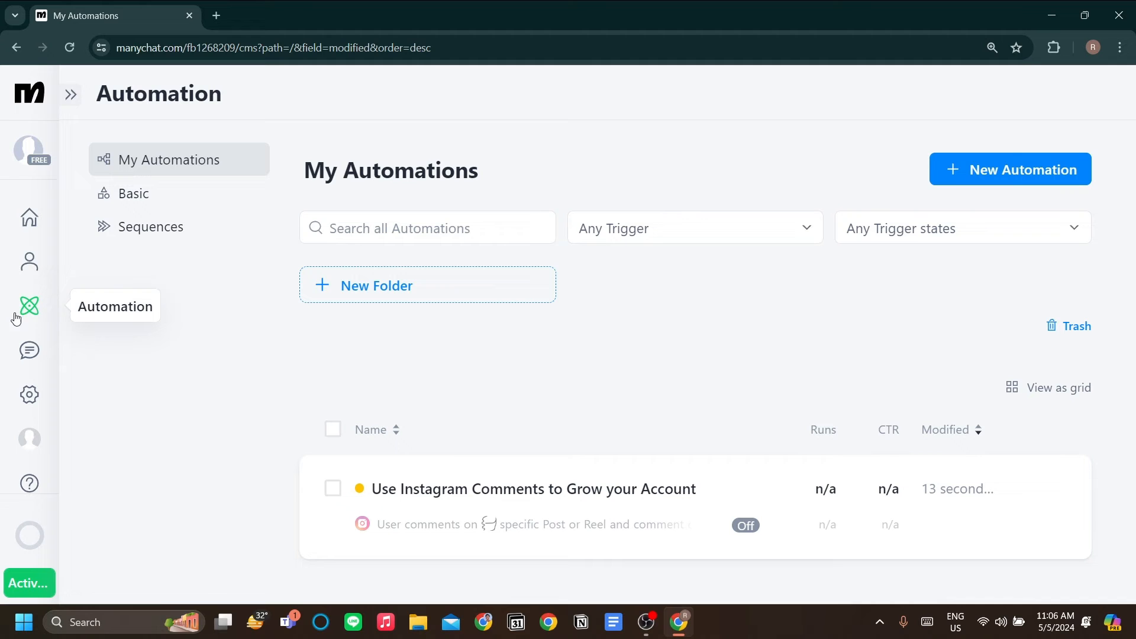
pyautogui.click(532, 488)
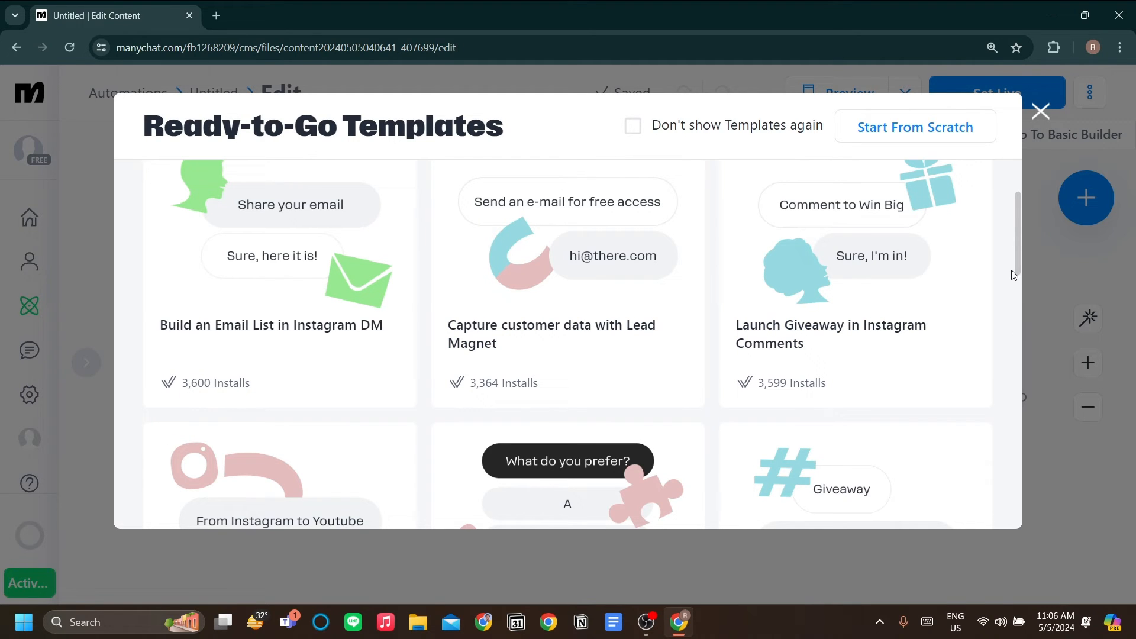
pyautogui.scroll(-3)
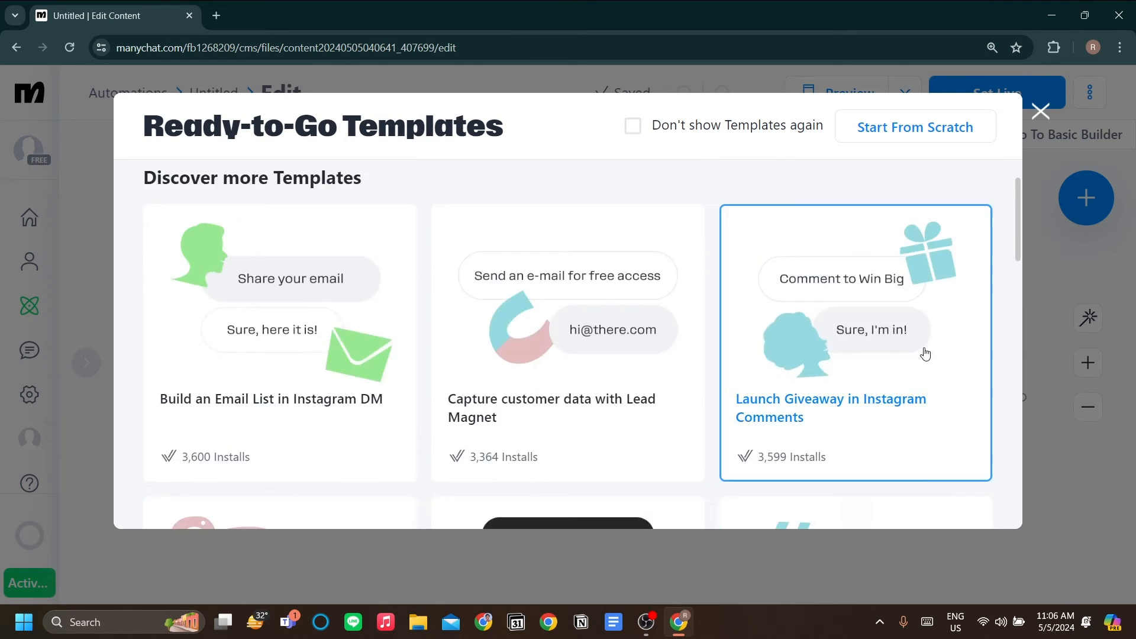
# Dismiss the templates gallery and centre the blank Untitled flow on the canvas
pyautogui.click(1040, 111)
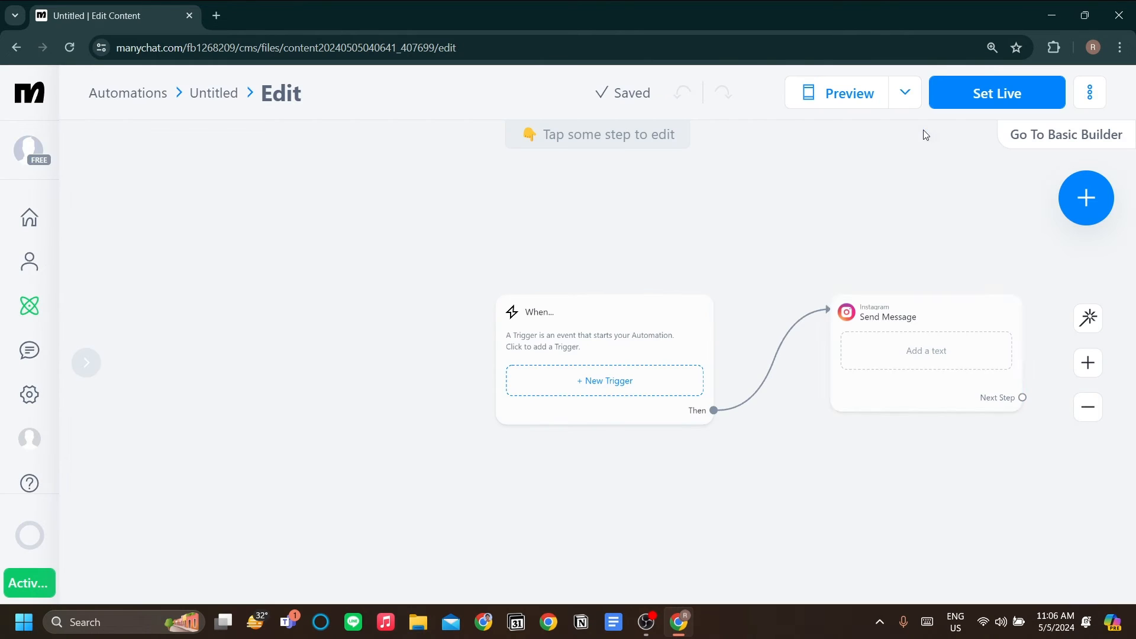
pyautogui.moveTo(925, 135); pyautogui.dragTo(780, 242)
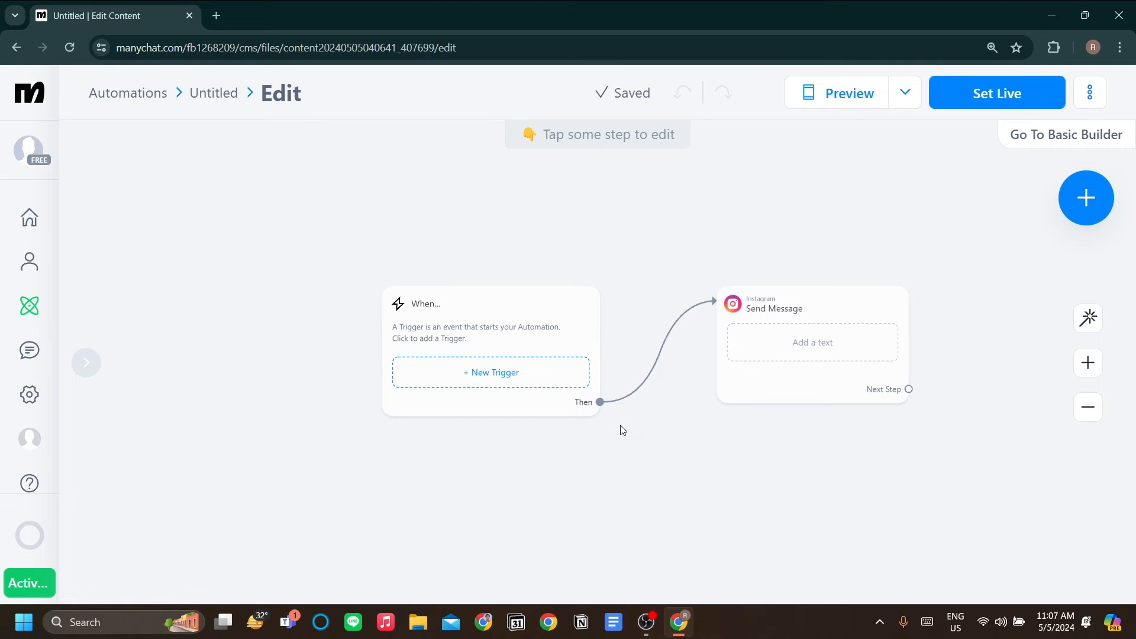
pyautogui.moveTo(603, 382)
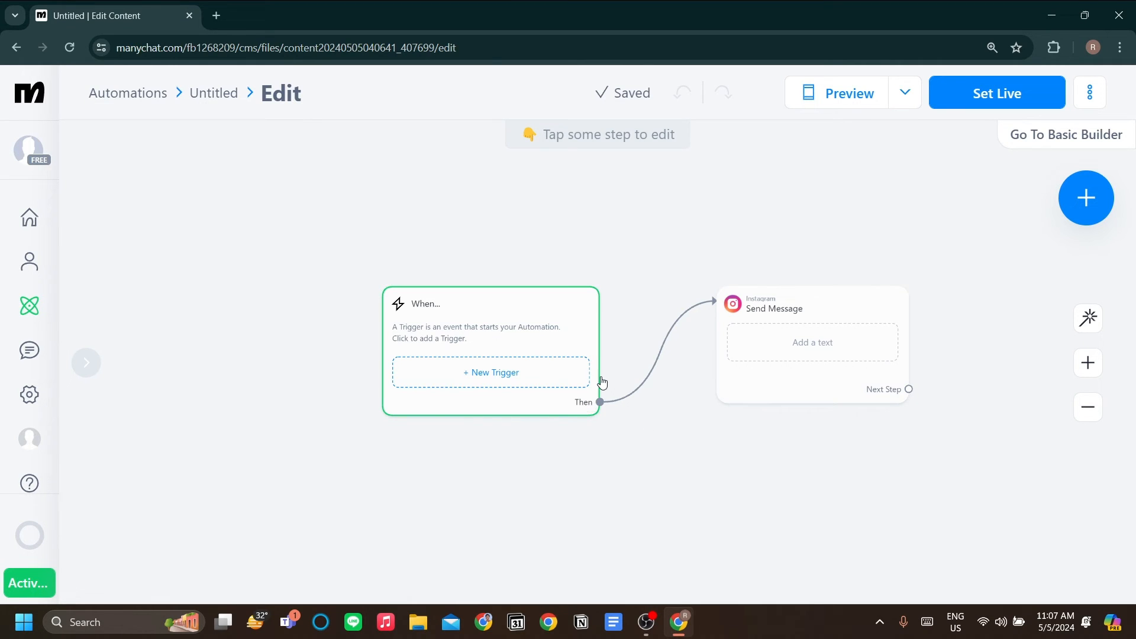
# Browse the Instagram trigger list for the new automation and view Contact Events triggers
pyautogui.click(491, 372)
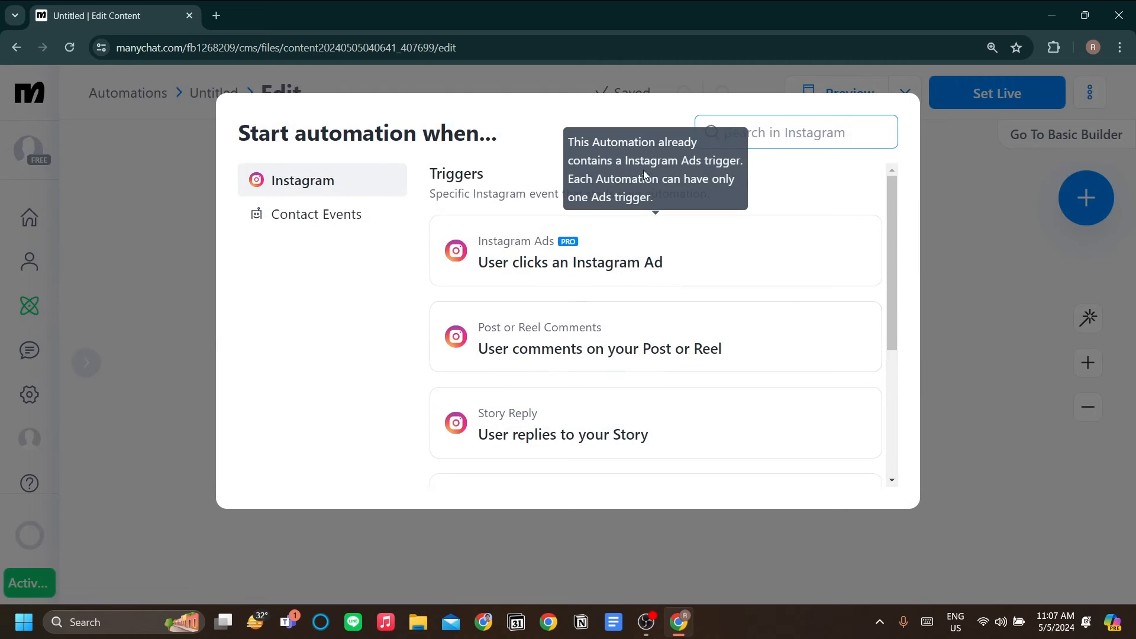
pyautogui.scroll(-3)
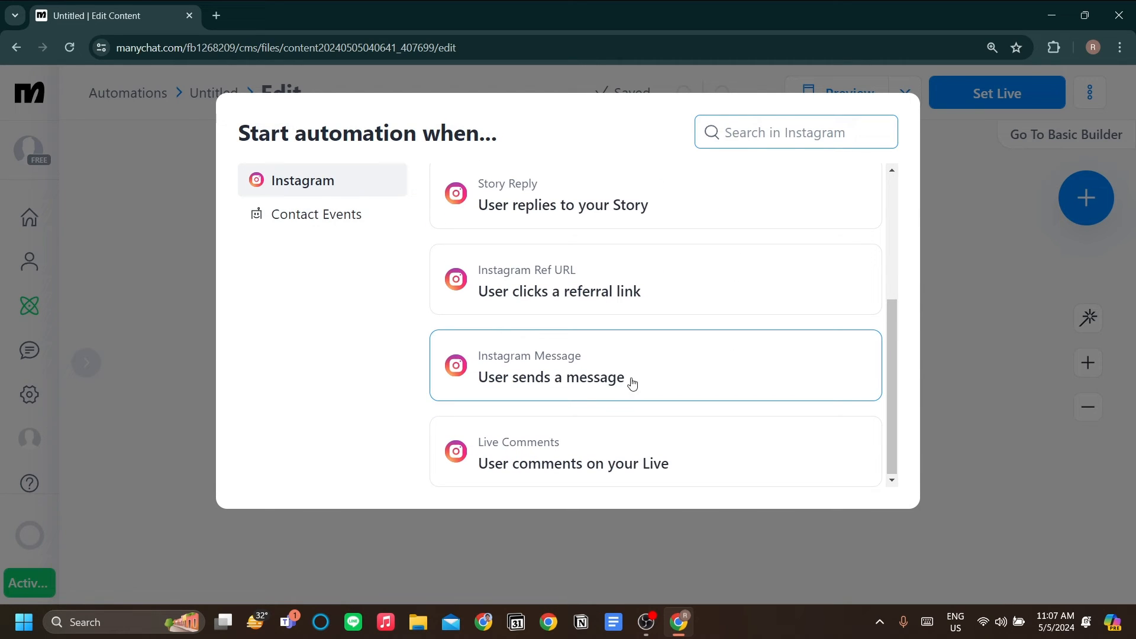
pyautogui.moveTo(658, 353)
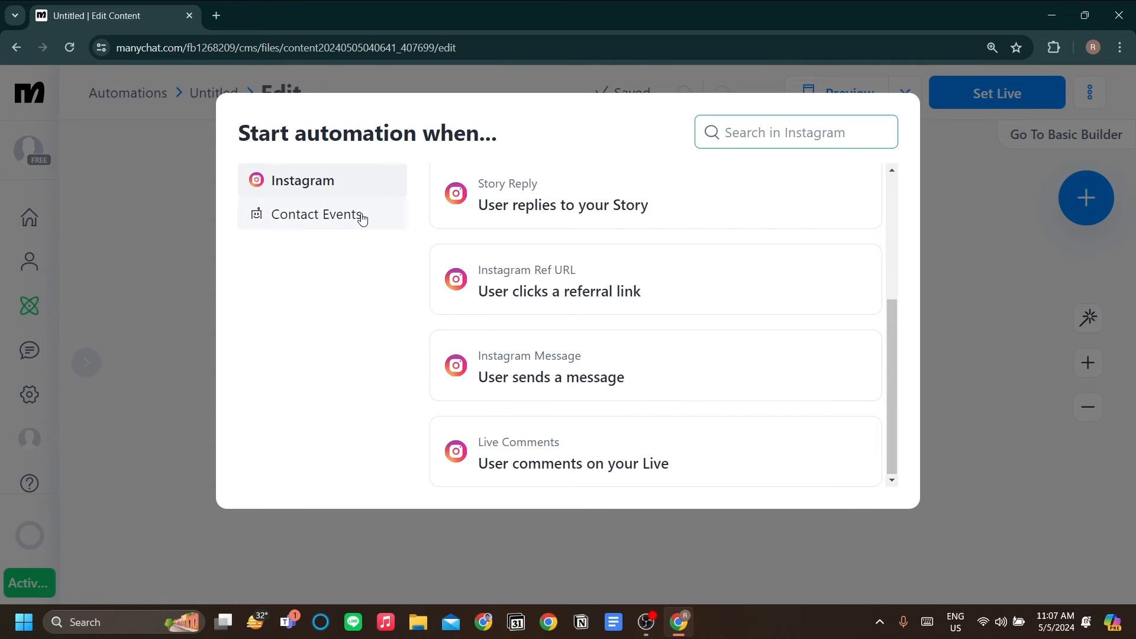
pyautogui.click(317, 213)
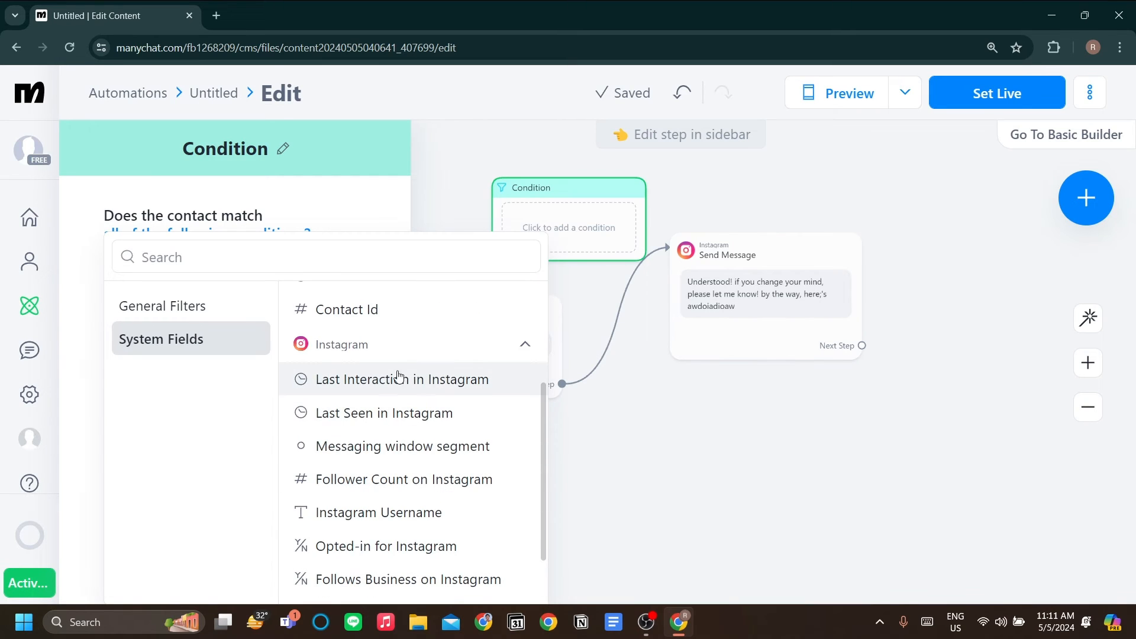
# Set the condition to Last Seen in Instagram more than 8 hours ago and link the message to it
pyautogui.click(383, 413)
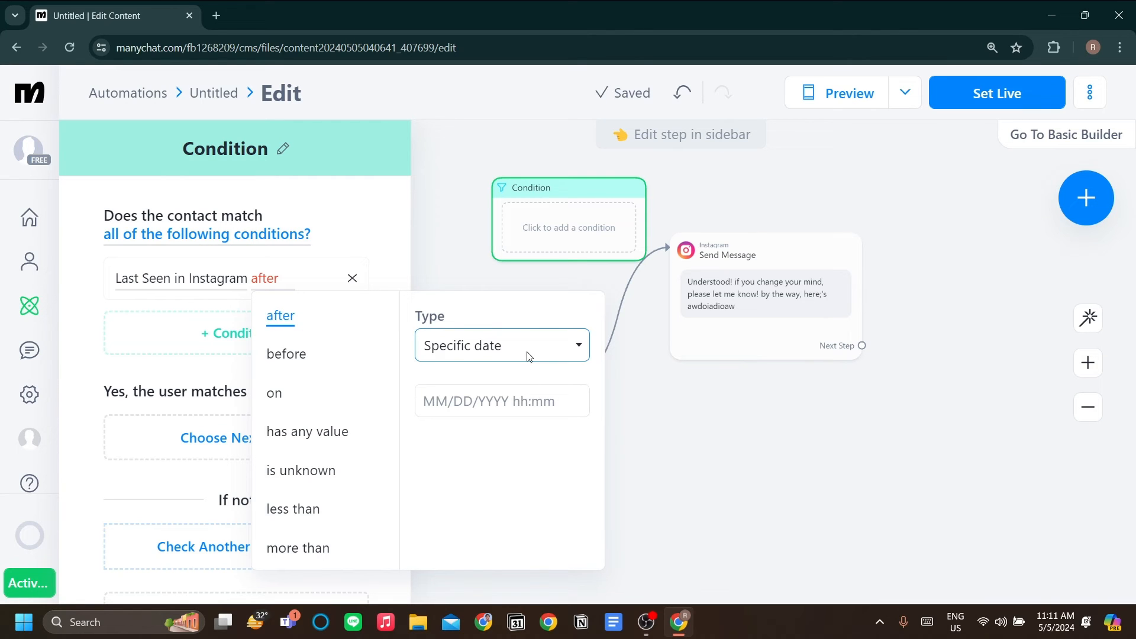
pyautogui.click(501, 345)
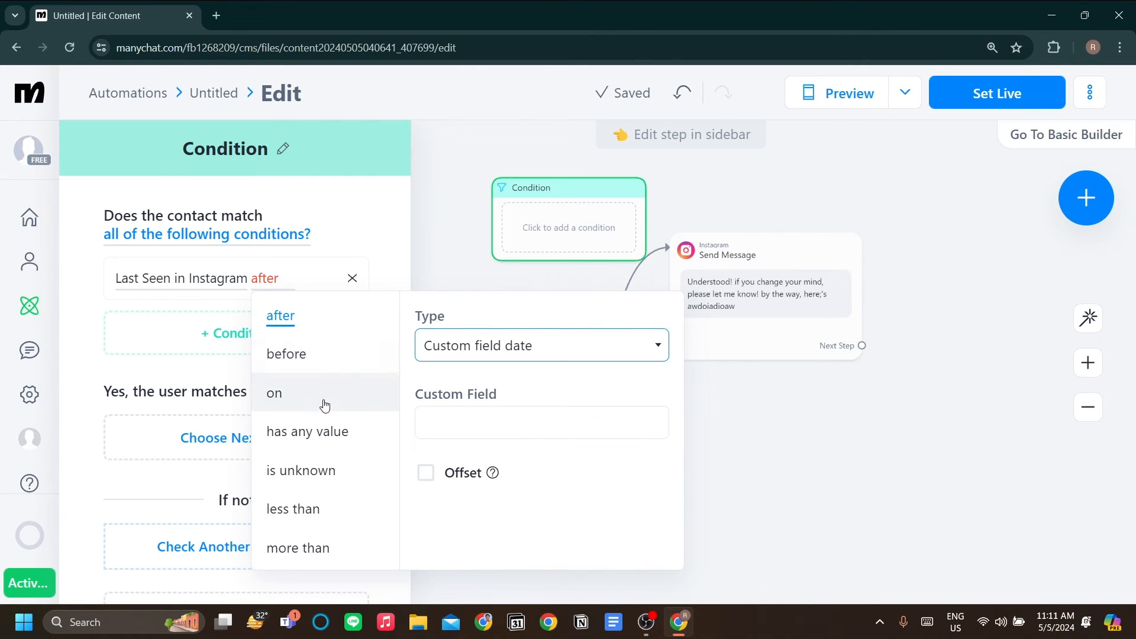
pyautogui.click(307, 431)
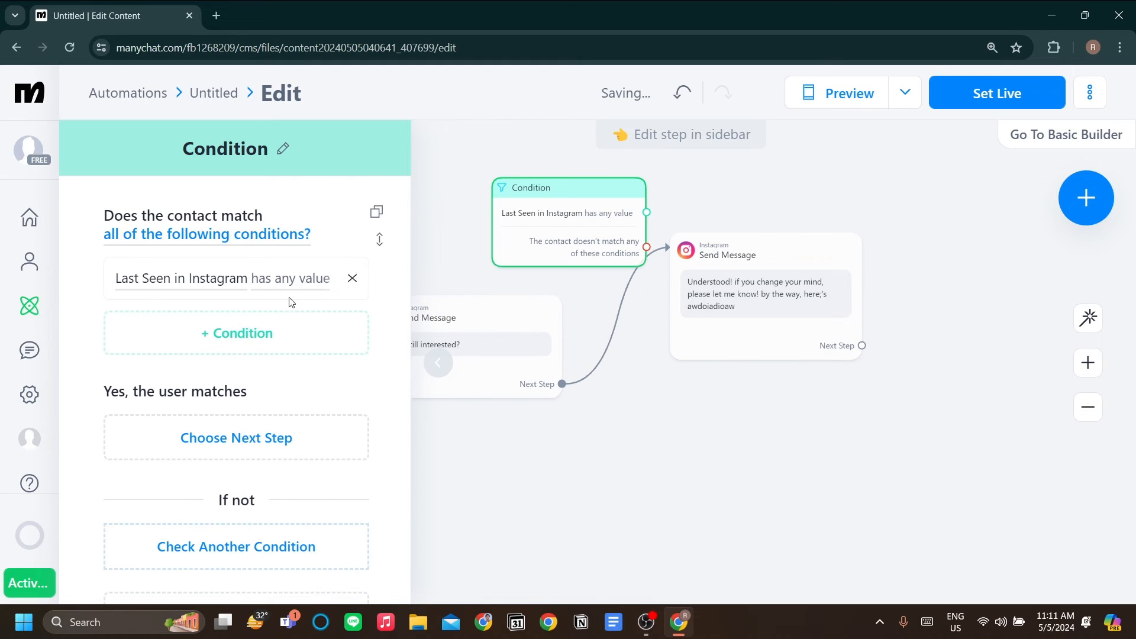
pyautogui.click(290, 278)
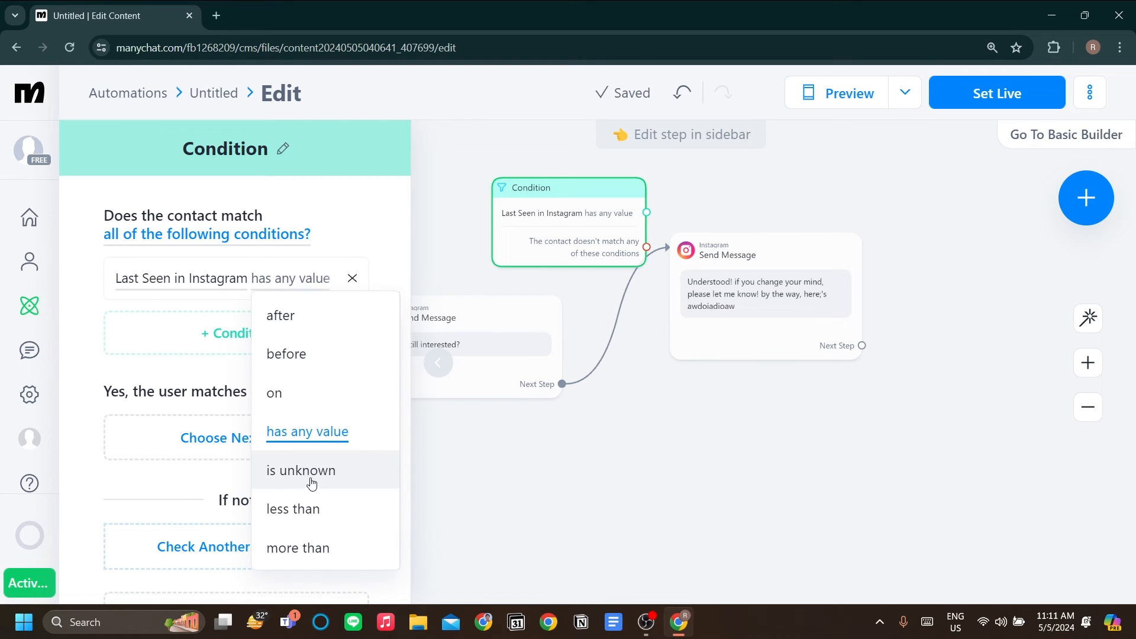
pyautogui.click(297, 546)
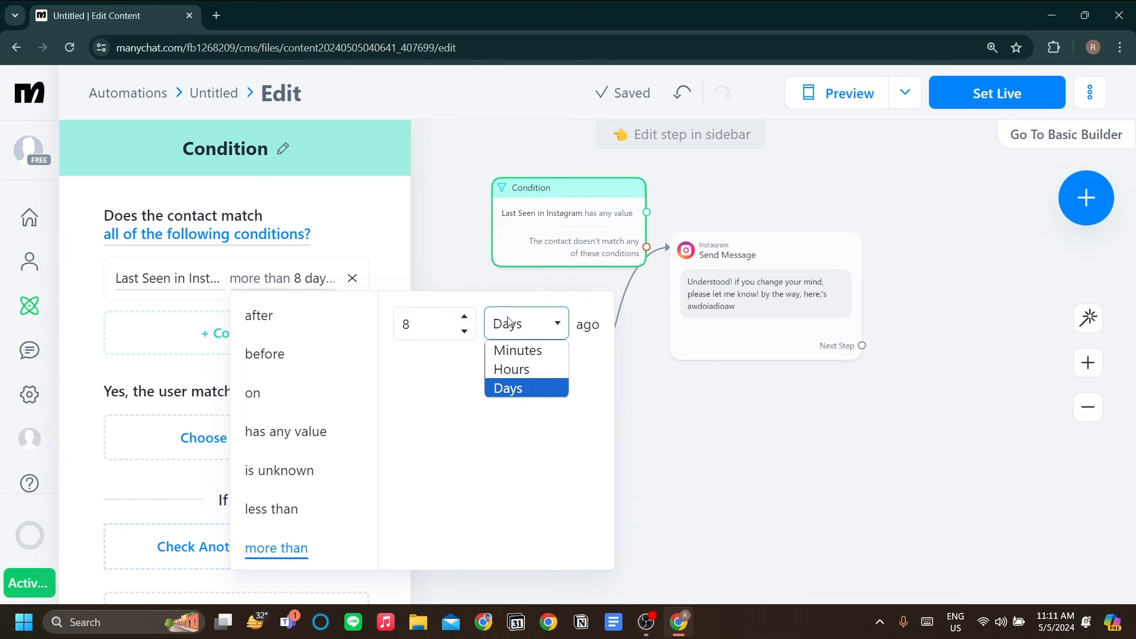
pyautogui.click(511, 369)
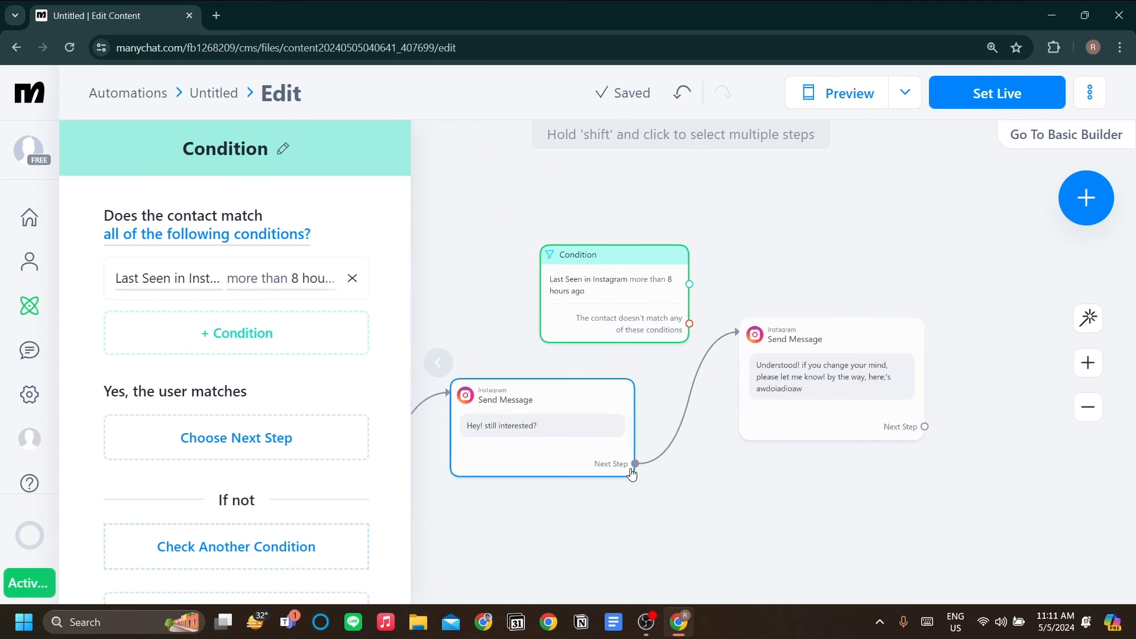
pyautogui.click(632, 463)
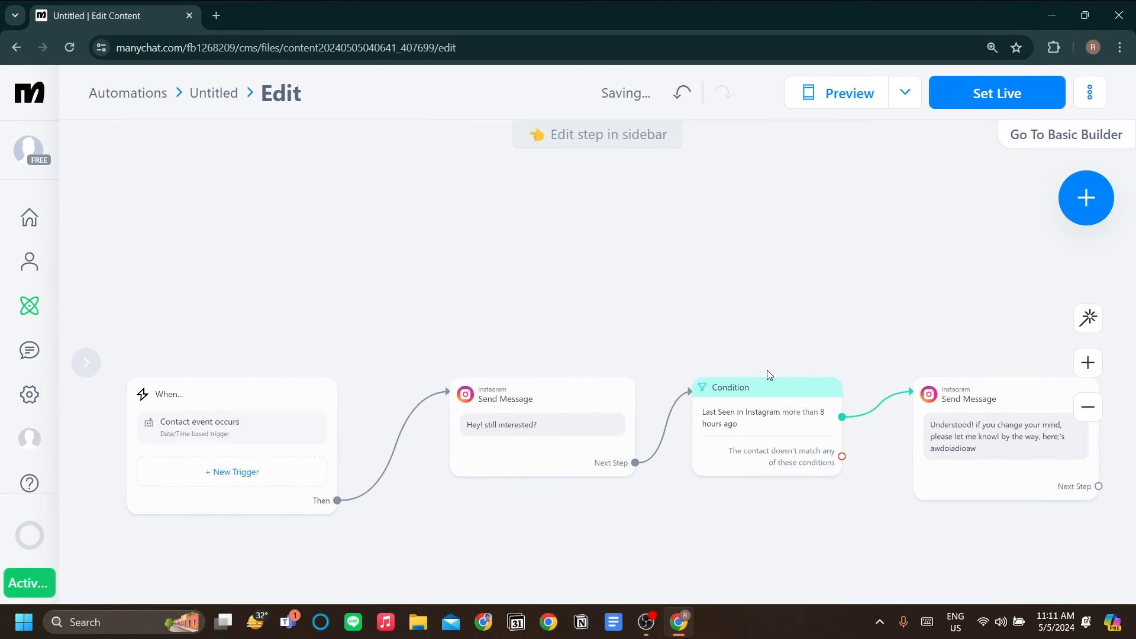
# Add a second condition branch requiring interaction within 24 hours, leading to an Instagram message with reply text
pyautogui.click(766, 387)
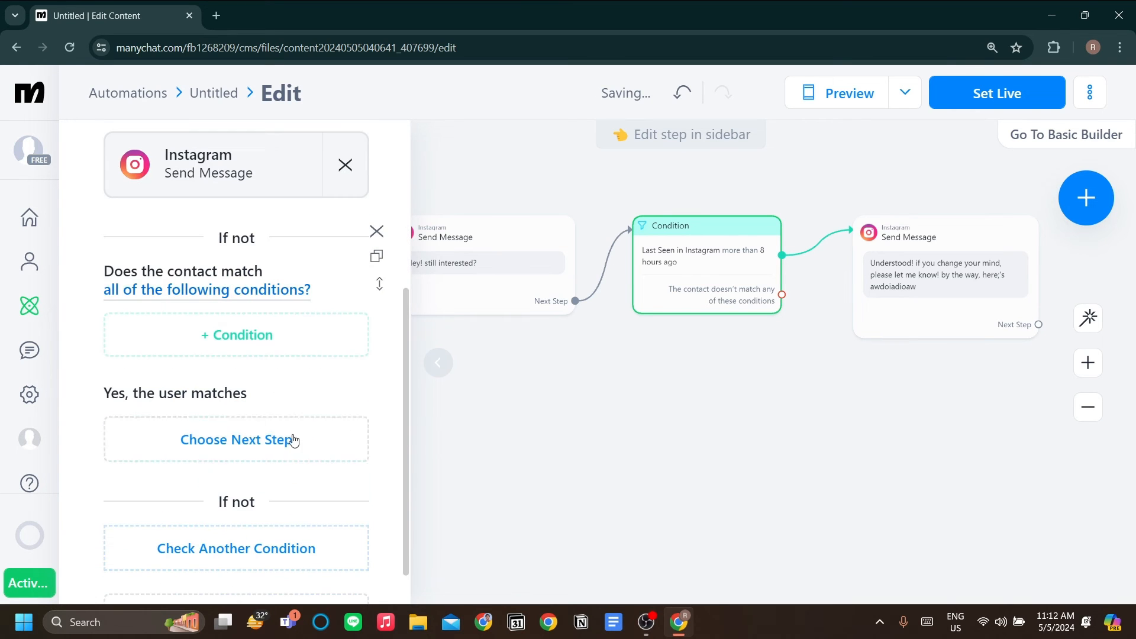
pyautogui.click(236, 439)
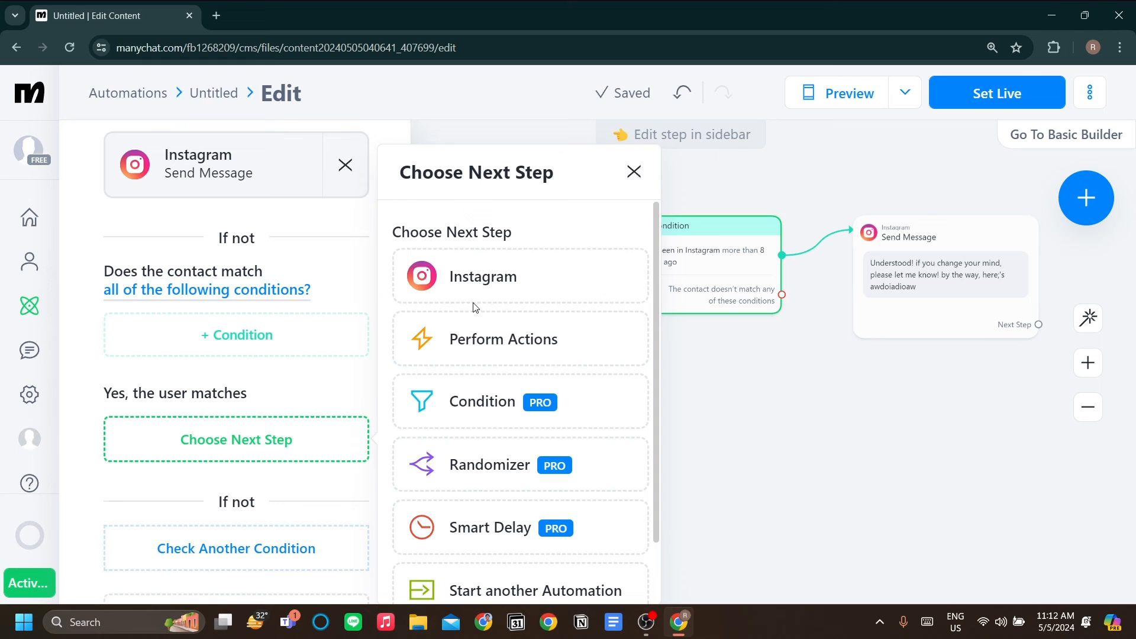
pyautogui.click(482, 276)
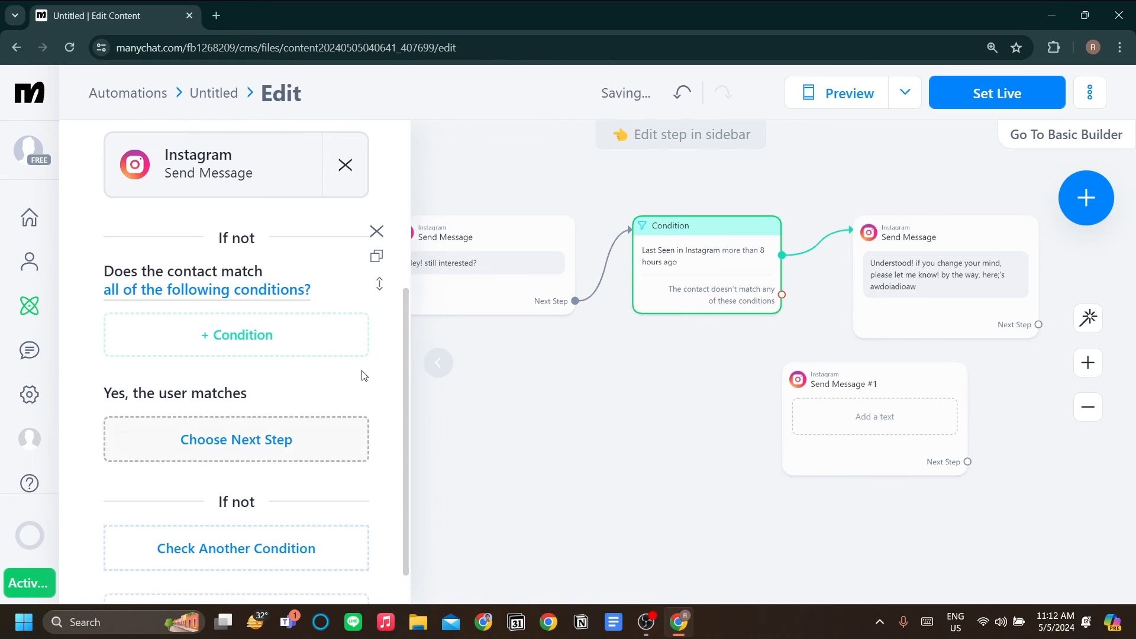
pyautogui.click(236, 335)
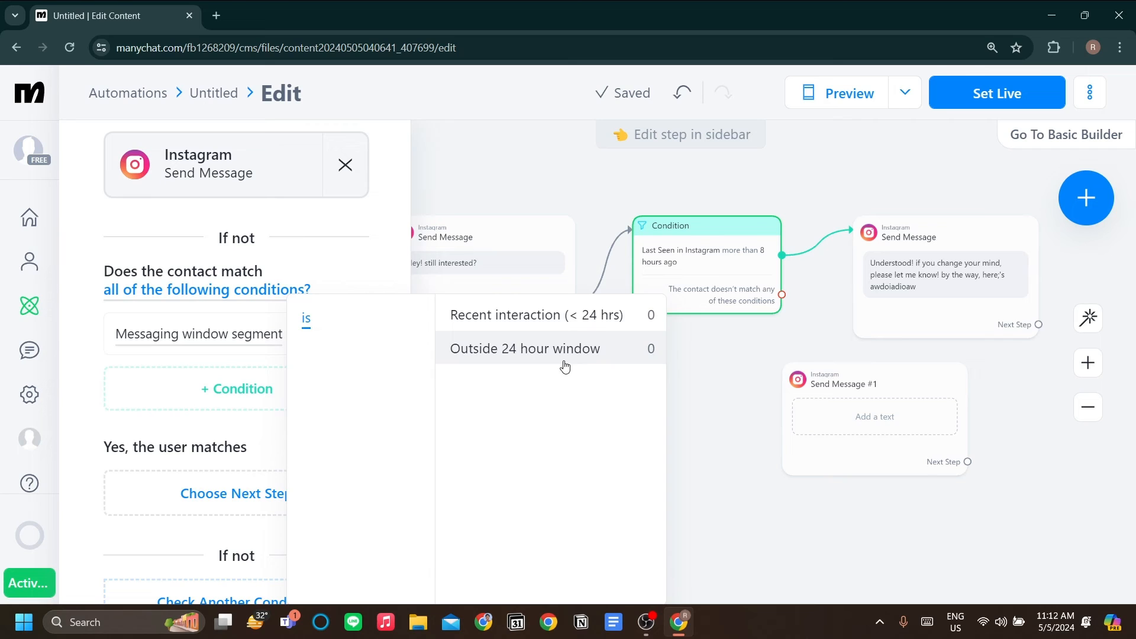
pyautogui.click(535, 314)
pyautogui.write('Great')
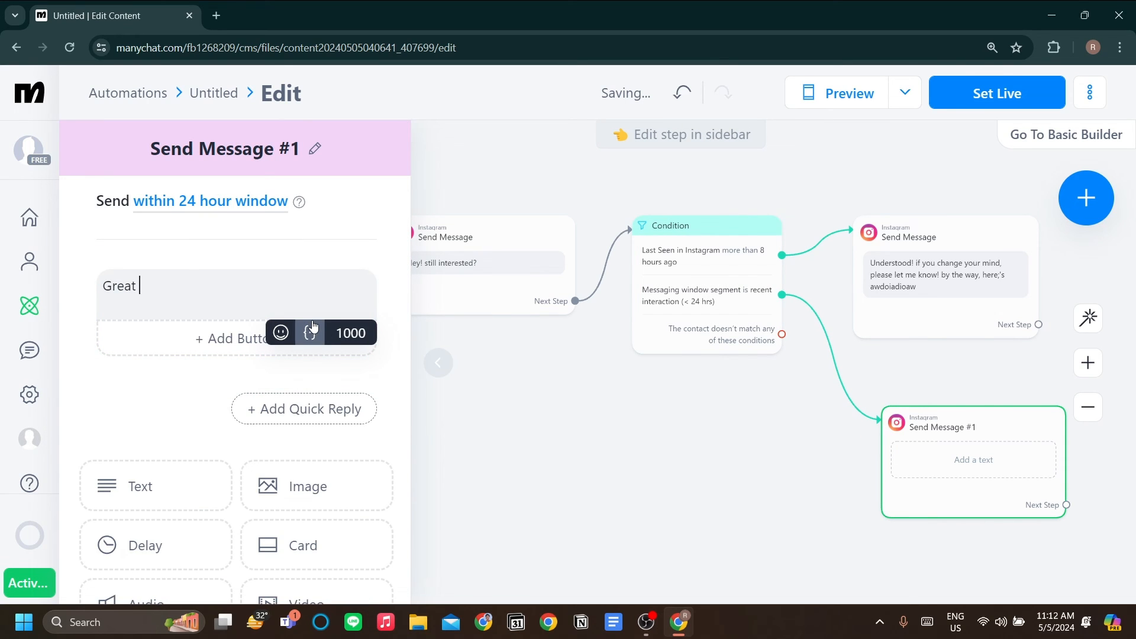
pyautogui.write('janediuauidw')
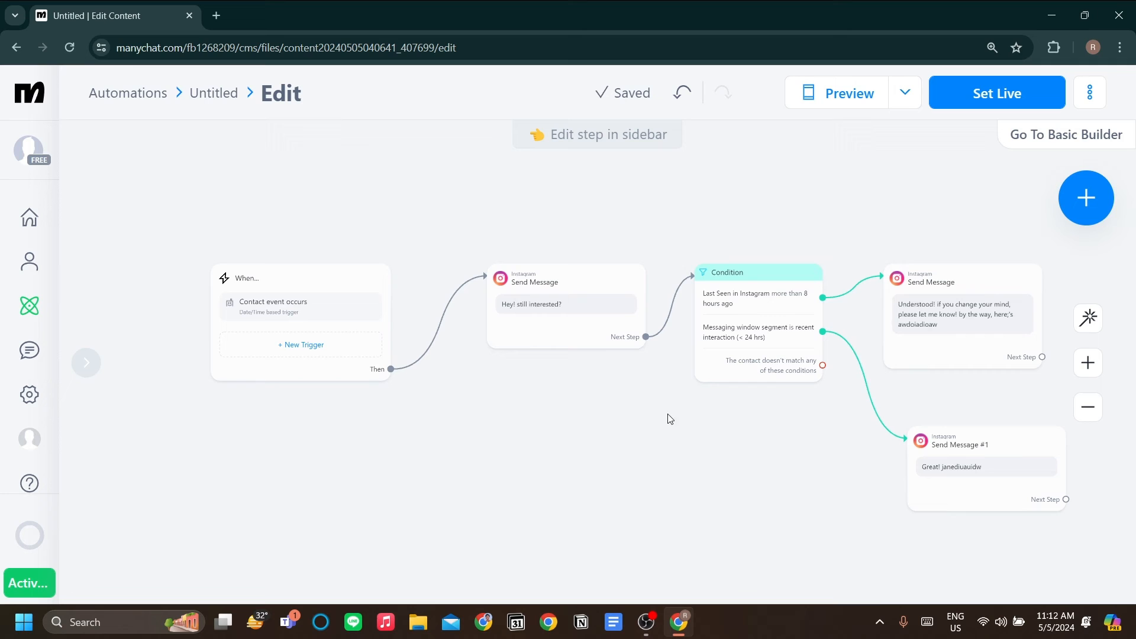
pyautogui.moveTo(662, 419)
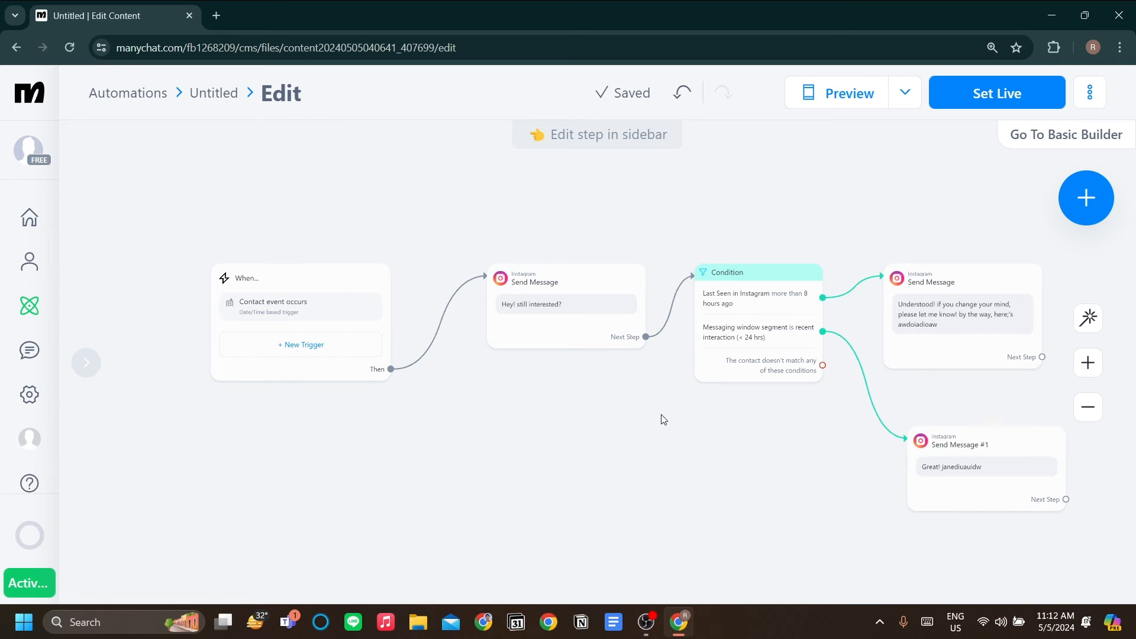
pyautogui.moveTo(667, 417)
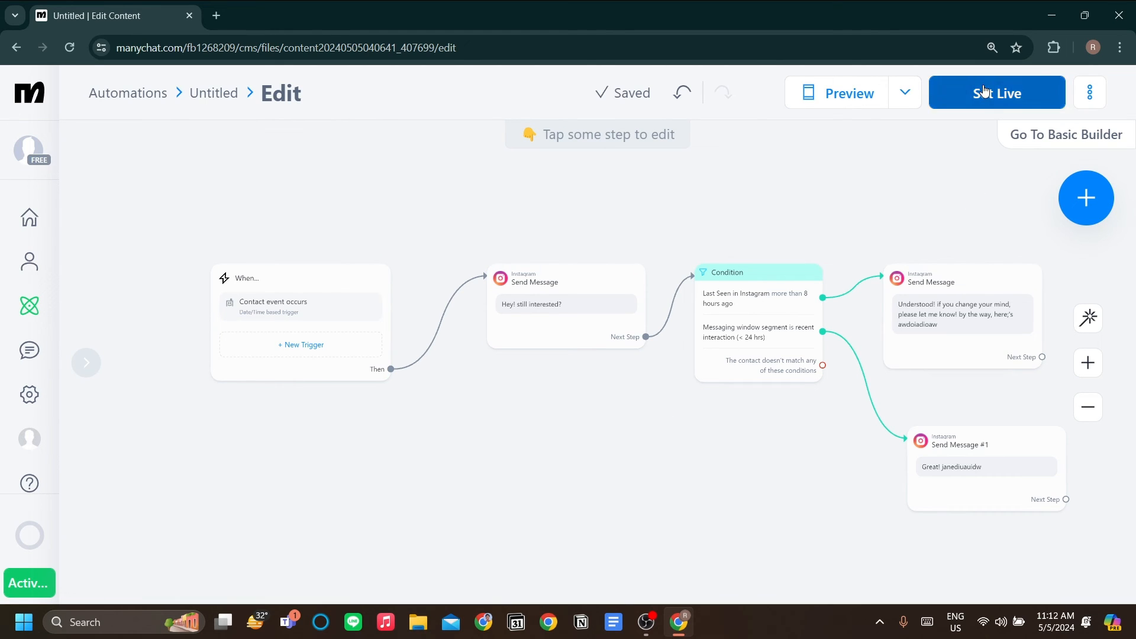
pyautogui.moveTo(753, 248)
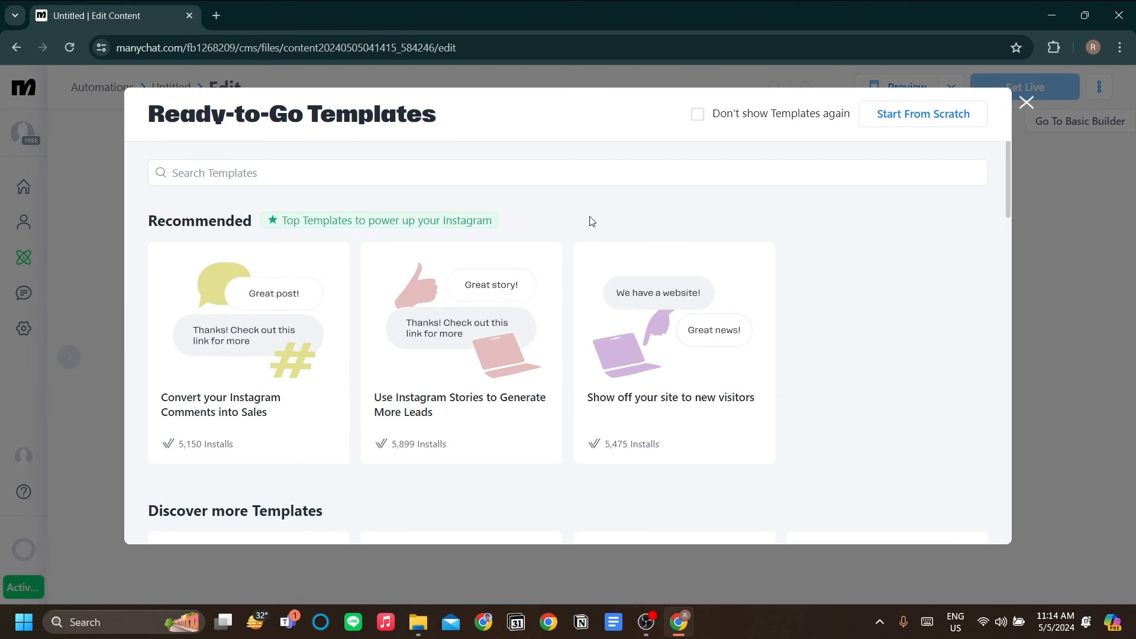
# Scroll the Ready-to-Go Templates and set up 'Direct Traffic from your Live to the Website'
pyautogui.scroll(-3)
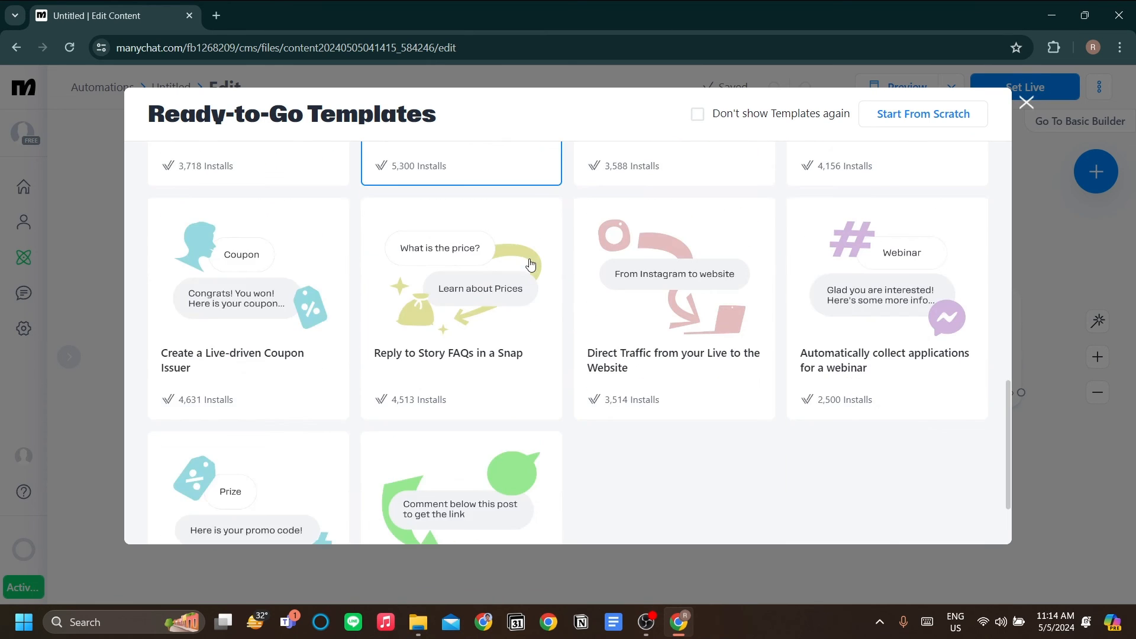
pyautogui.scroll(-3)
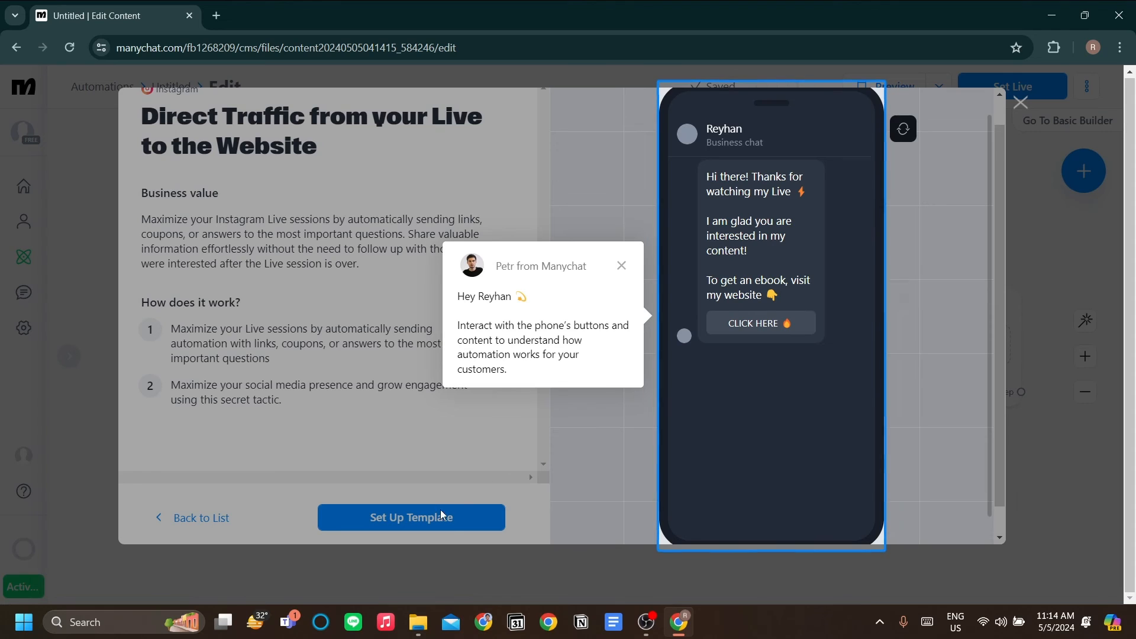
pyautogui.click(621, 266)
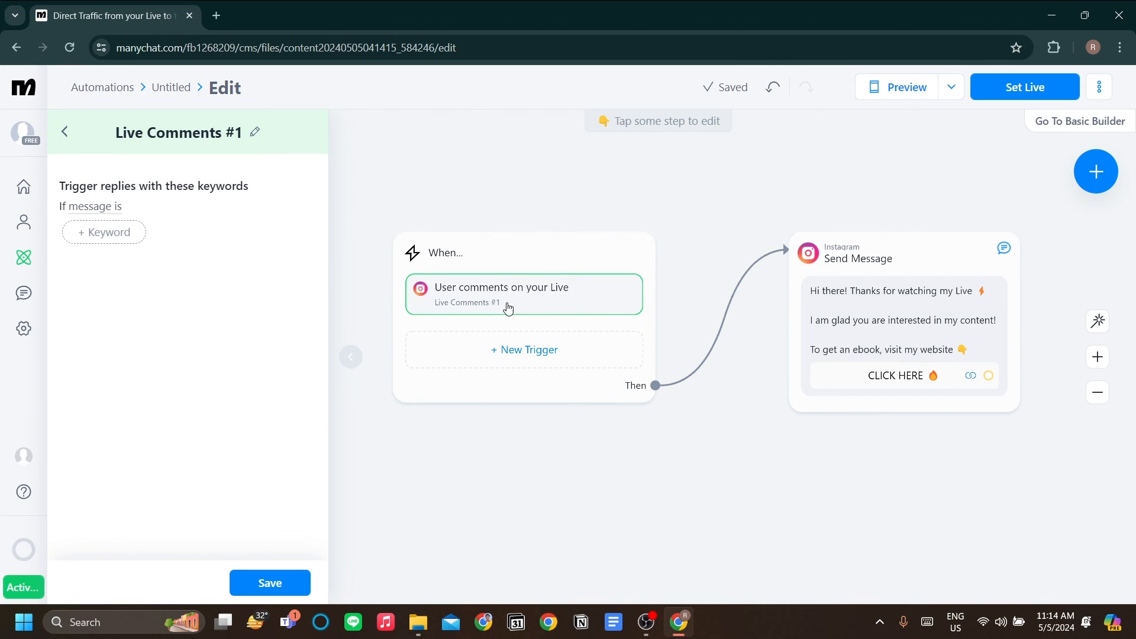
pyautogui.moveTo(731, 281)
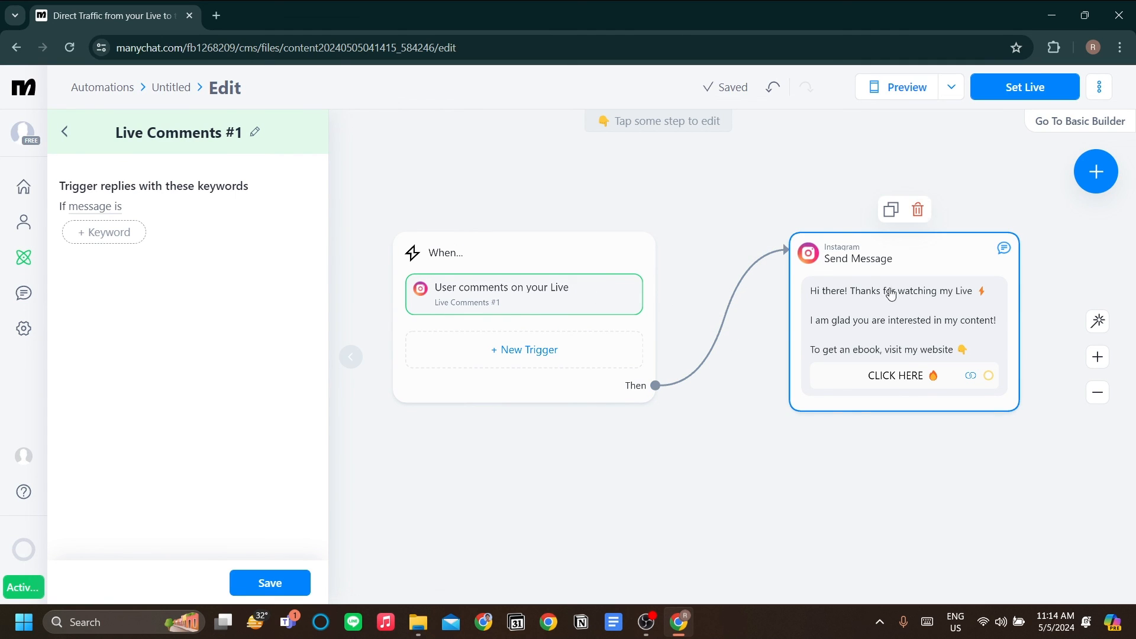
pyautogui.moveTo(671, 404)
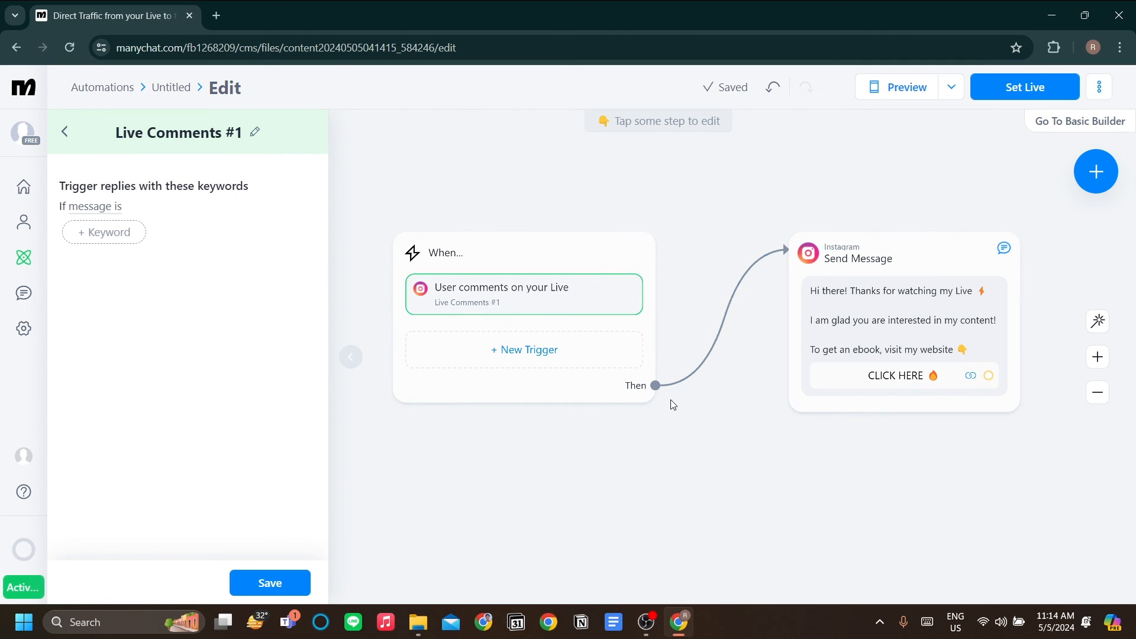
pyautogui.moveTo(753, 317)
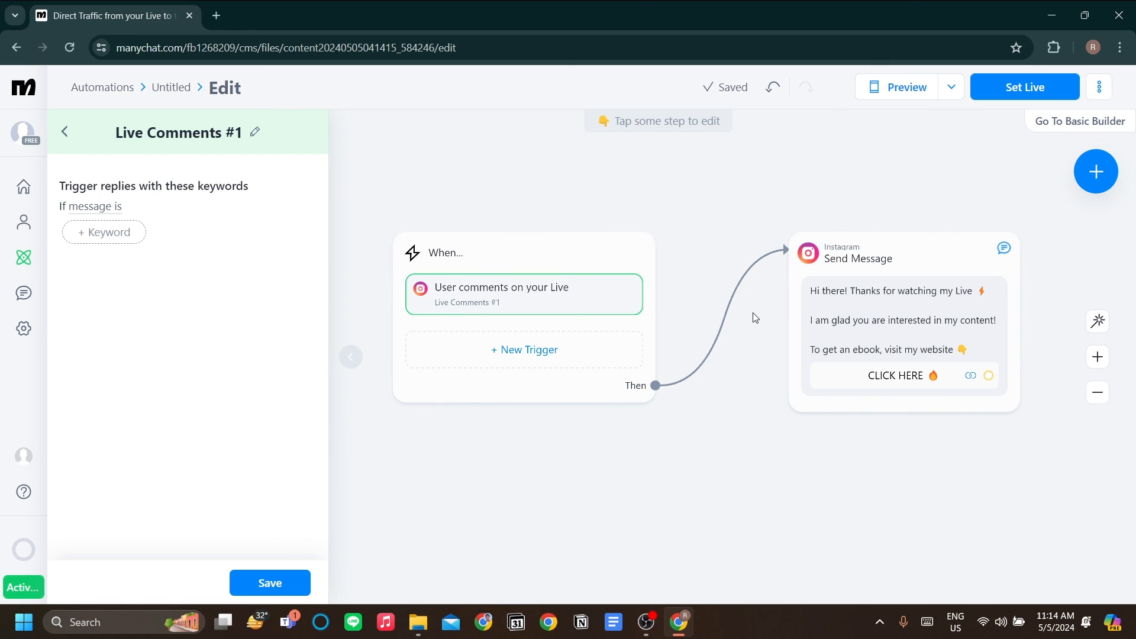
pyautogui.moveTo(742, 378)
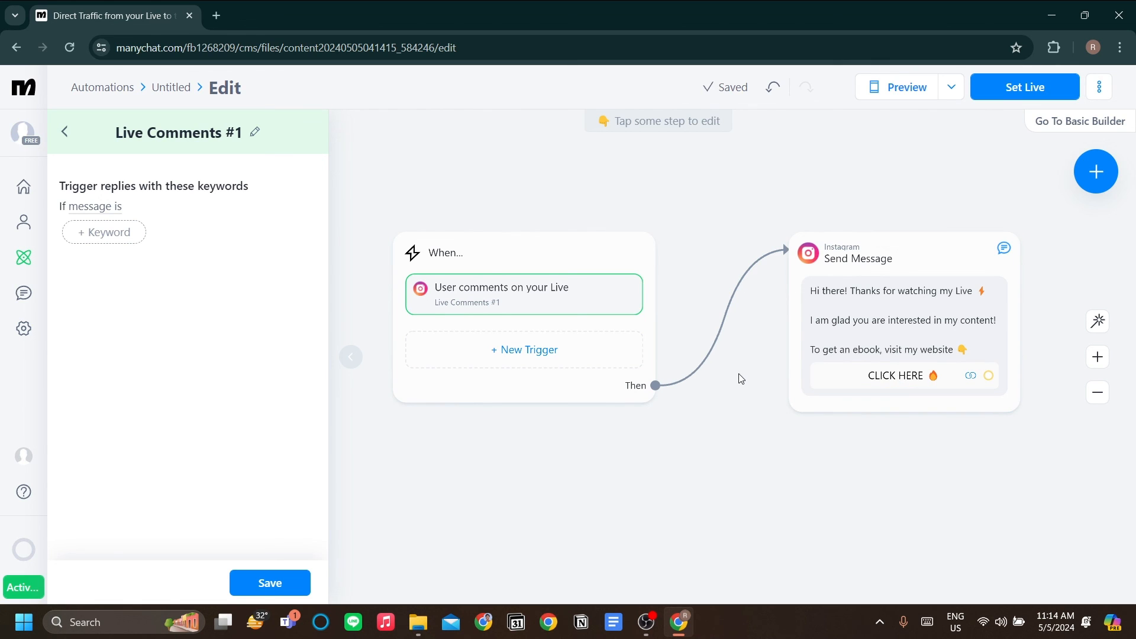
pyautogui.moveTo(85, 140)
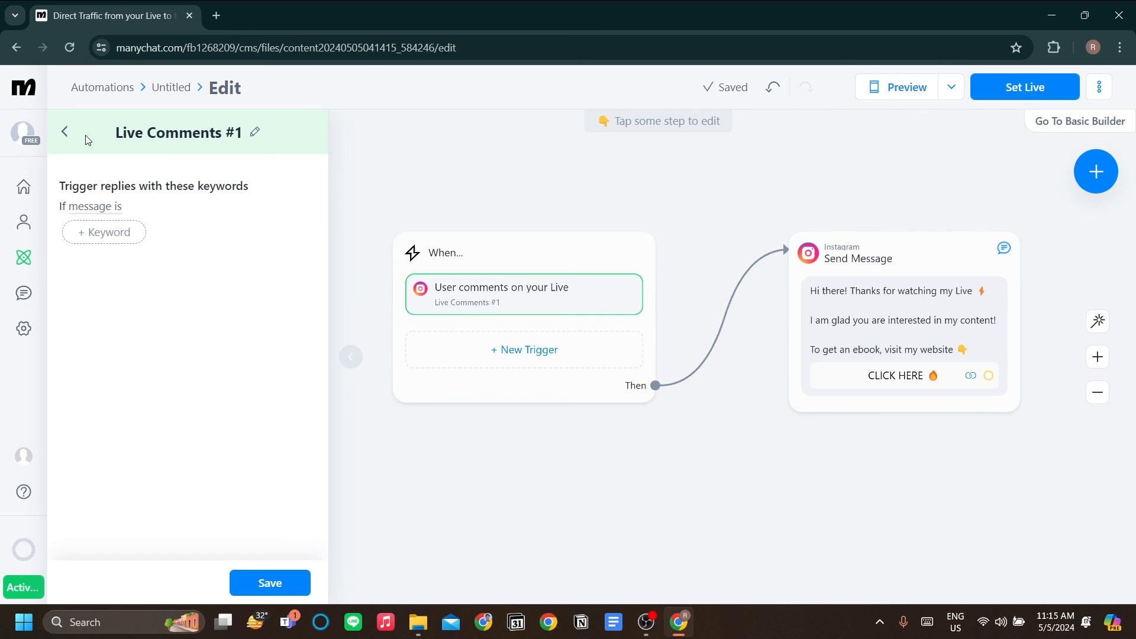
# Leave the Live comments keyword settings, discard unsaved changes, and close the trigger panel
pyautogui.click(65, 133)
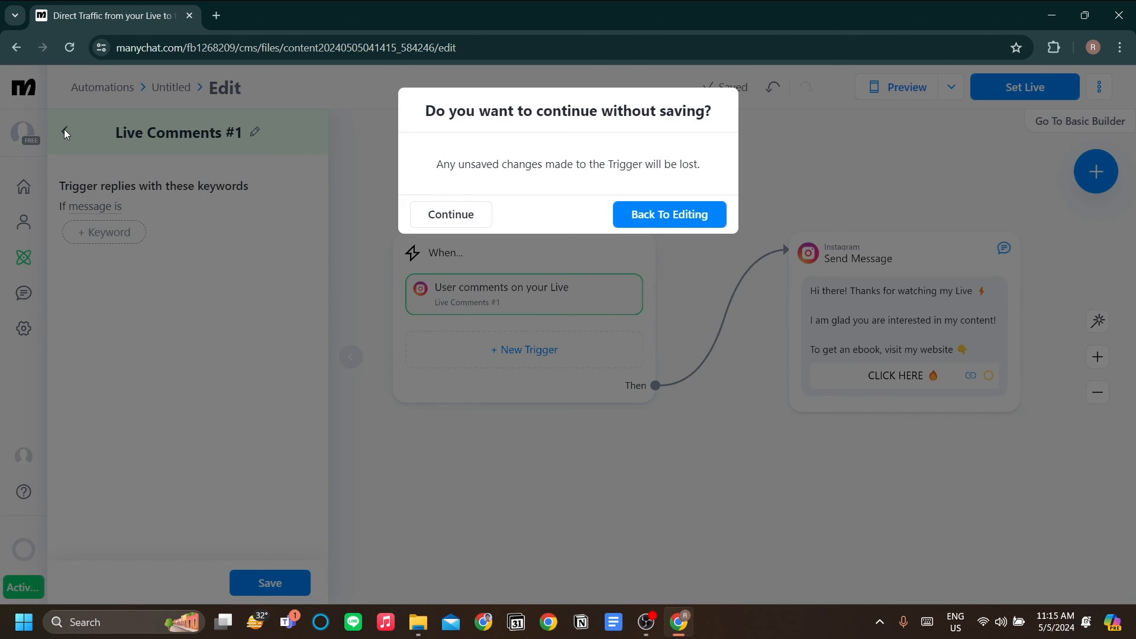
pyautogui.moveTo(466, 233)
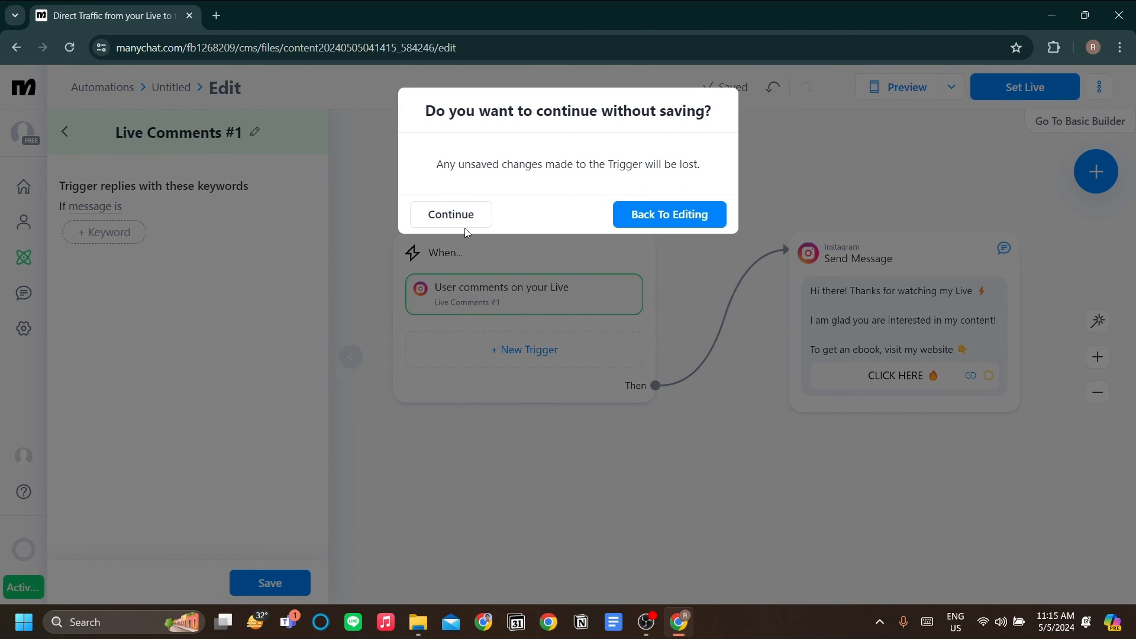
pyautogui.click(450, 214)
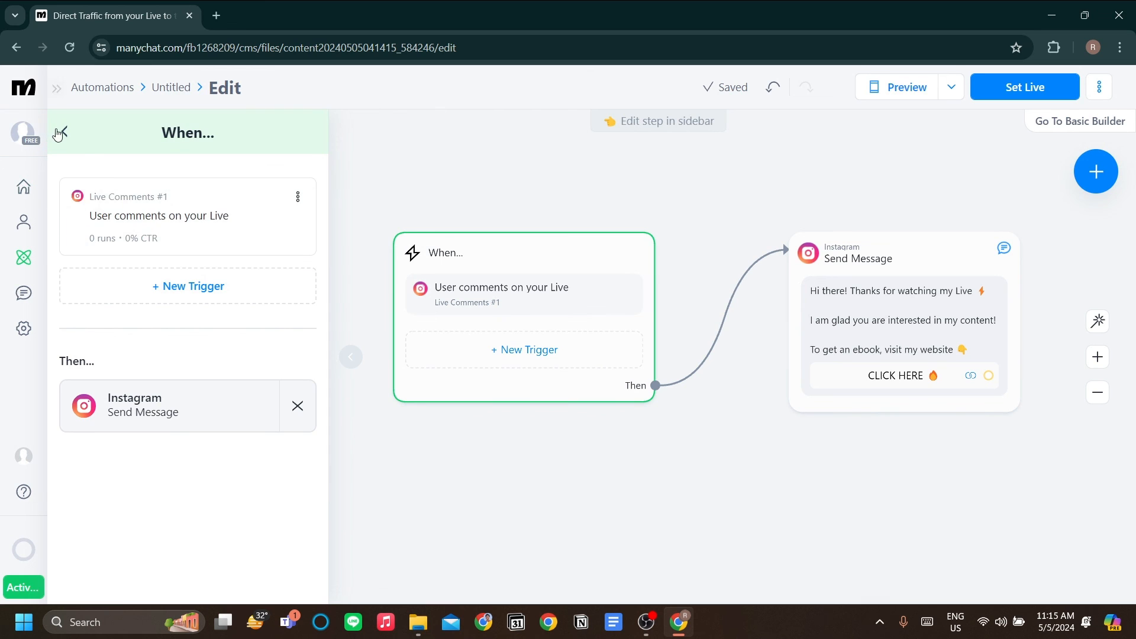
pyautogui.click(23, 258)
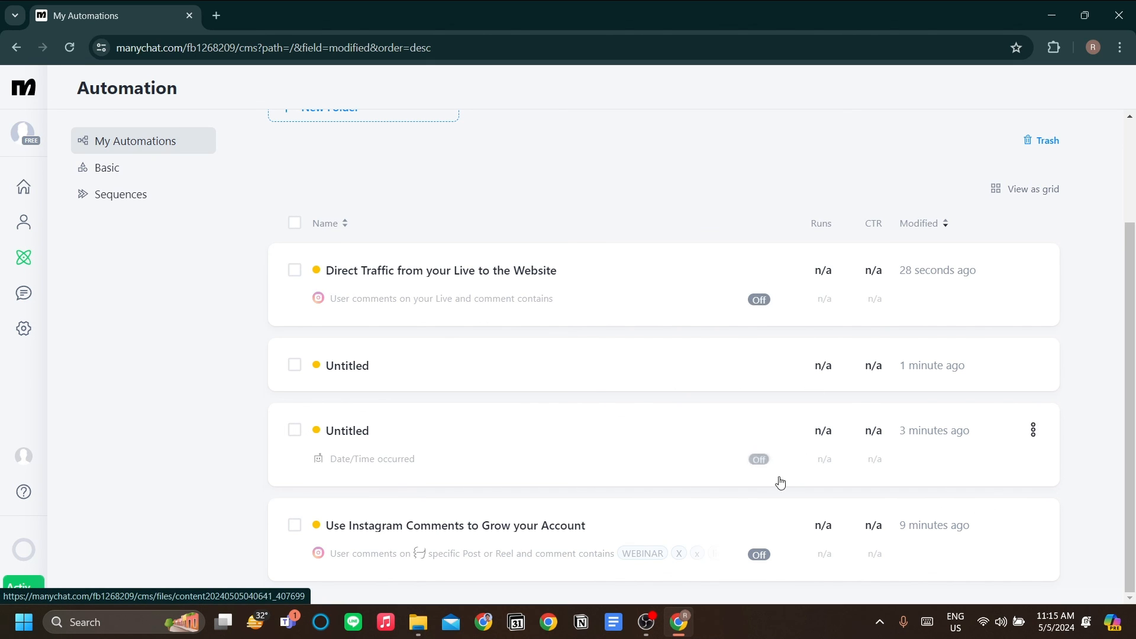
pyautogui.moveTo(553, 536)
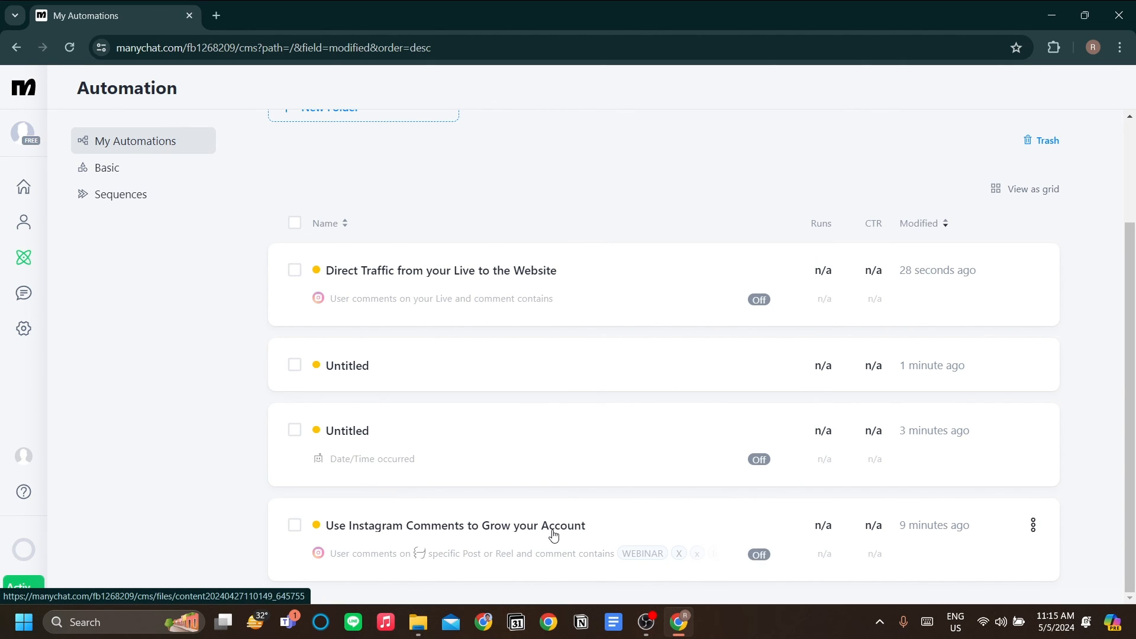
# Reopen 'Use Instagram Comments to Grow your Account' from My Automations
pyautogui.click(455, 526)
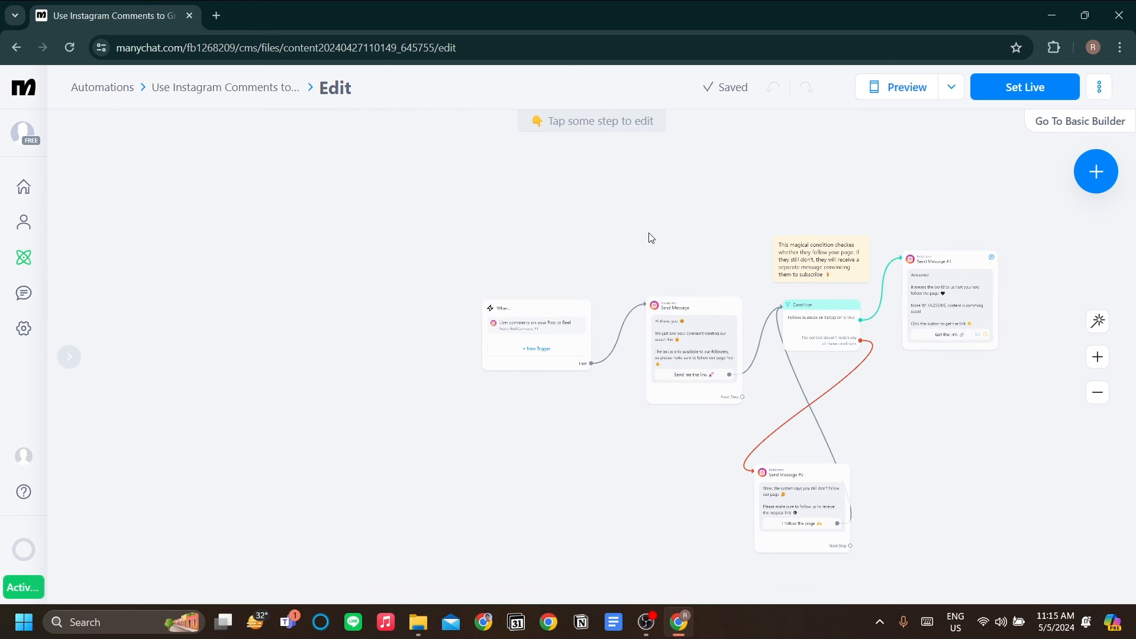
# Show the three-dot menu with Rename, Duplicate, Convert channels, Copy and Delete options
pyautogui.click(1097, 87)
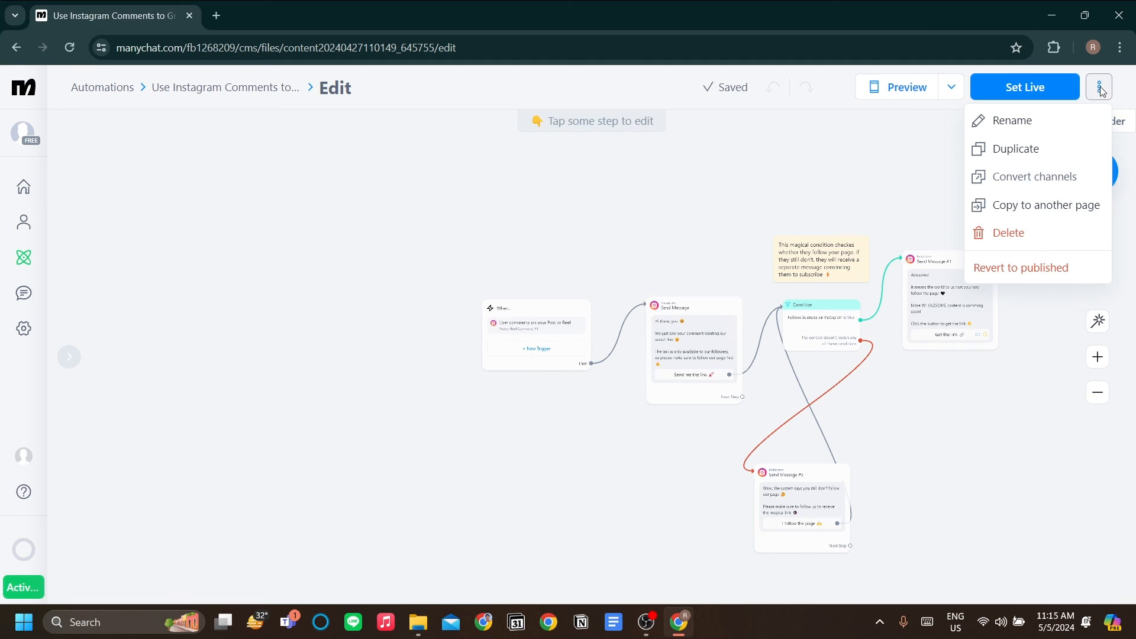
pyautogui.moveTo(1015, 148)
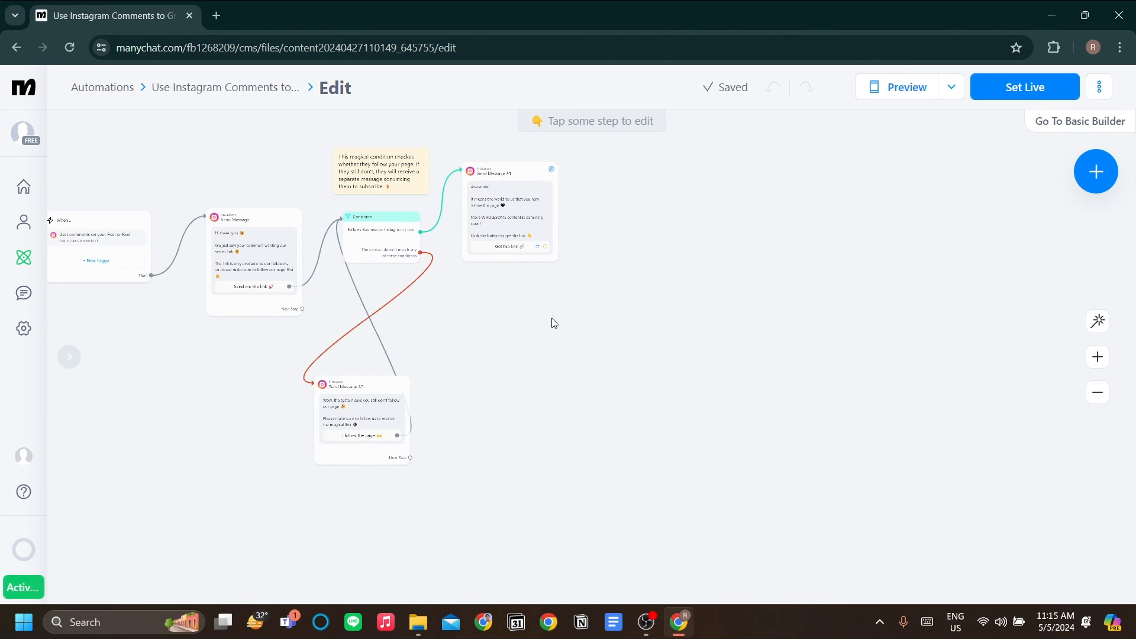
pyautogui.moveTo(584, 211)
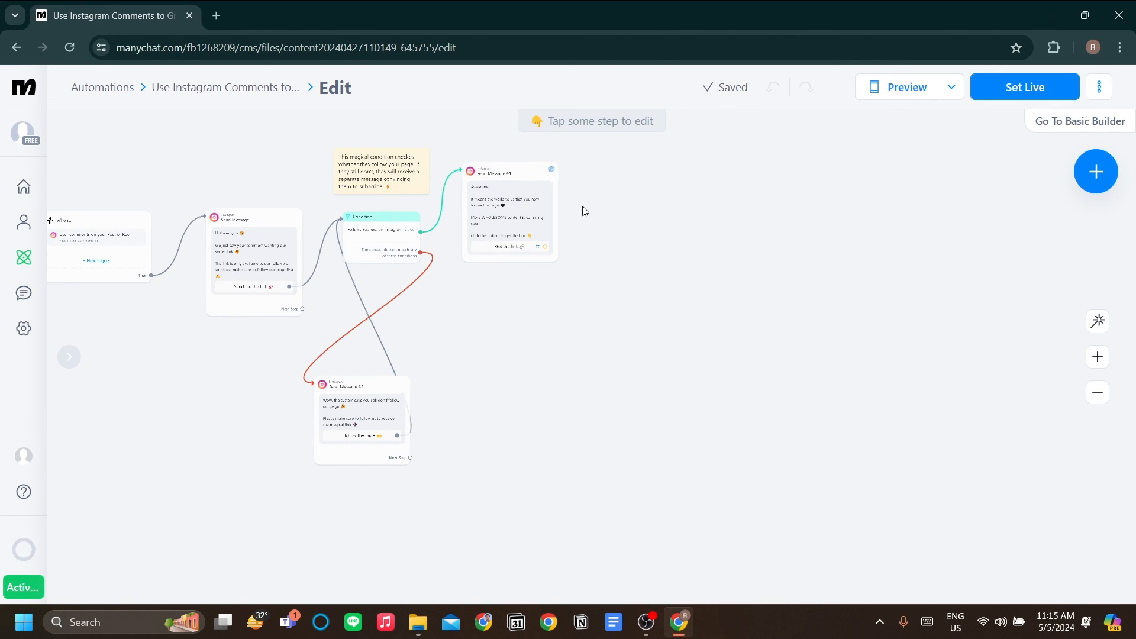
pyautogui.moveTo(723, 297)
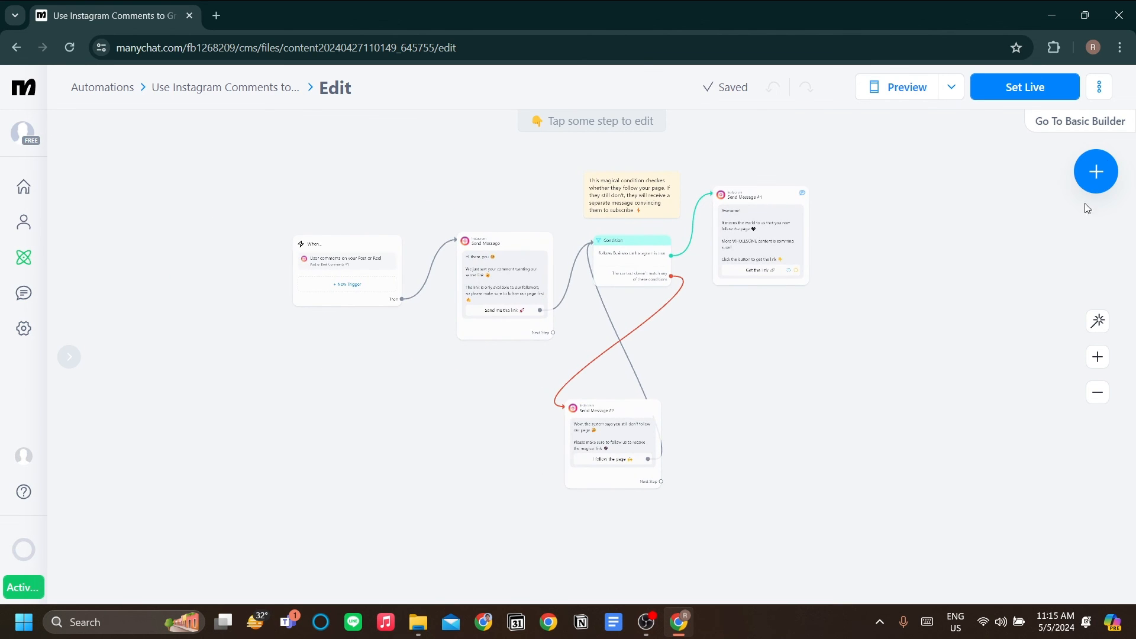
pyautogui.click(1097, 87)
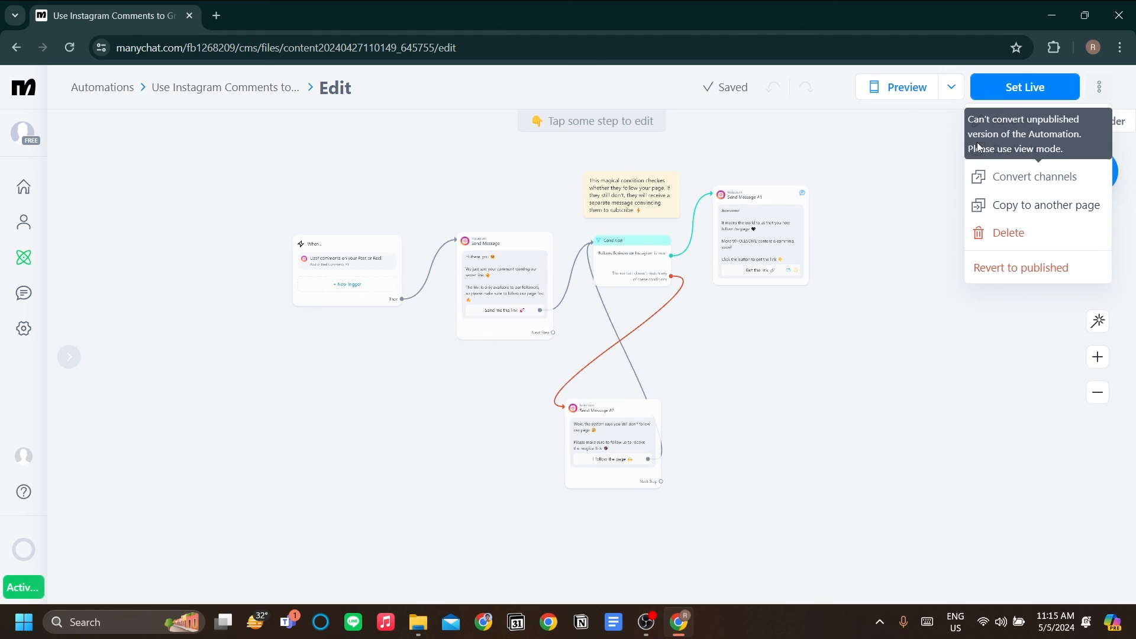